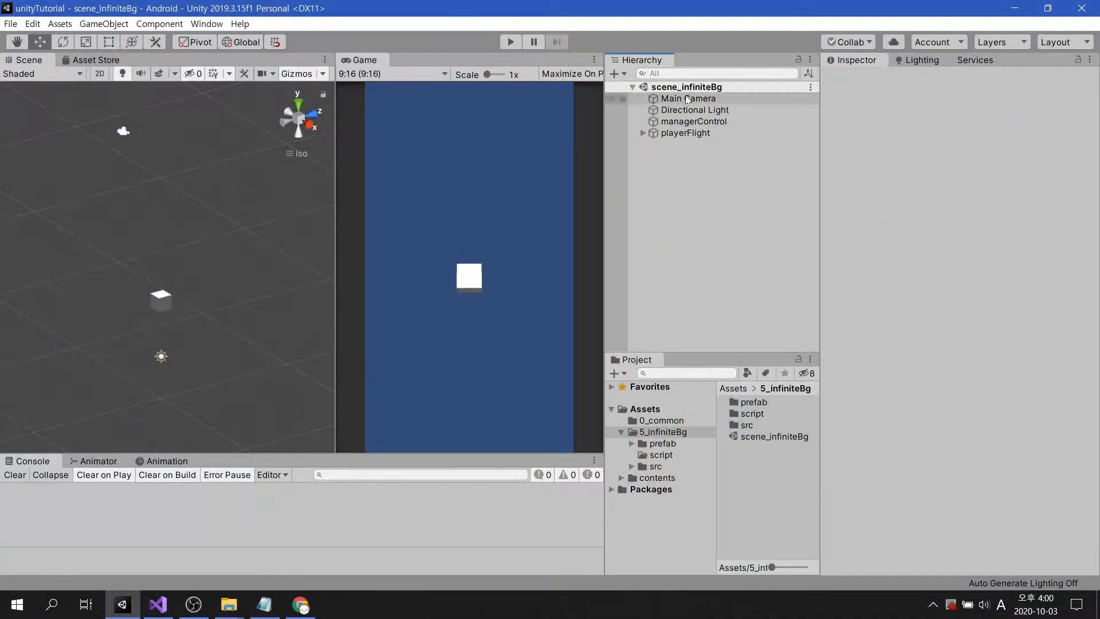
- Review the existing Main Camera, manager object with its movement script, and player object
click(689, 98)
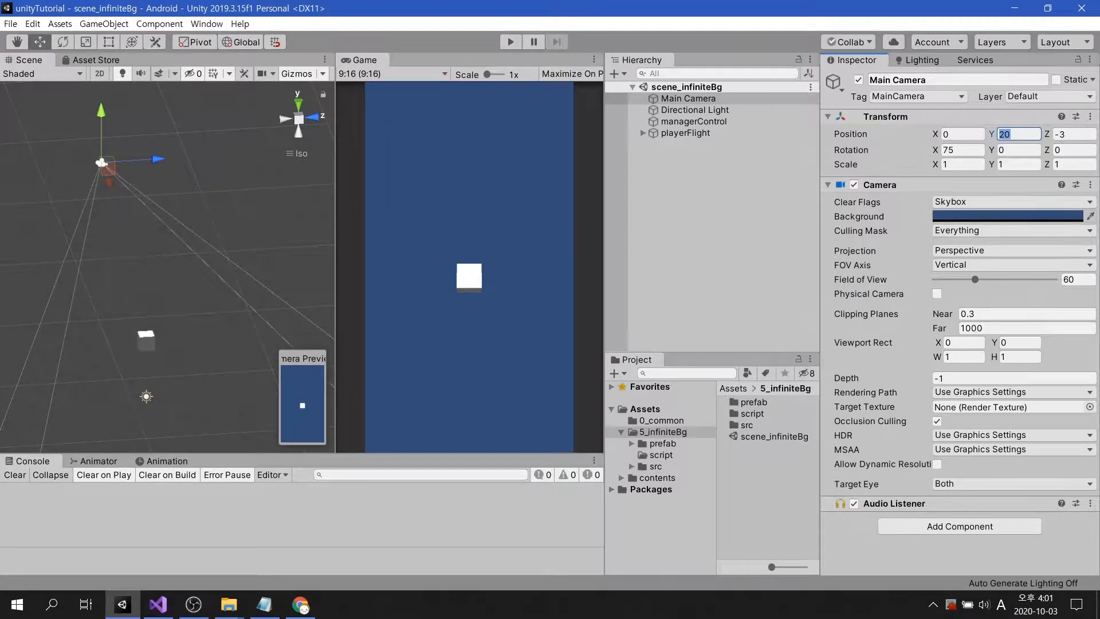
click(959, 150)
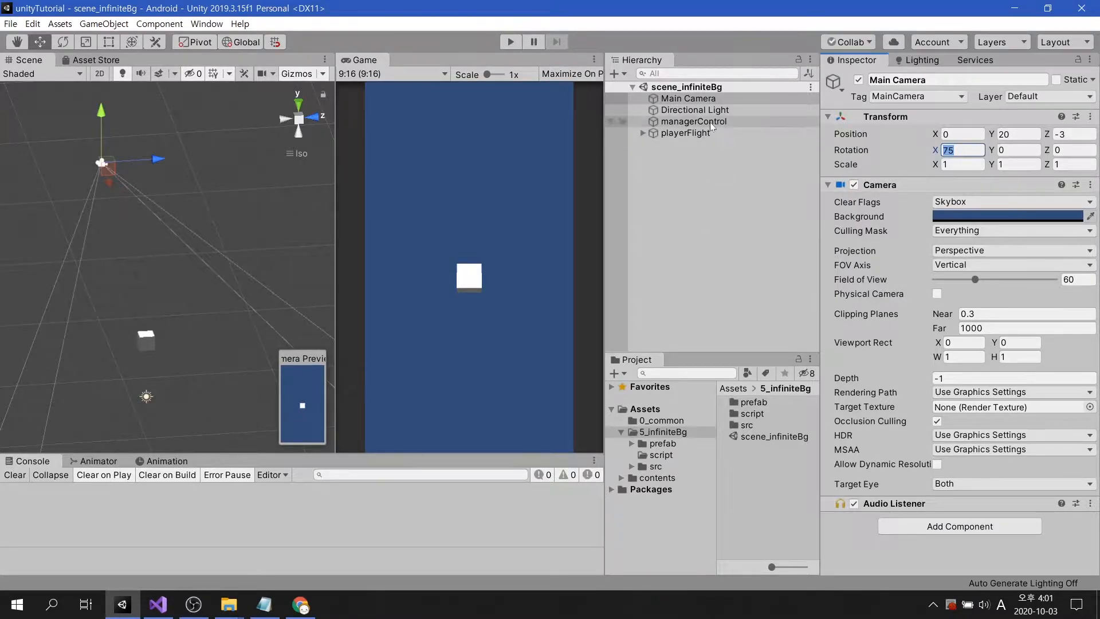
click(693, 121)
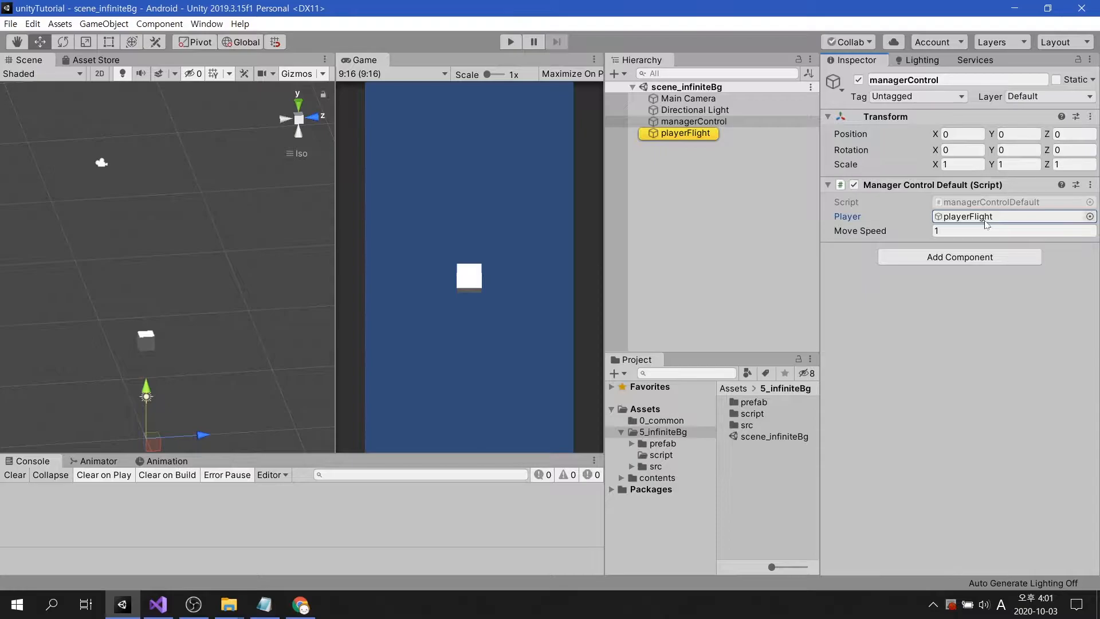
click(158, 605)
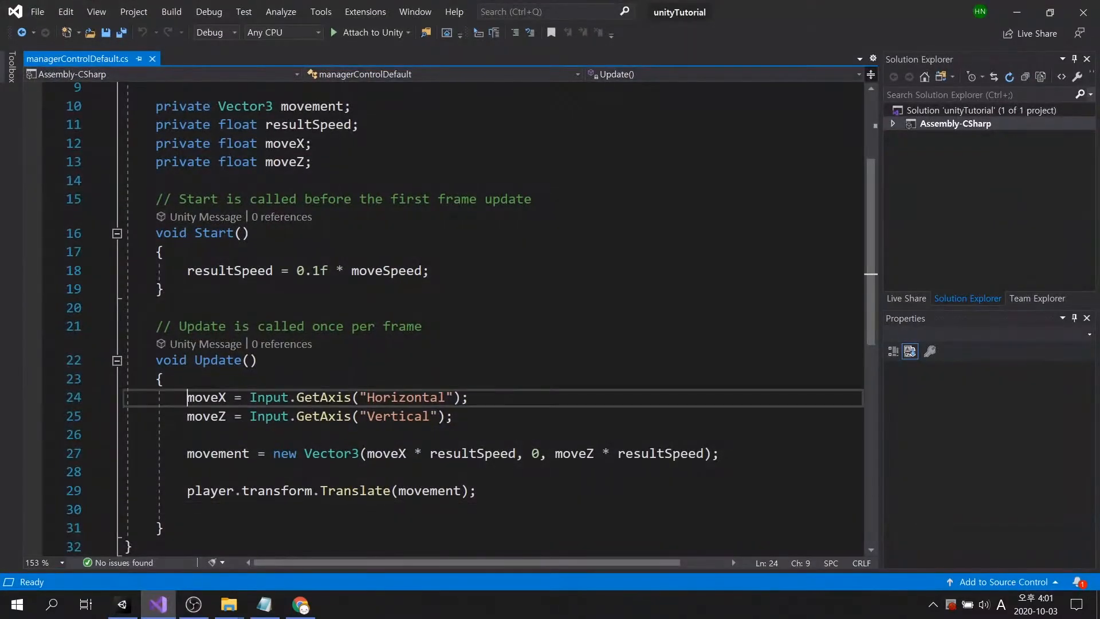
drag(186, 397, 453, 416)
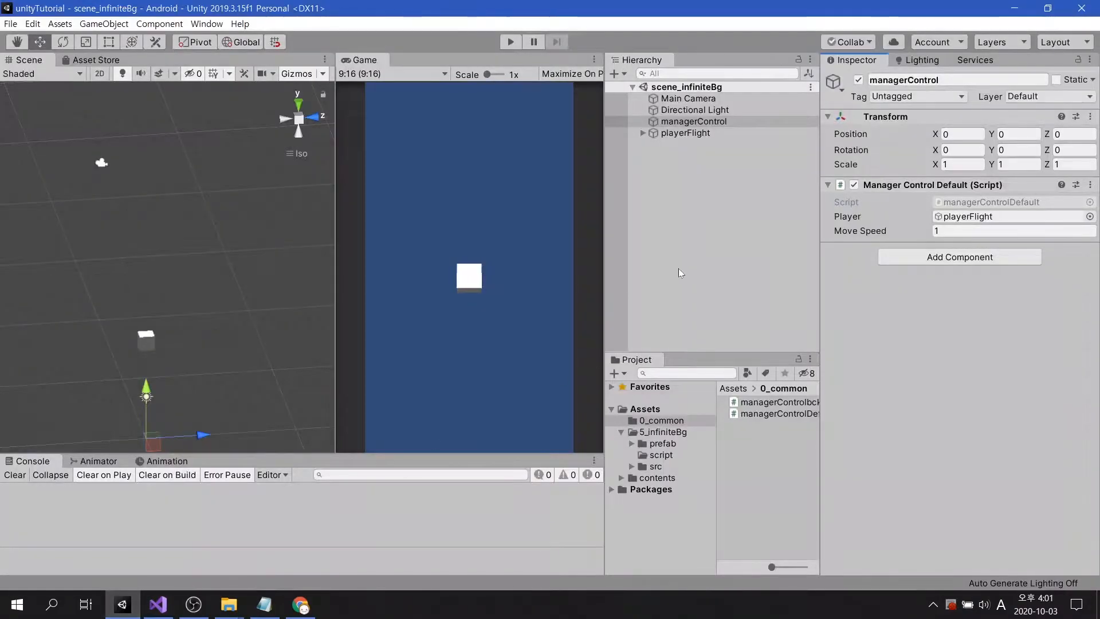
click(685, 132)
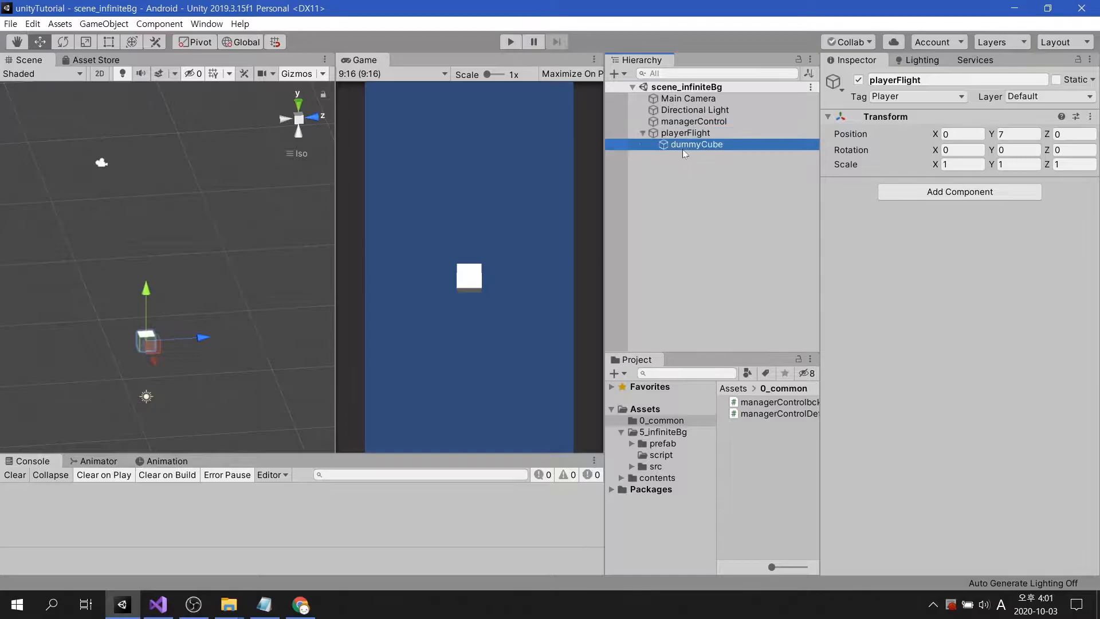
click(696, 144)
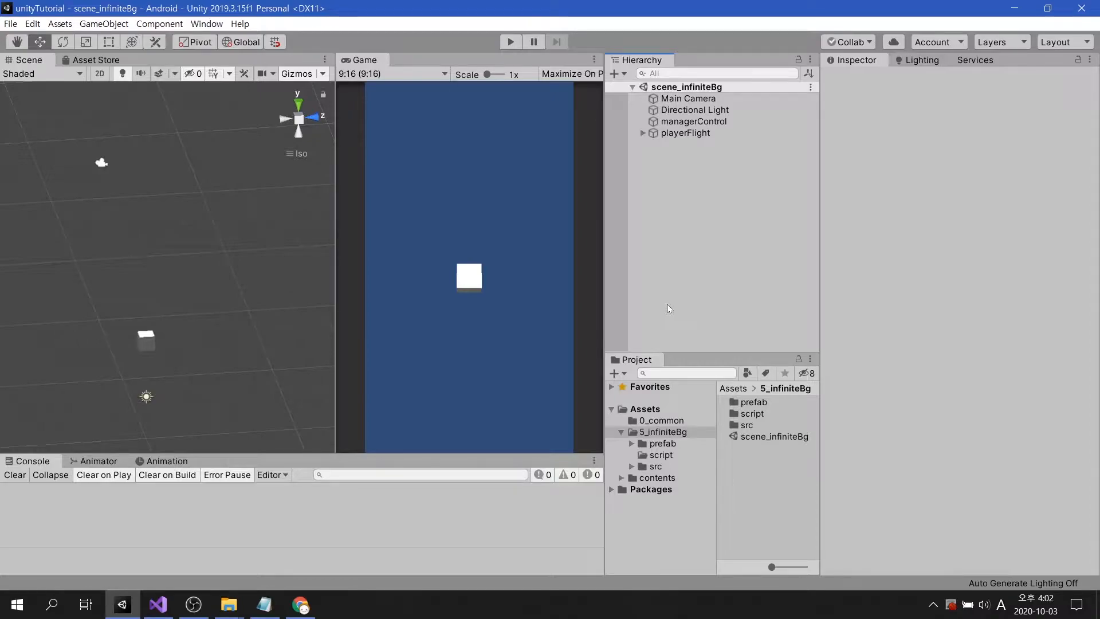
- Add a 3D Plane named terrain to the scene and remove its Mesh Collider
right_click(669, 309)
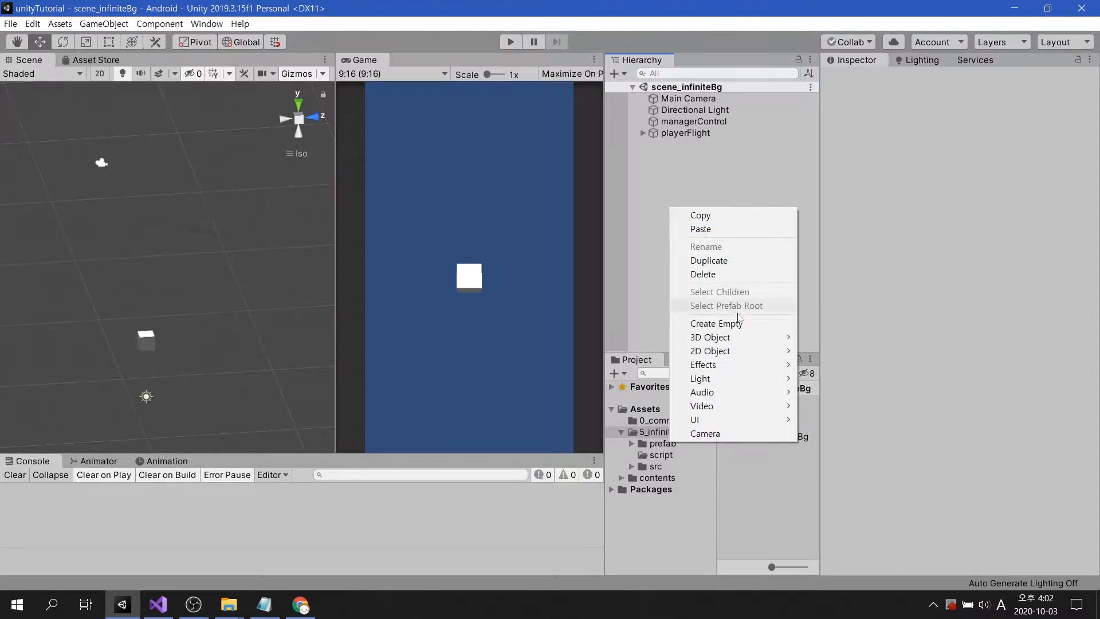
mouse_move(709, 336)
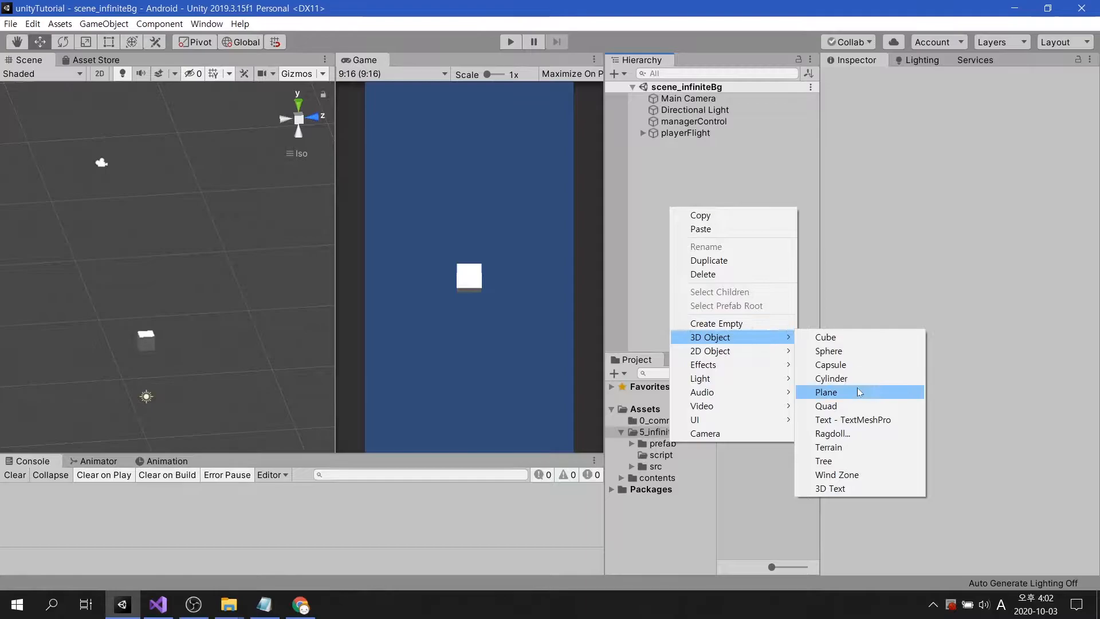
click(825, 391)
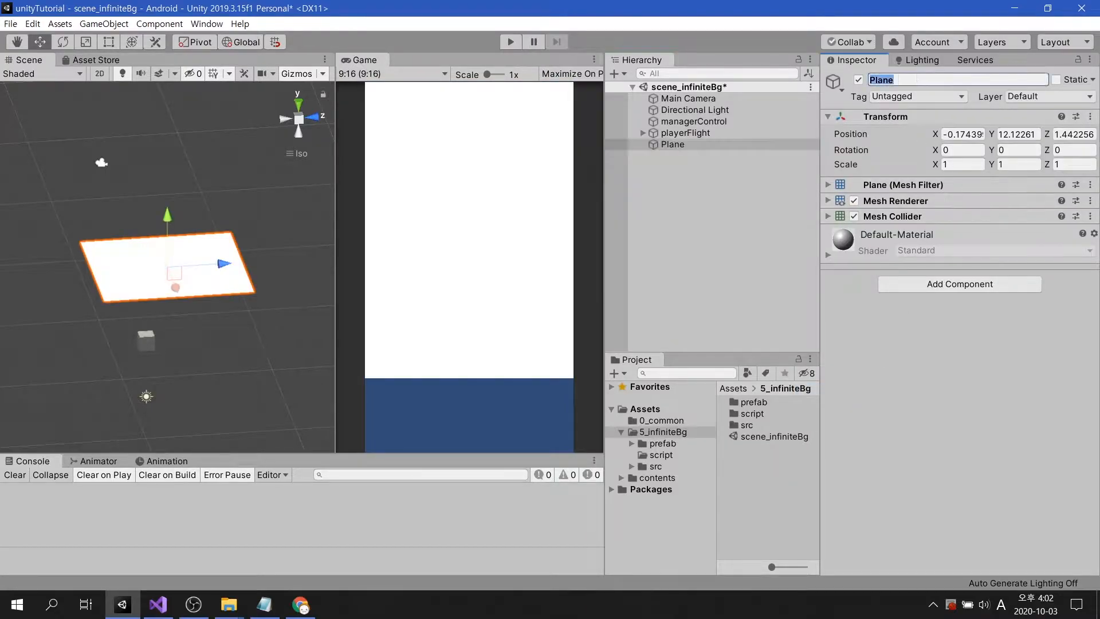
text(terrain)
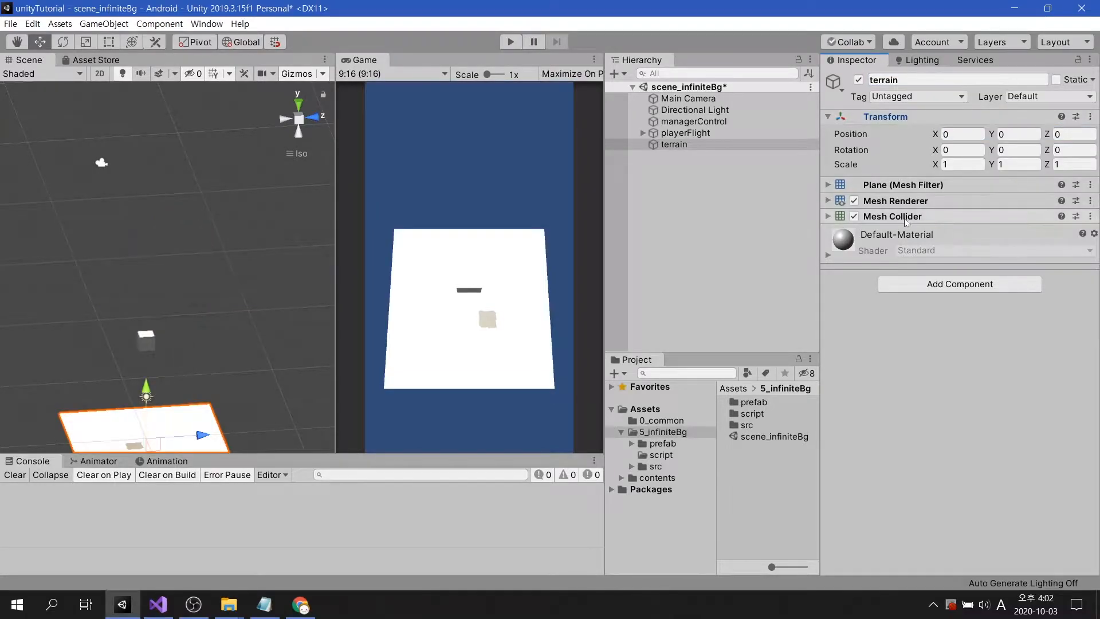
click(827, 216)
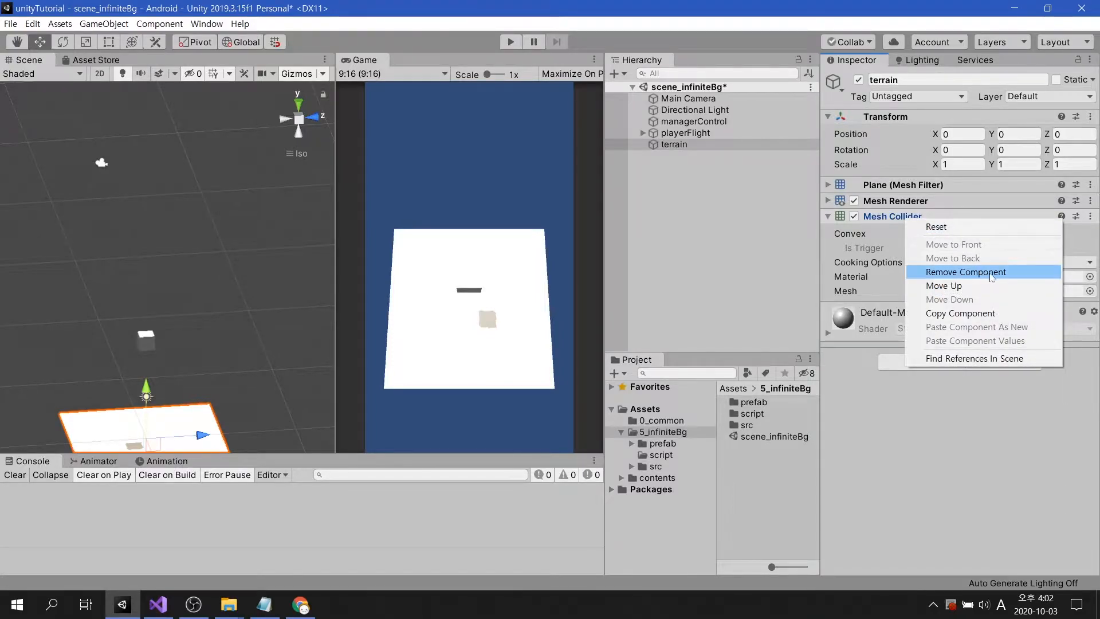
click(965, 271)
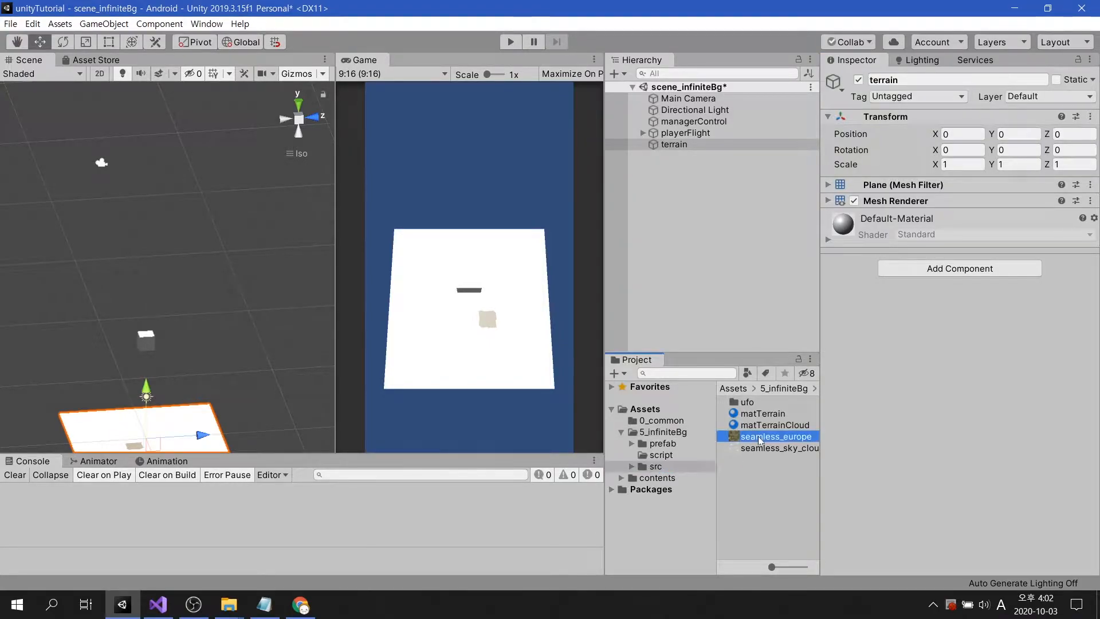
- Set the seamless_europe texture Wrap Mode to Repeat and apply matTerrain to the terrain plane
click(776, 436)
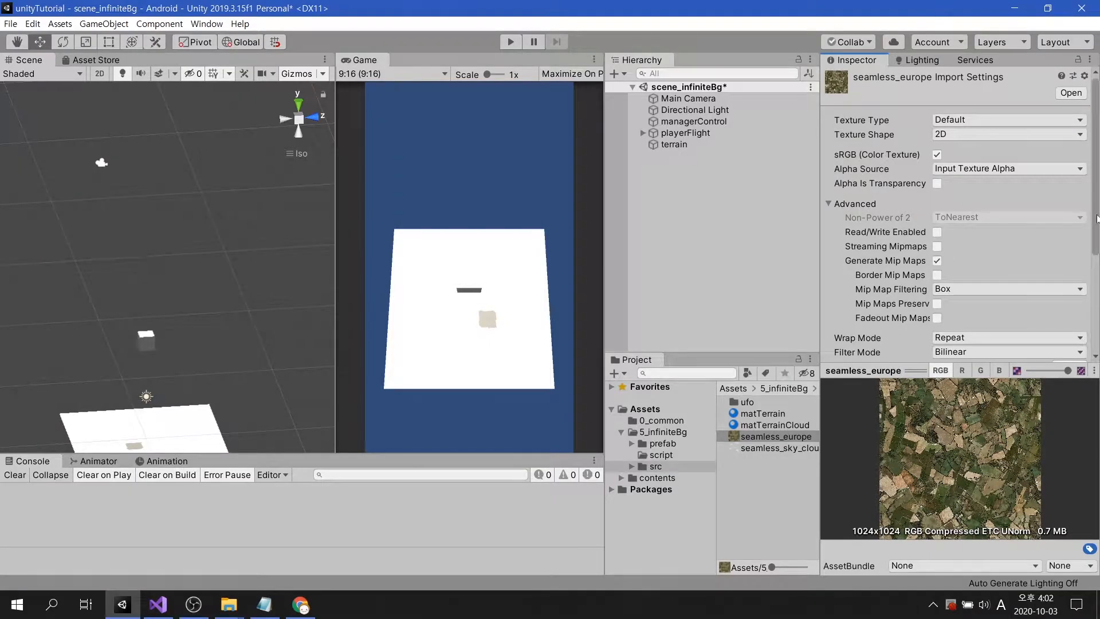
click(1008, 265)
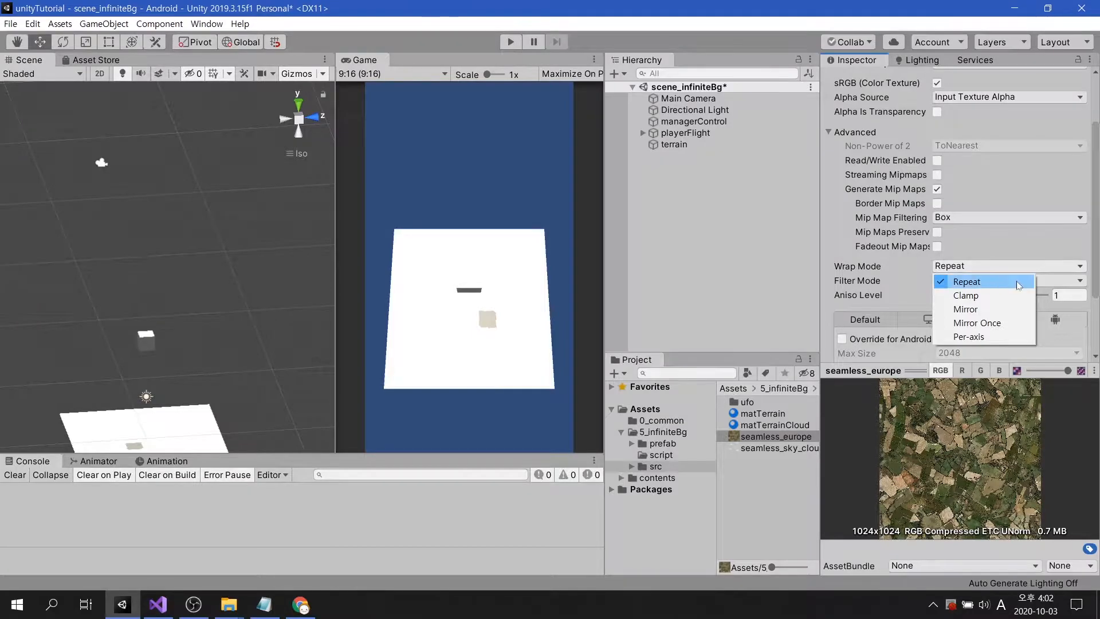
click(763, 413)
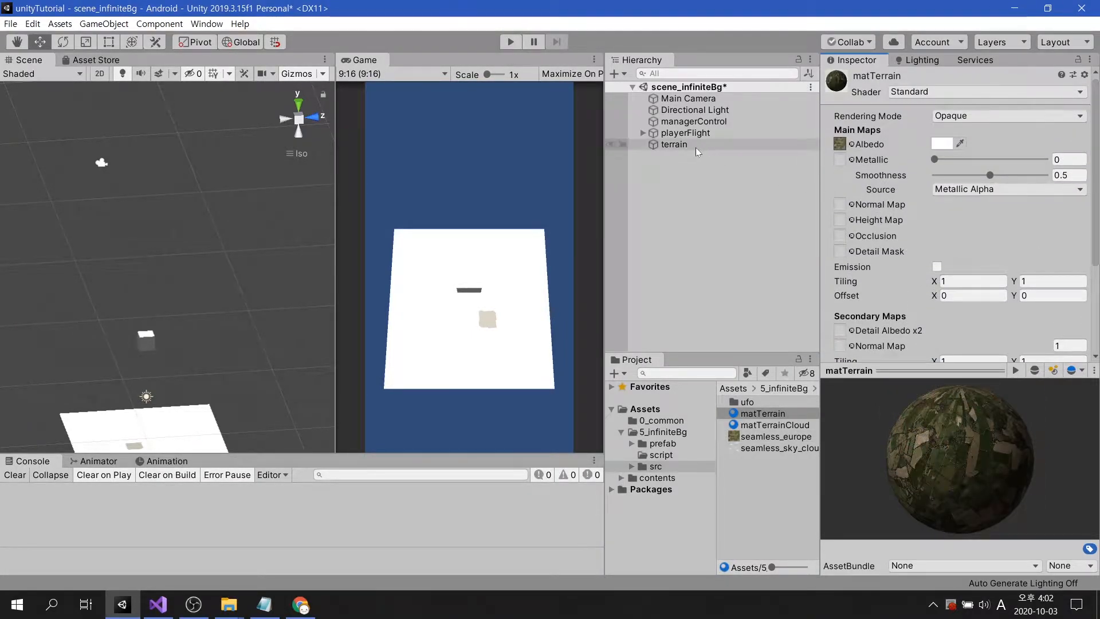
click(673, 144)
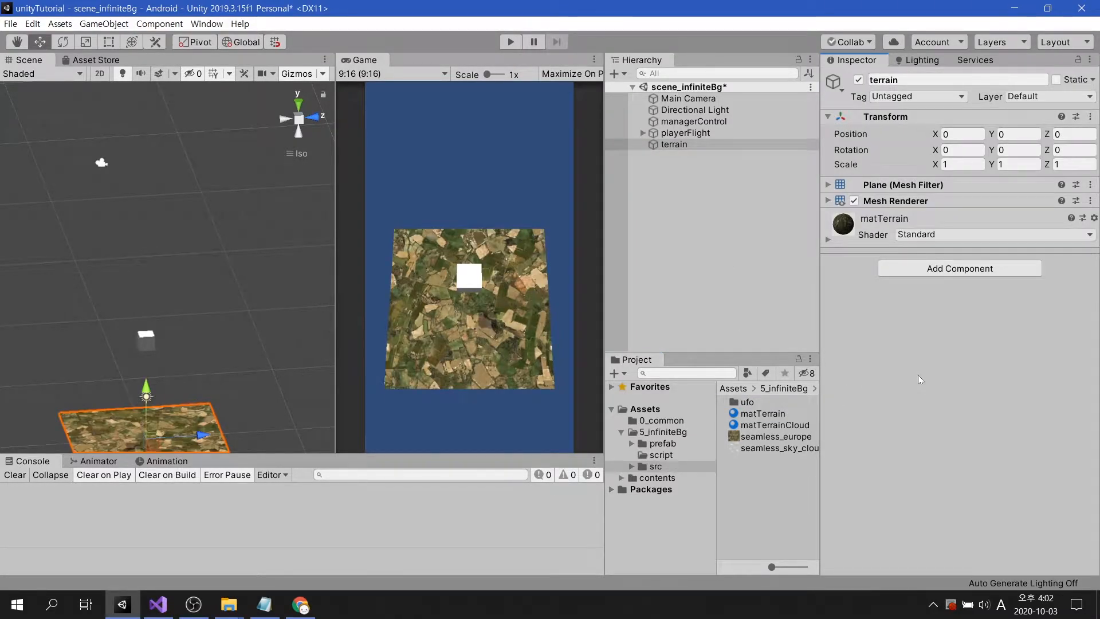
click(828, 241)
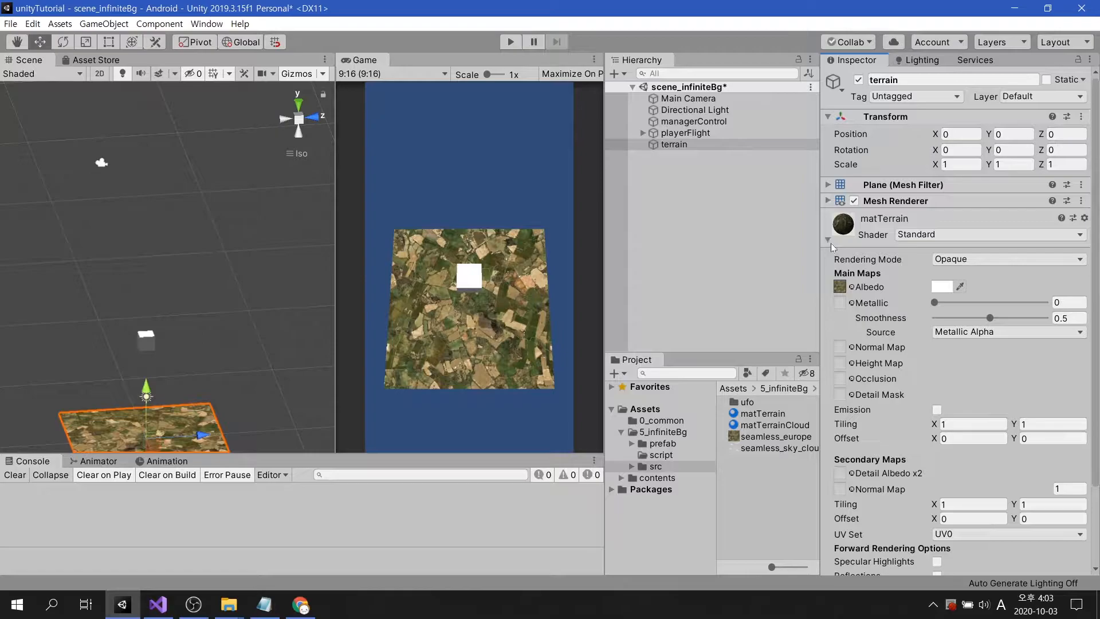
- Try matTerrain offset at -0.16 to preview scrolling, then reset it to 0
click(970, 438)
text(-0.5)
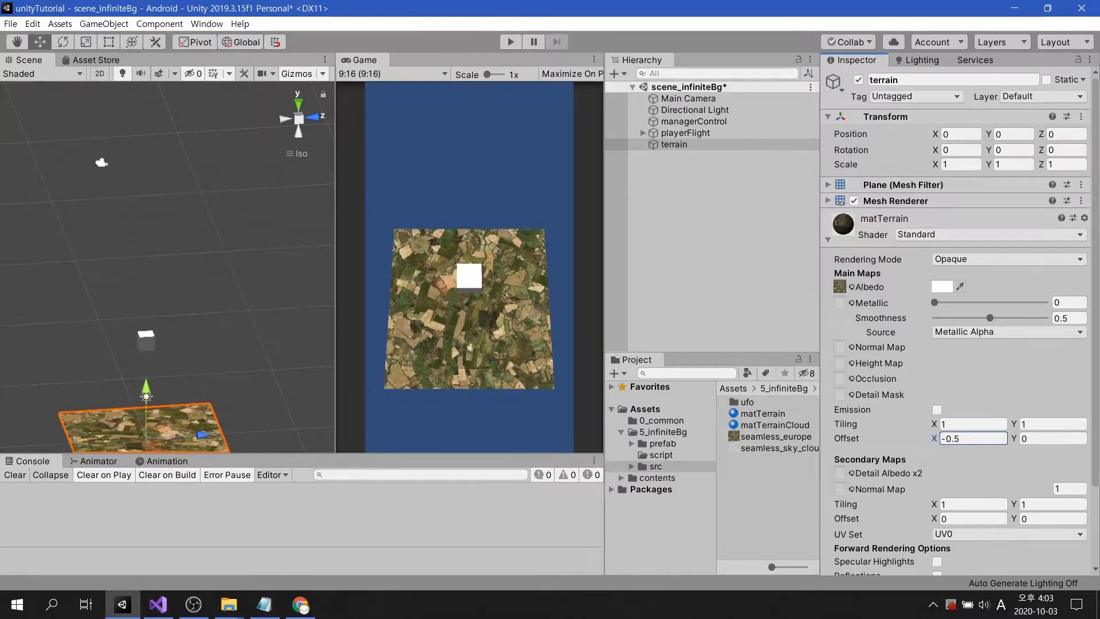
text(-0.16)
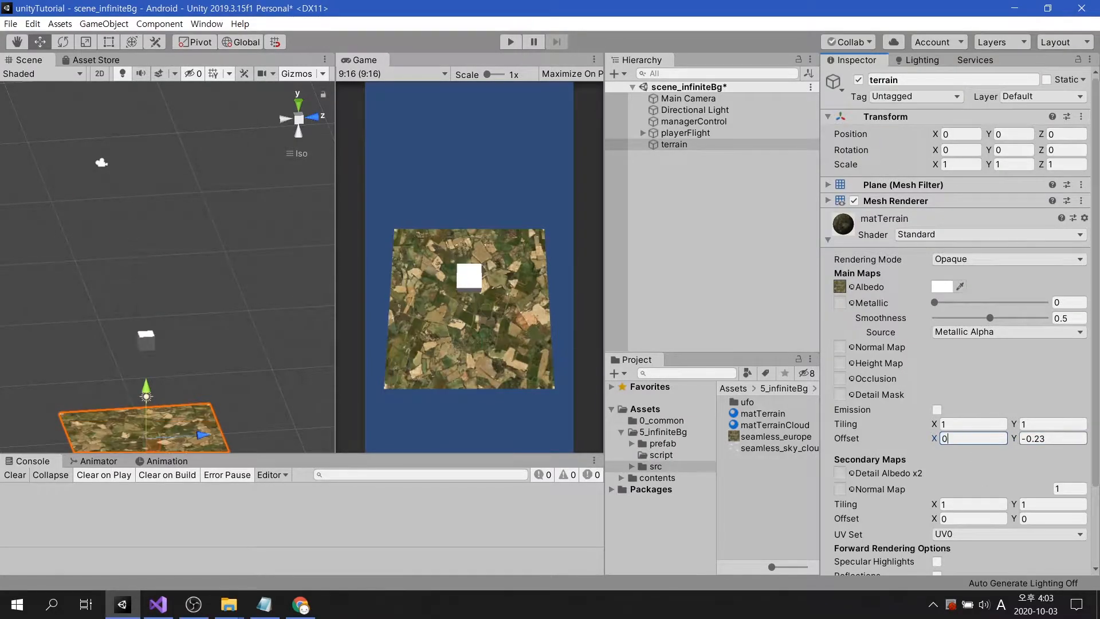
text(0)
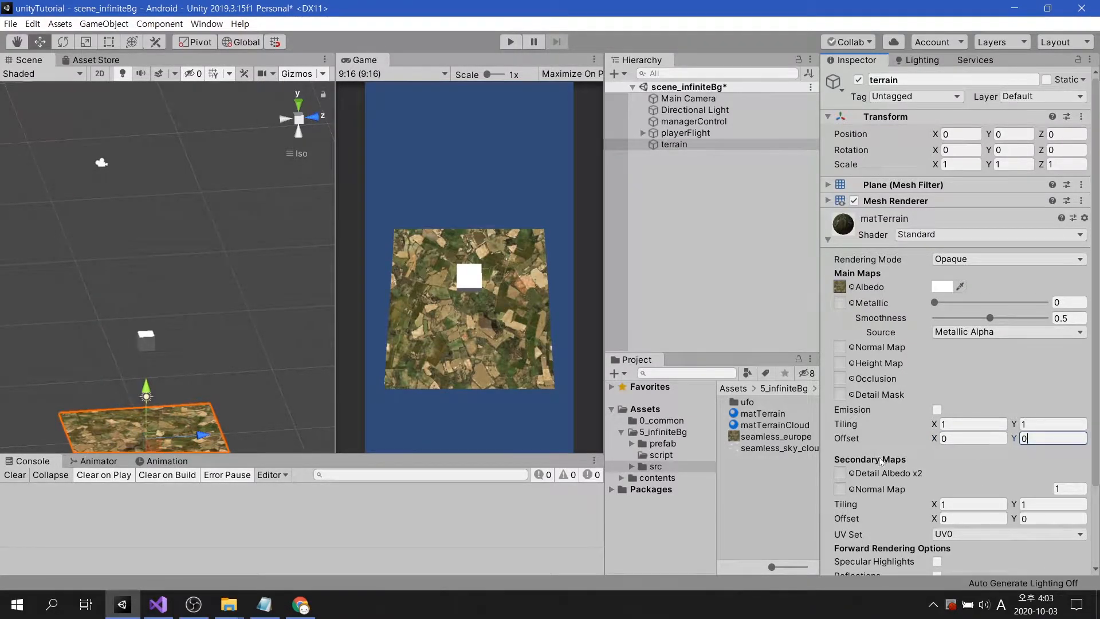
click(660, 455)
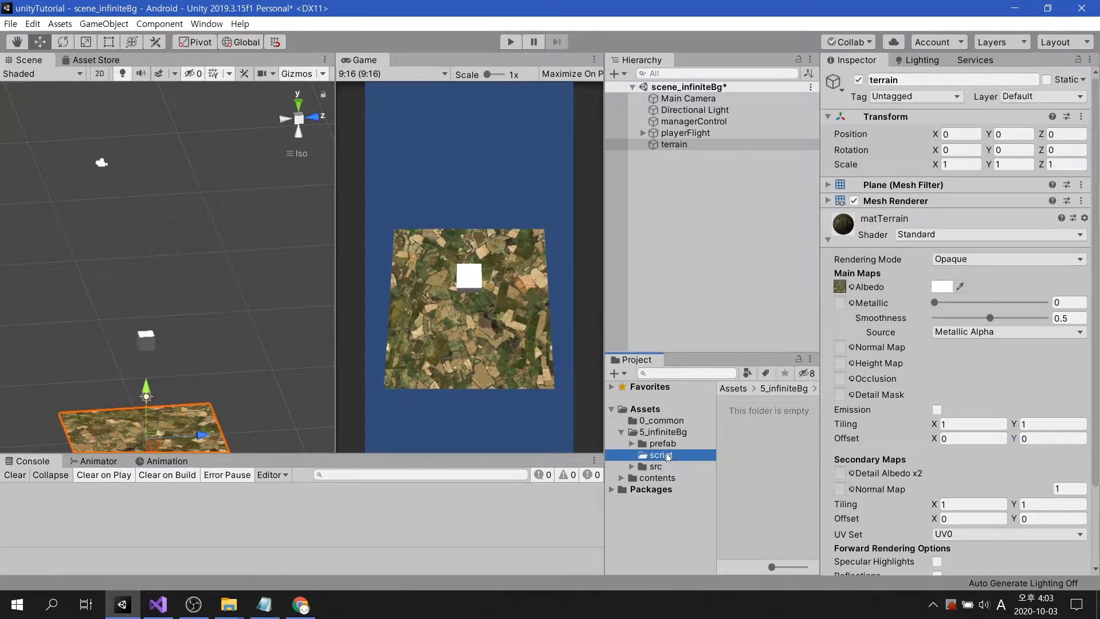
- Create a C# script managerTerrainTex in the script folder and open it in Visual Studio
right_click(660, 455)
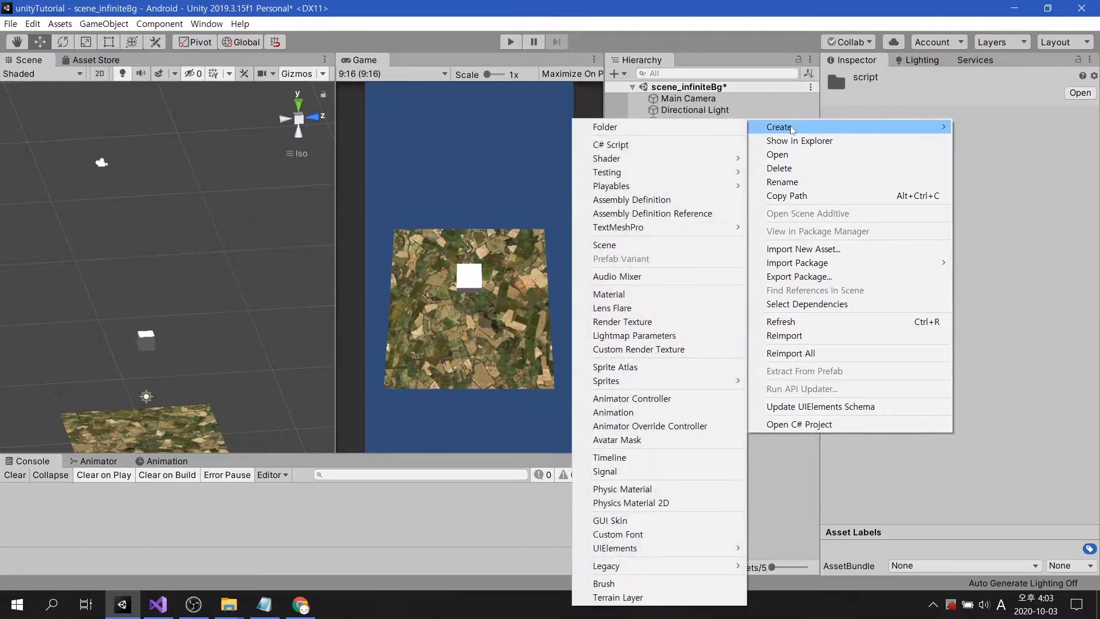
click(610, 144)
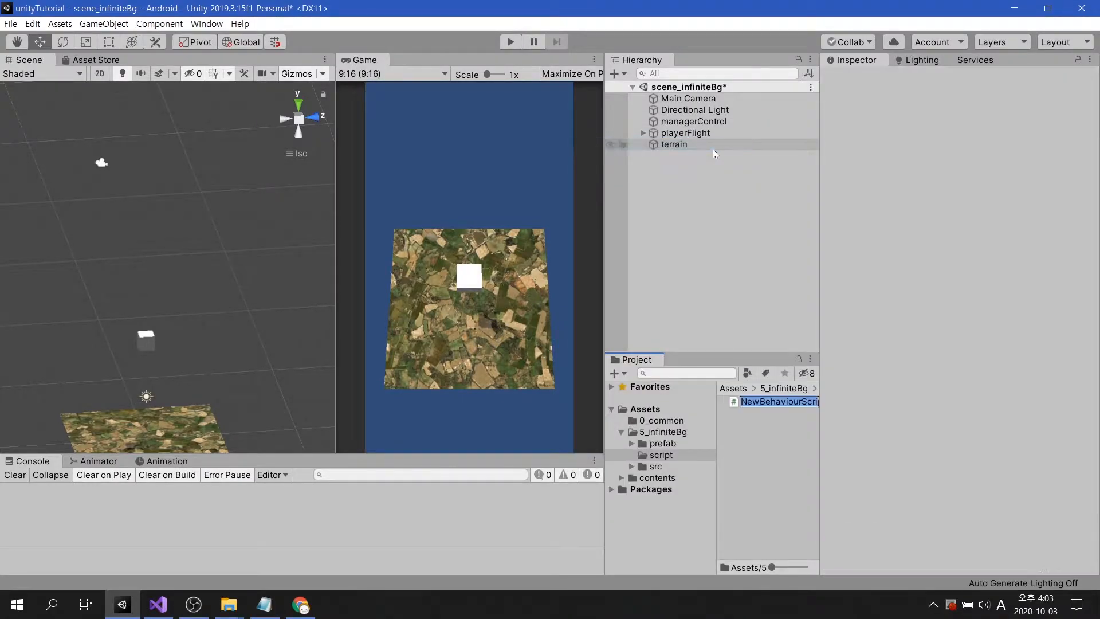
text(manager)
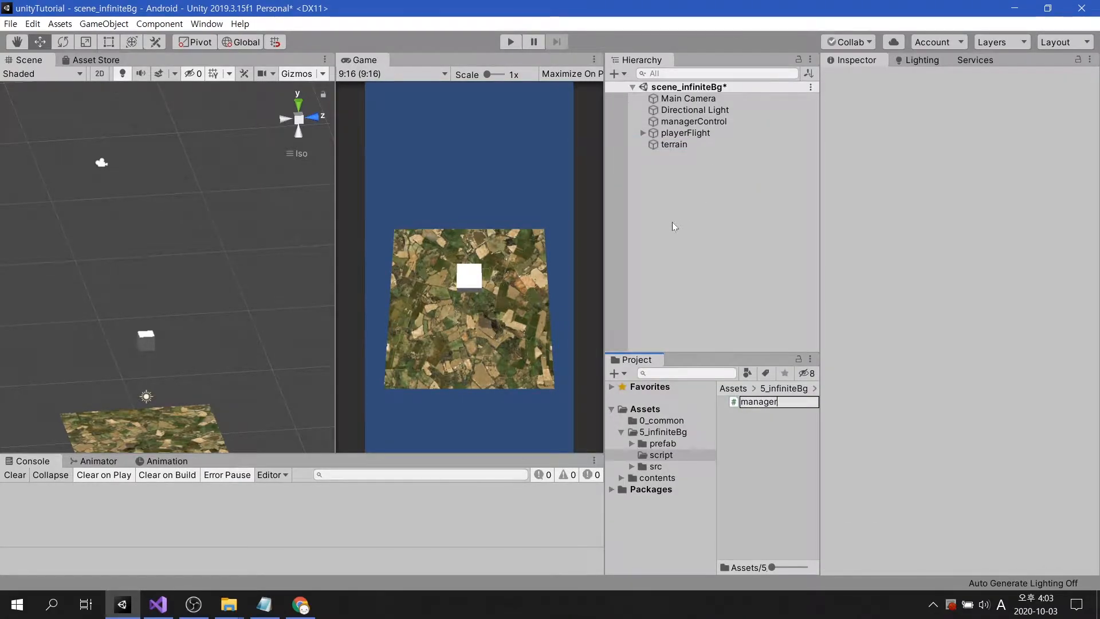
text(TerrainTe)
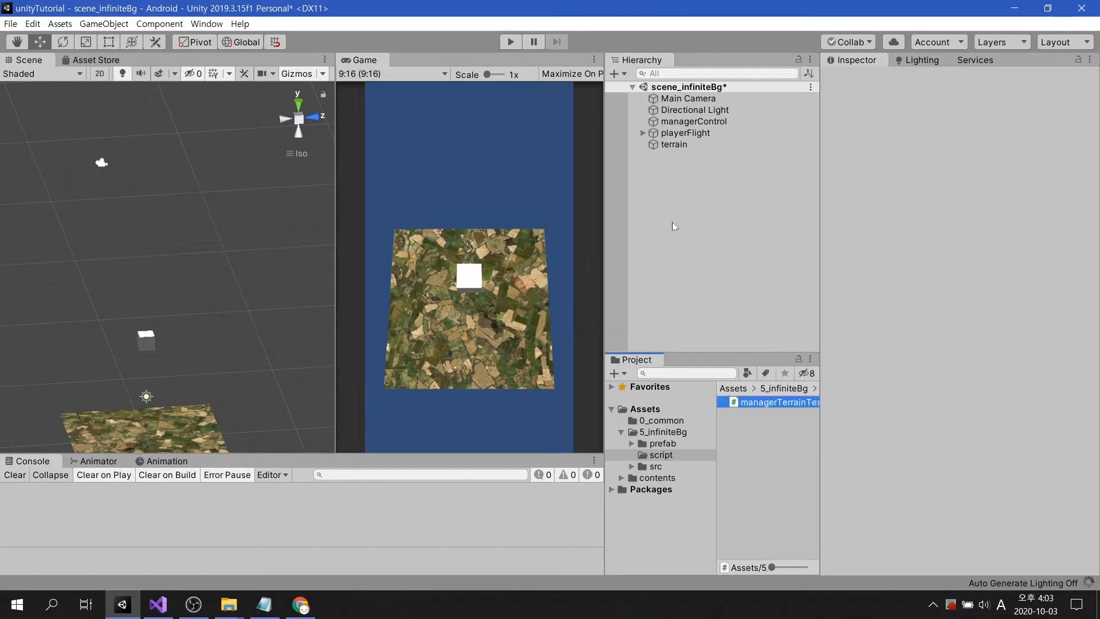
click(779, 402)
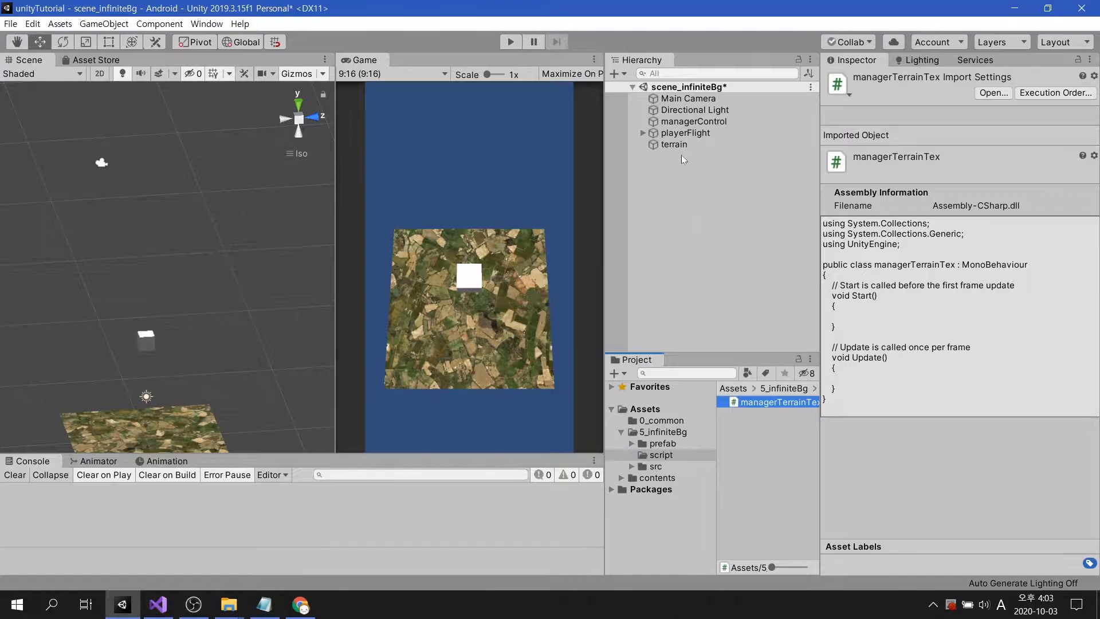
click(674, 144)
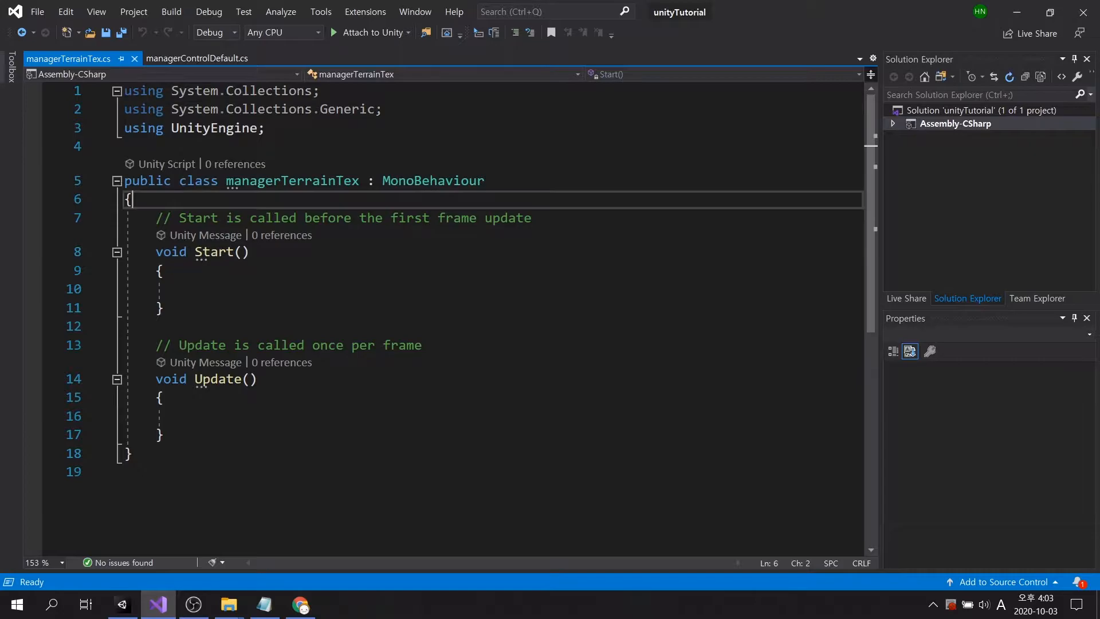
- Declare fields public Renderer renderTerrain and float tempScroll in managerTerrainTex
key(Enter)
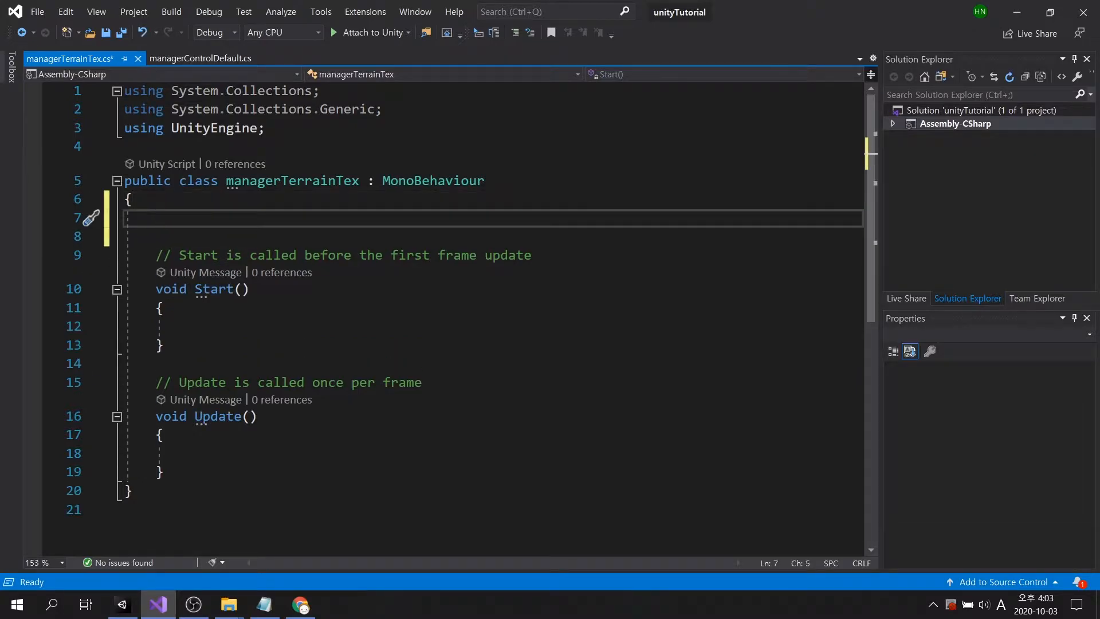
text(public Renderer re)
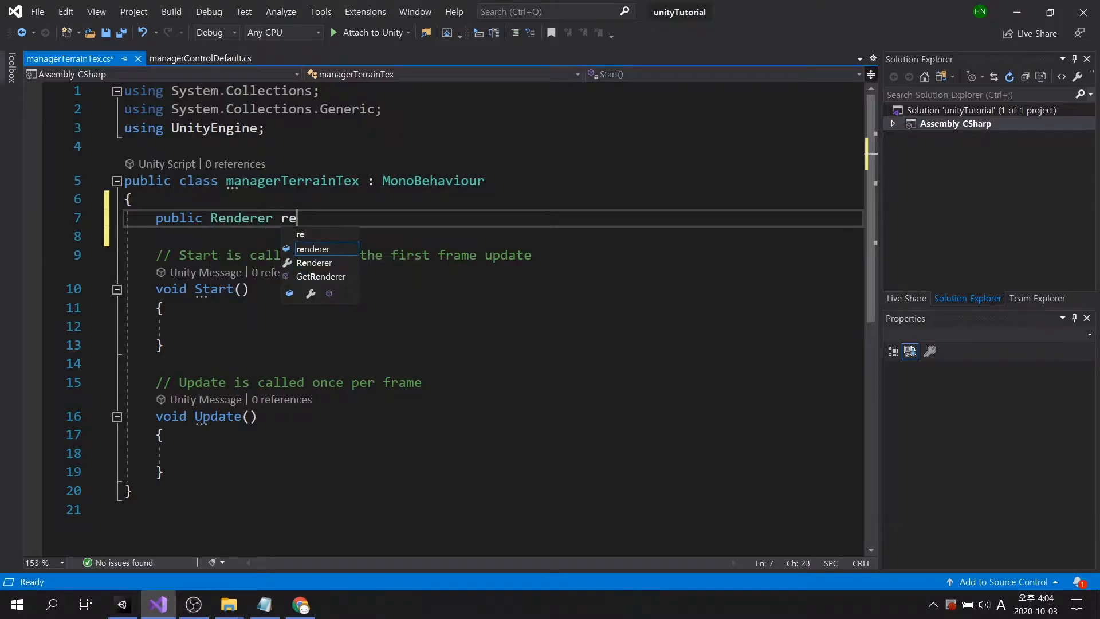
text(nderTerr)
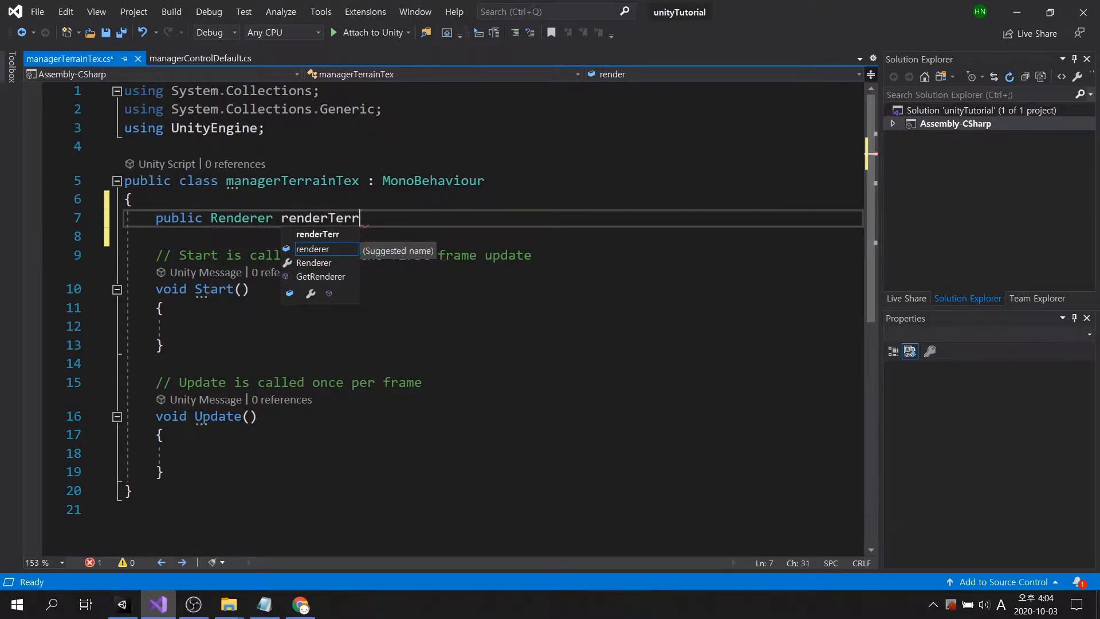
text(ain;)
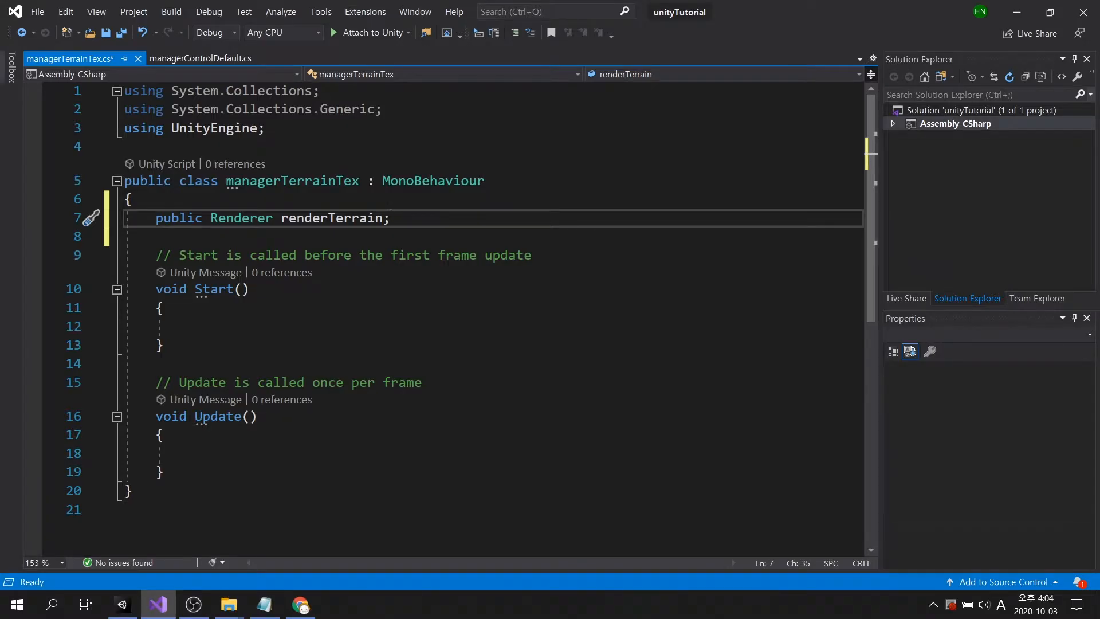
key(Enter)
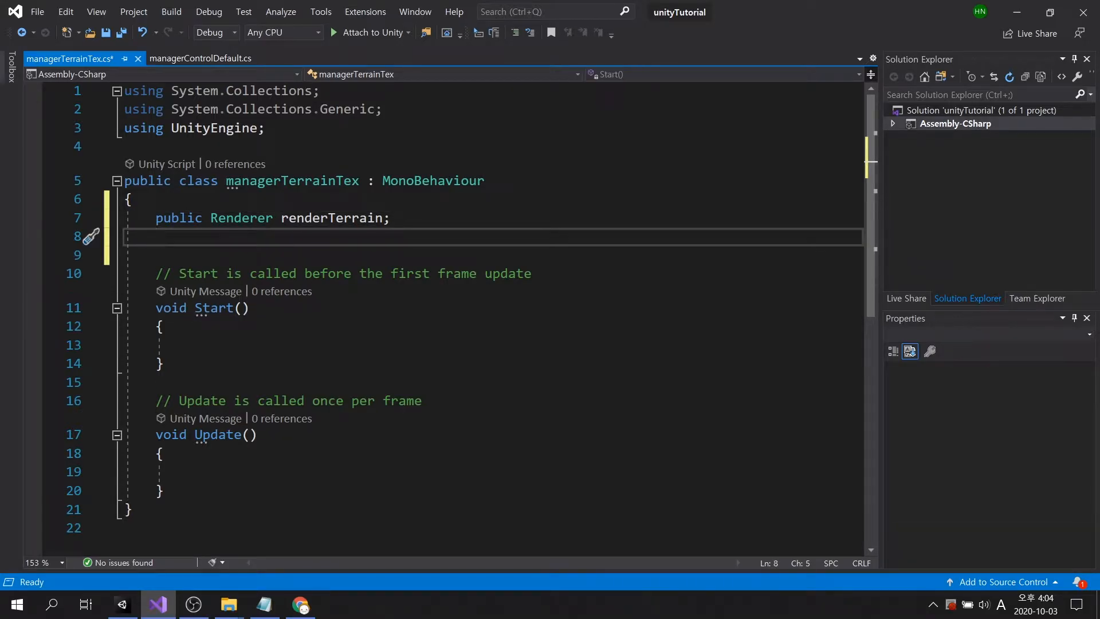
text(float temp)
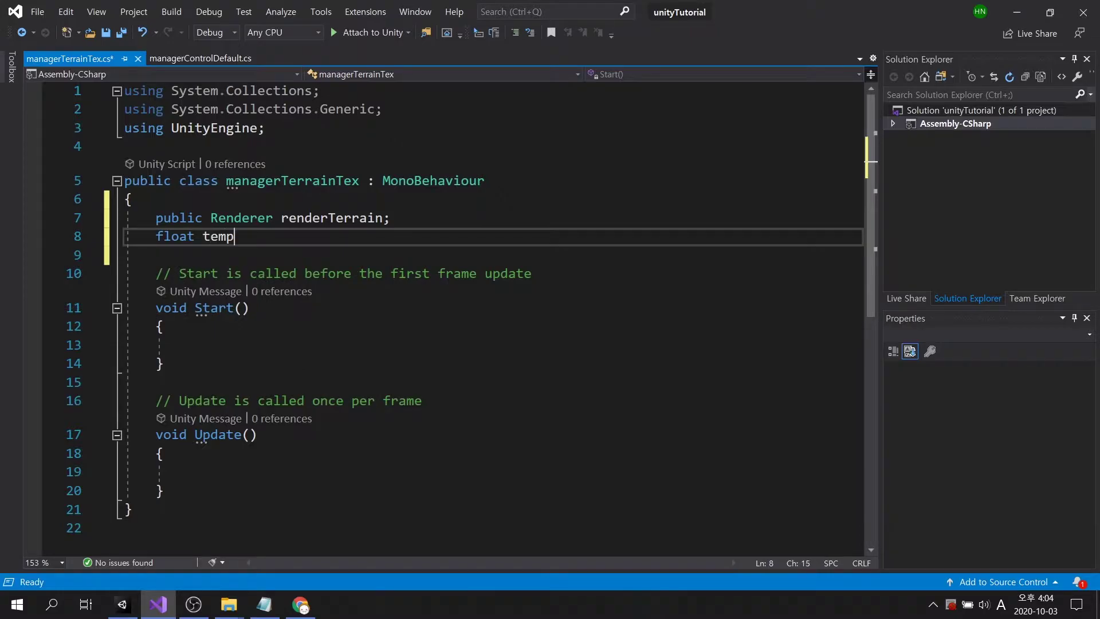
text(Scroll;)
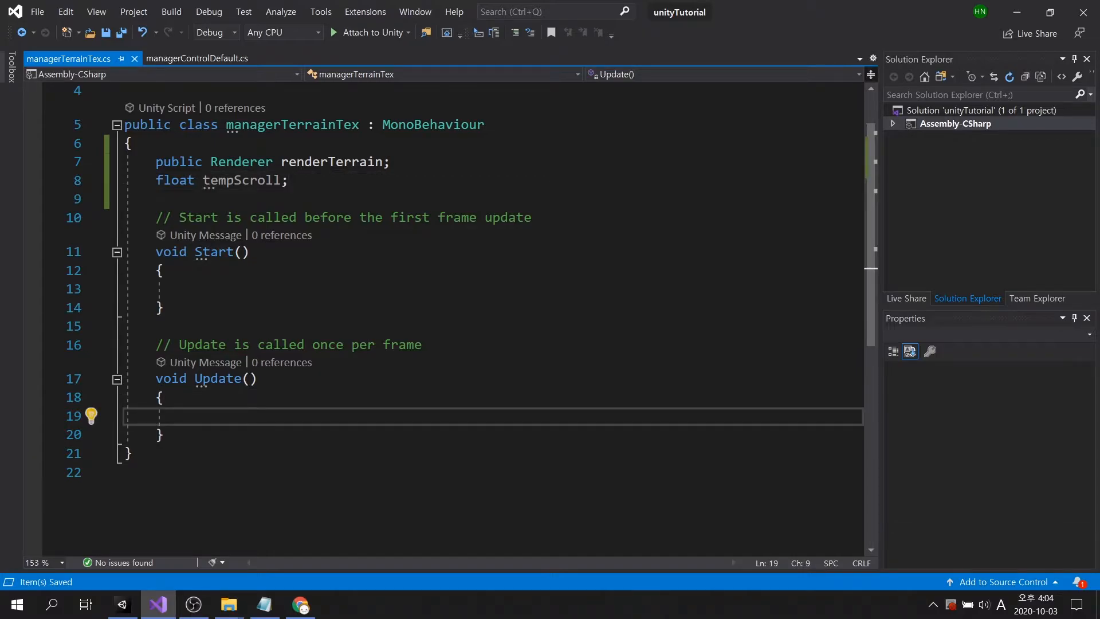
- In Update, add tempScroll += 0.01f and set material.mainTextureOffset to new Vector2(tempScroll, tempScroll)
text(// test)
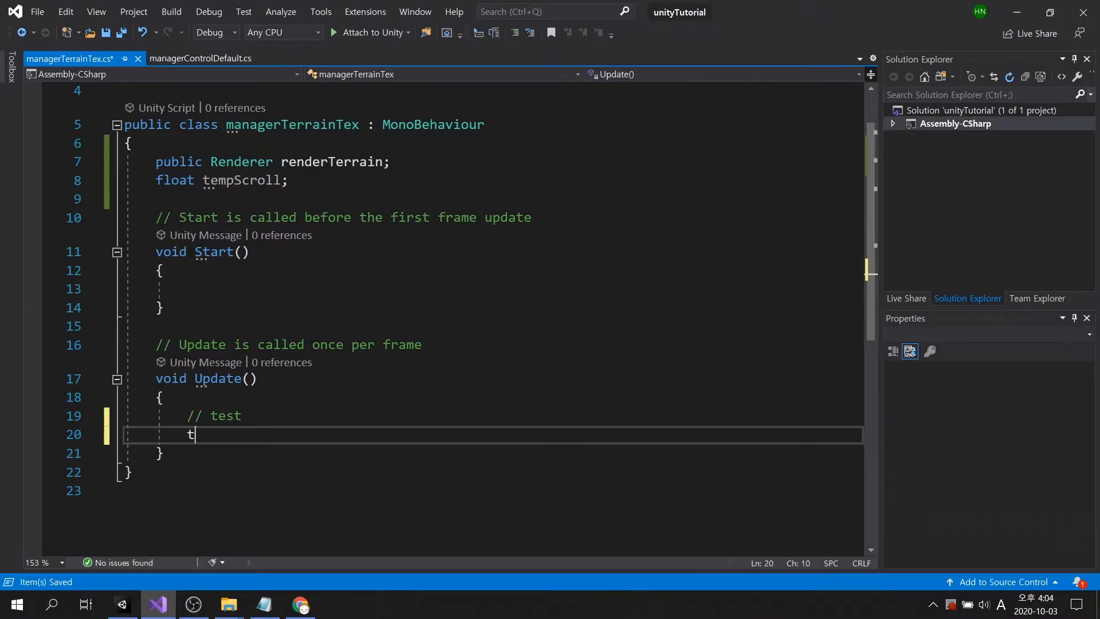
text(empScroll)
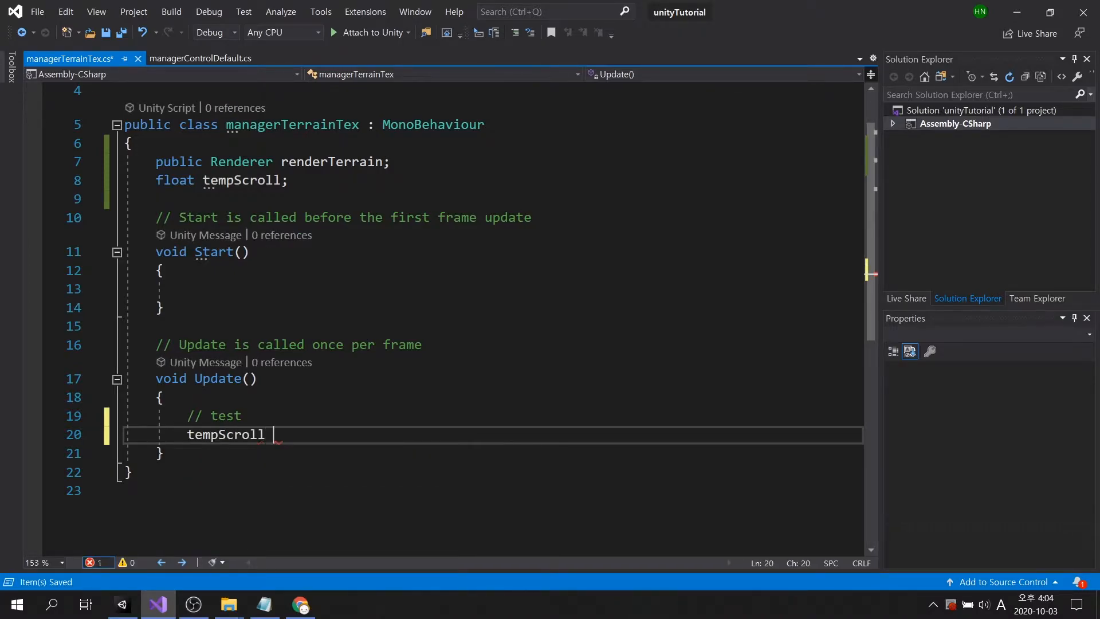
text(+=)
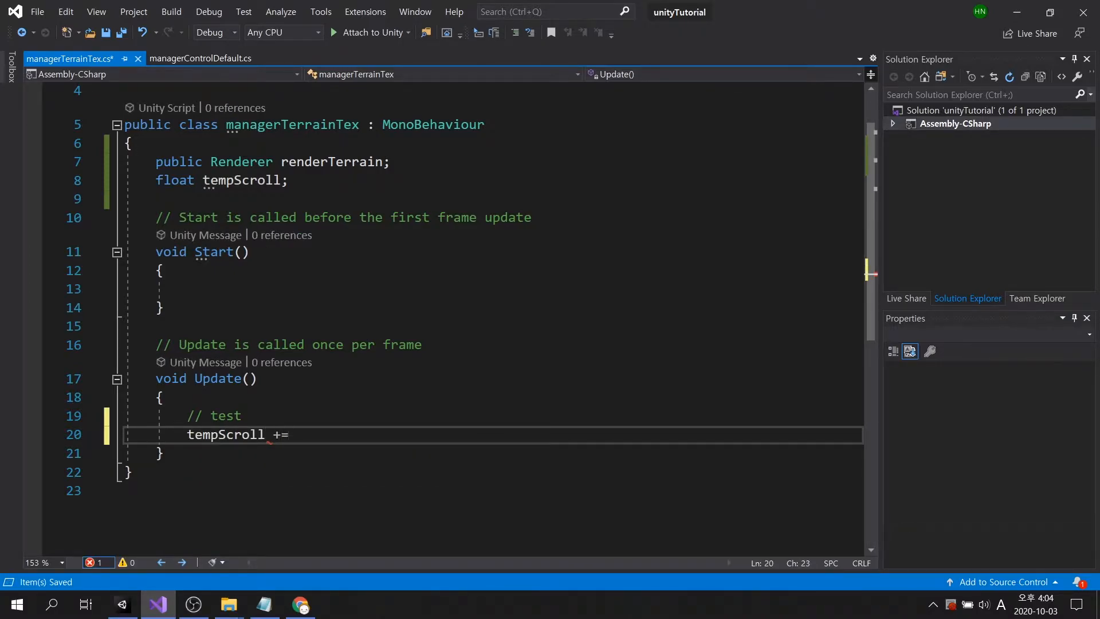
text(0.01f;)
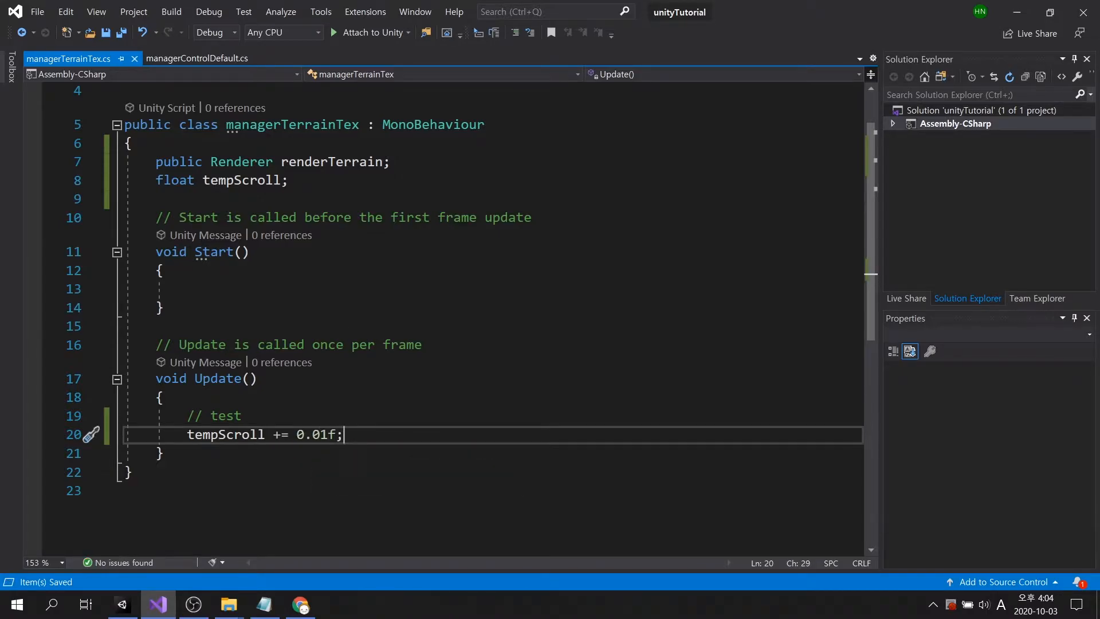
key(Enter)
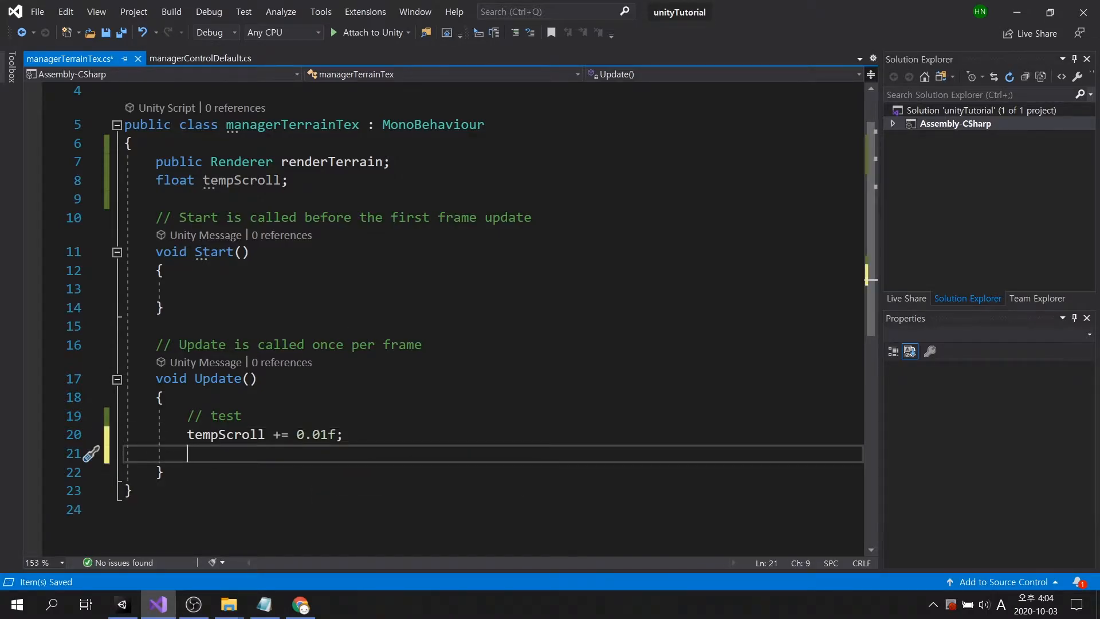
text(renderTerrain.material.)
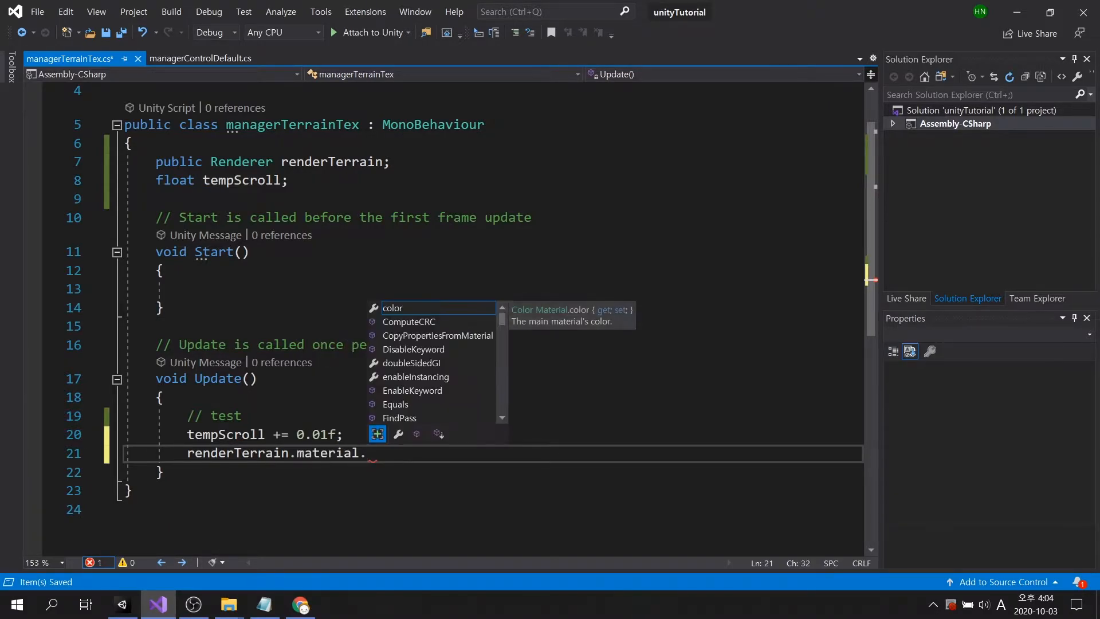
text(mainTextureOffset)
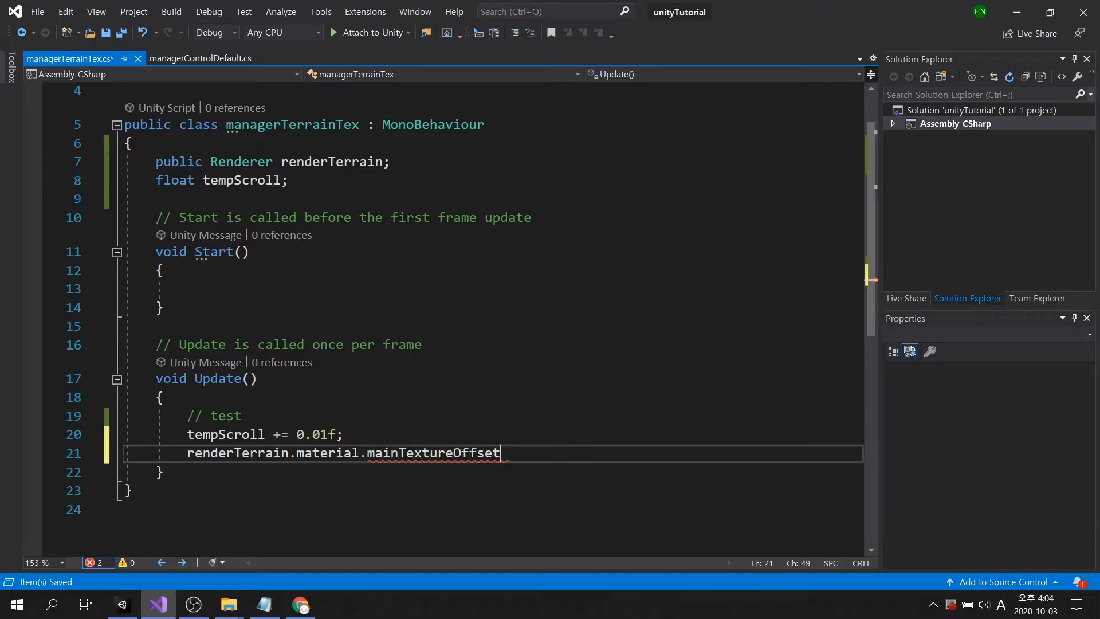
text(= new)
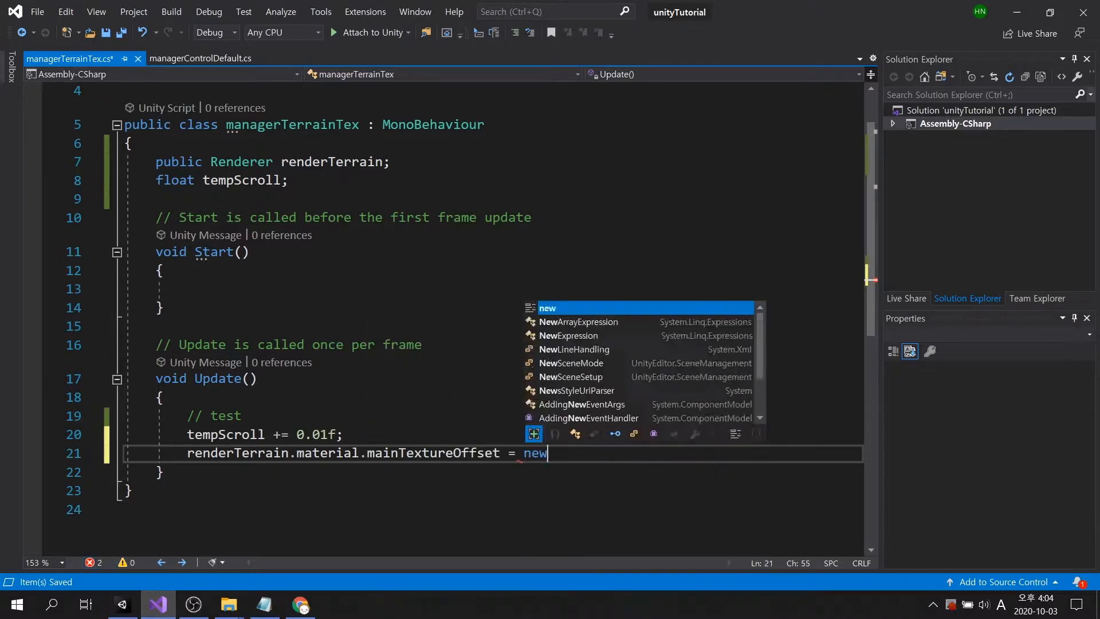
text(Vector2)
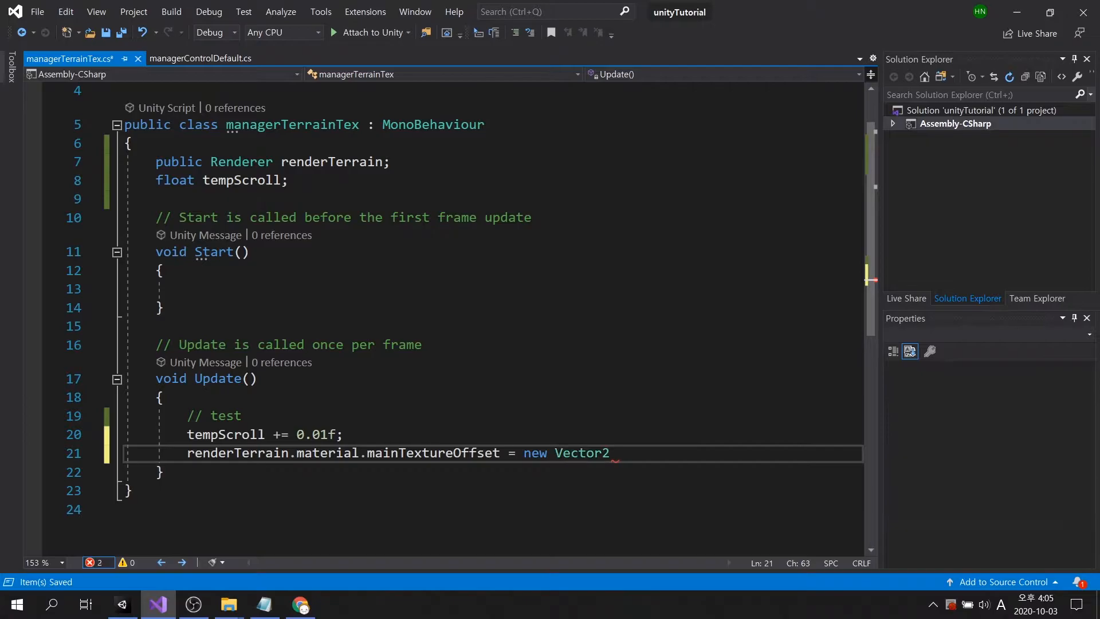
text((t)
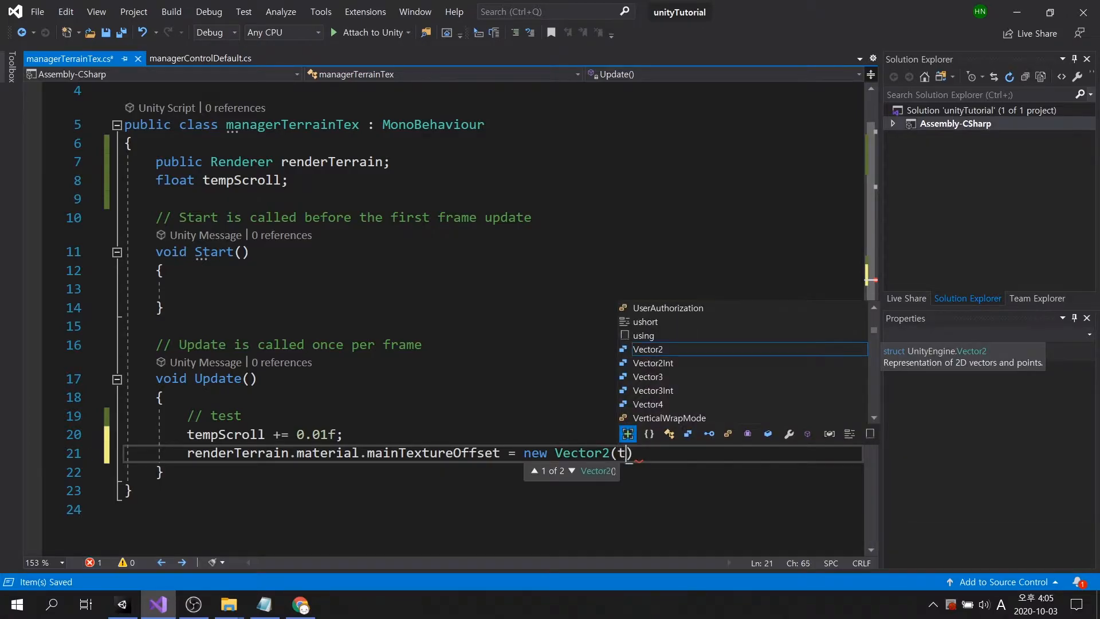
text(empScroll,)
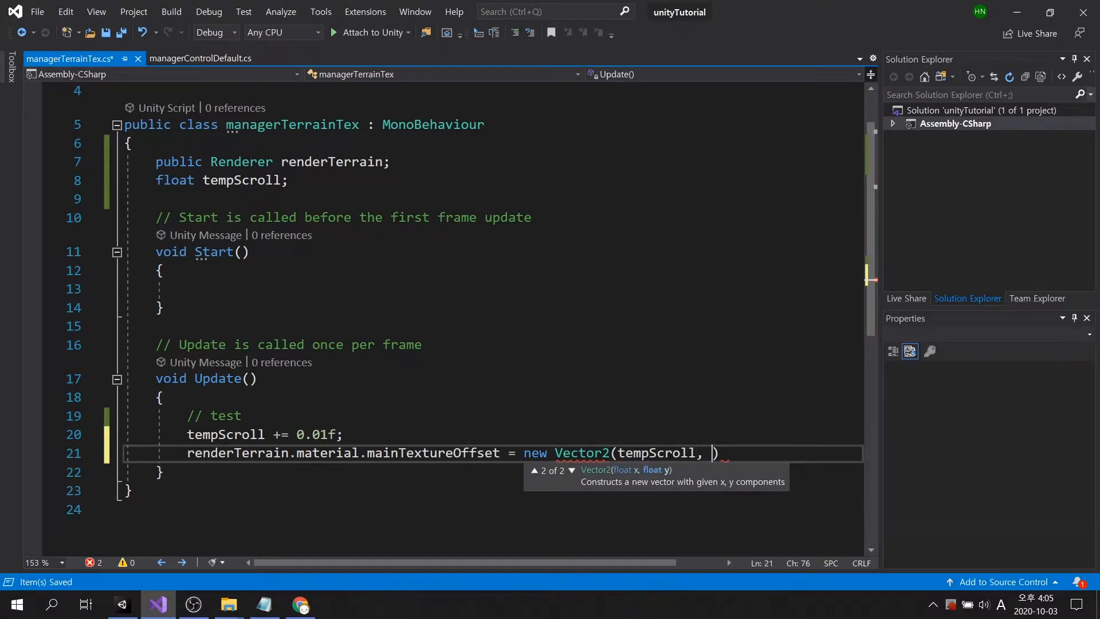
text(tempP)
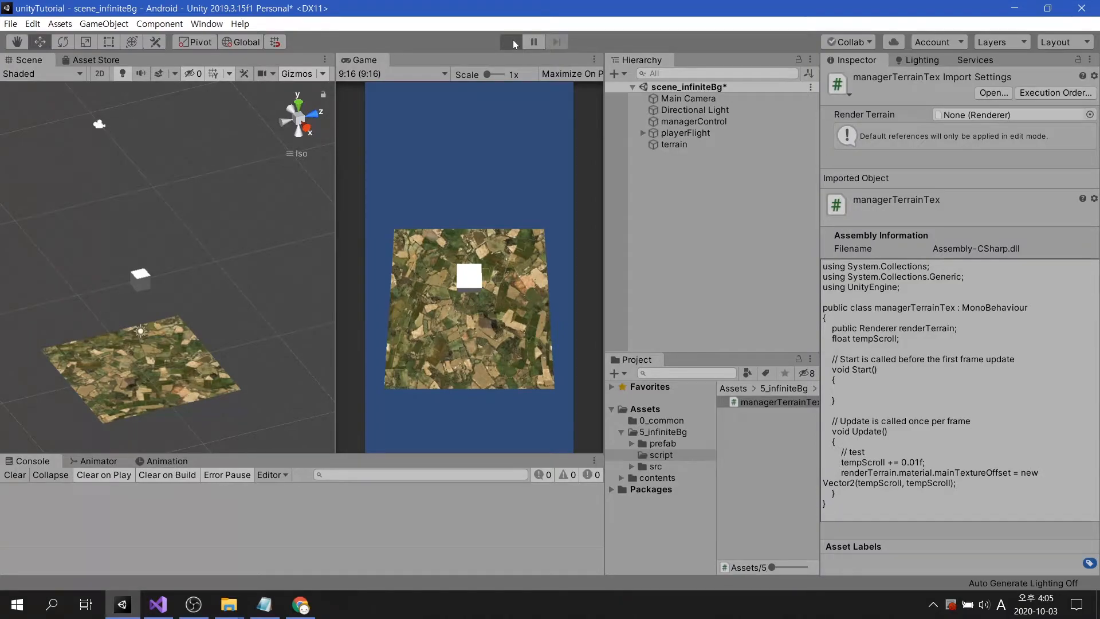
- Play to reveal the unassigned error, assign terrain's Mesh Renderer to Render Terrain, and play-test scrolling
click(511, 41)
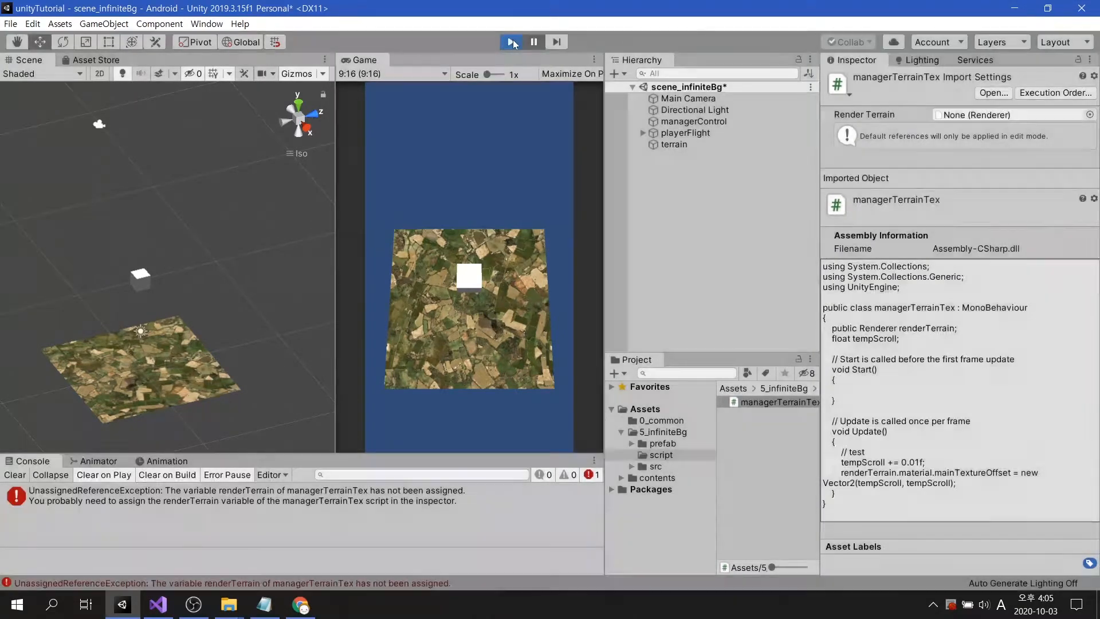
click(509, 41)
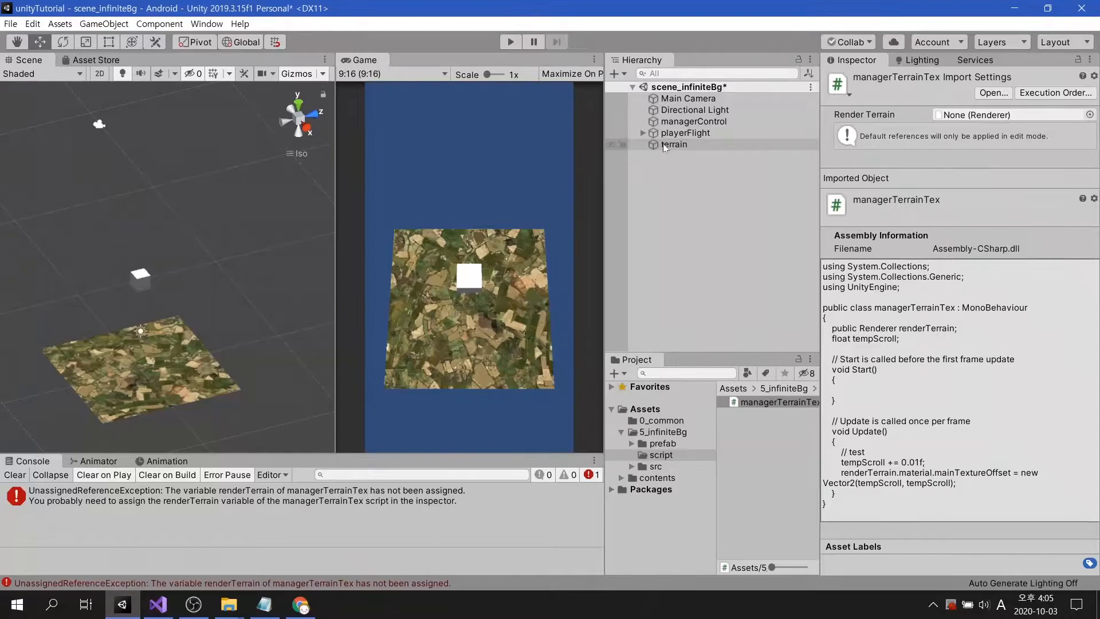
click(674, 144)
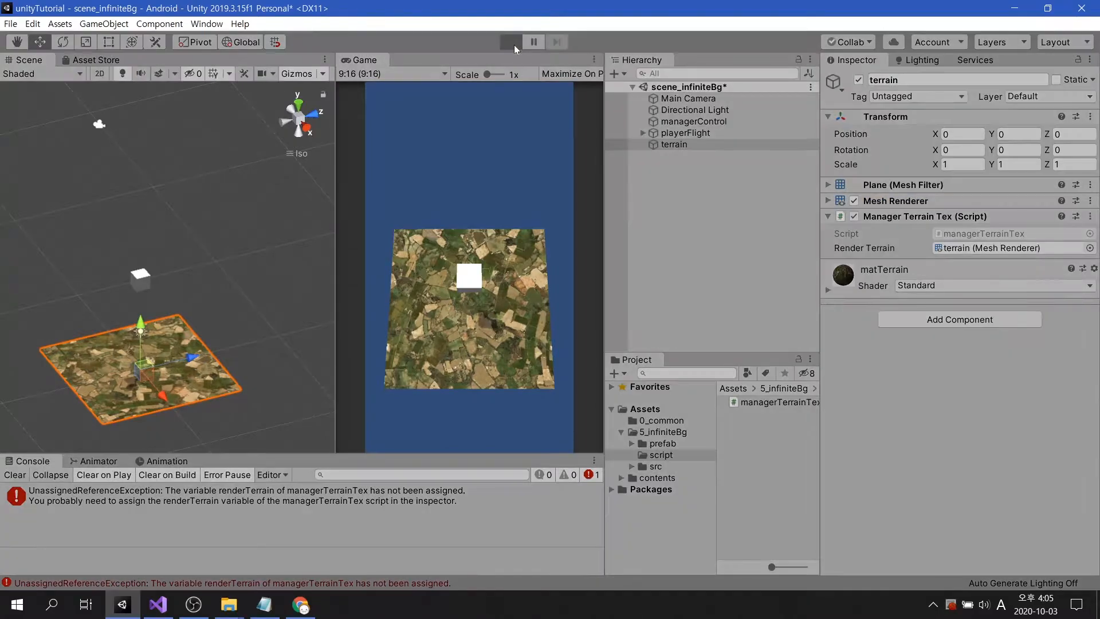
click(510, 41)
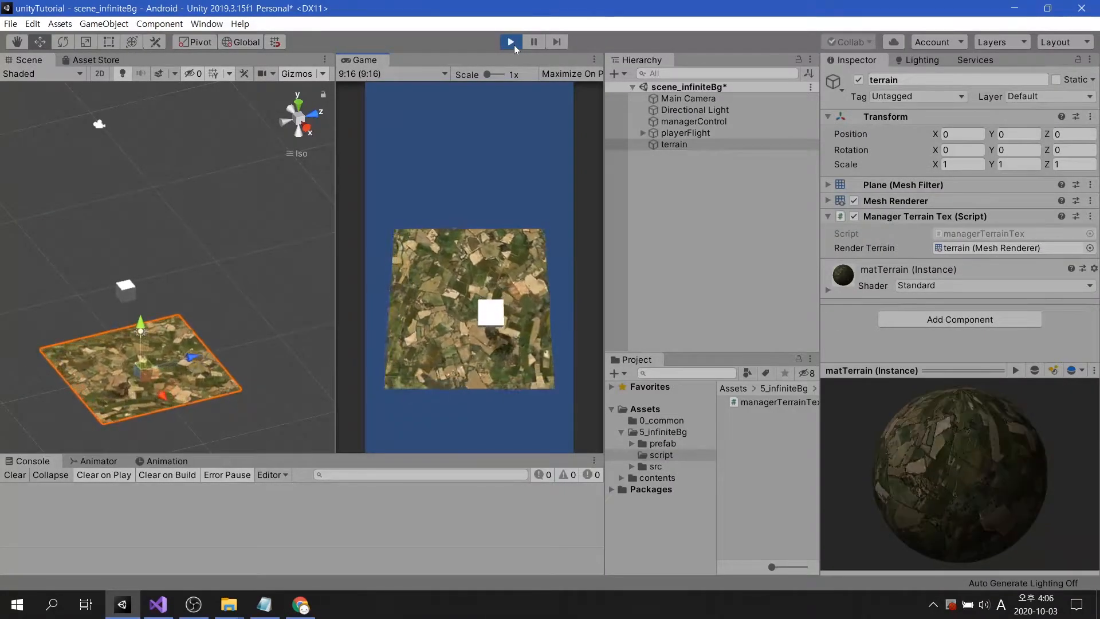
click(510, 41)
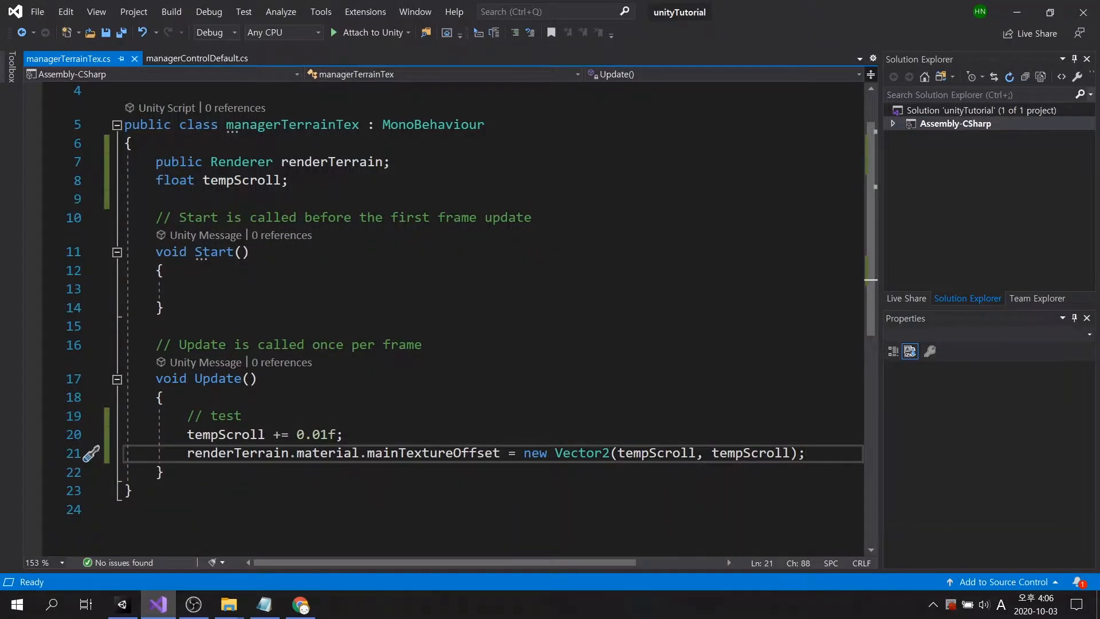
- Declare public Transform trPlayer and comment the section 'tex scroll when player is moving'
key(Enter)
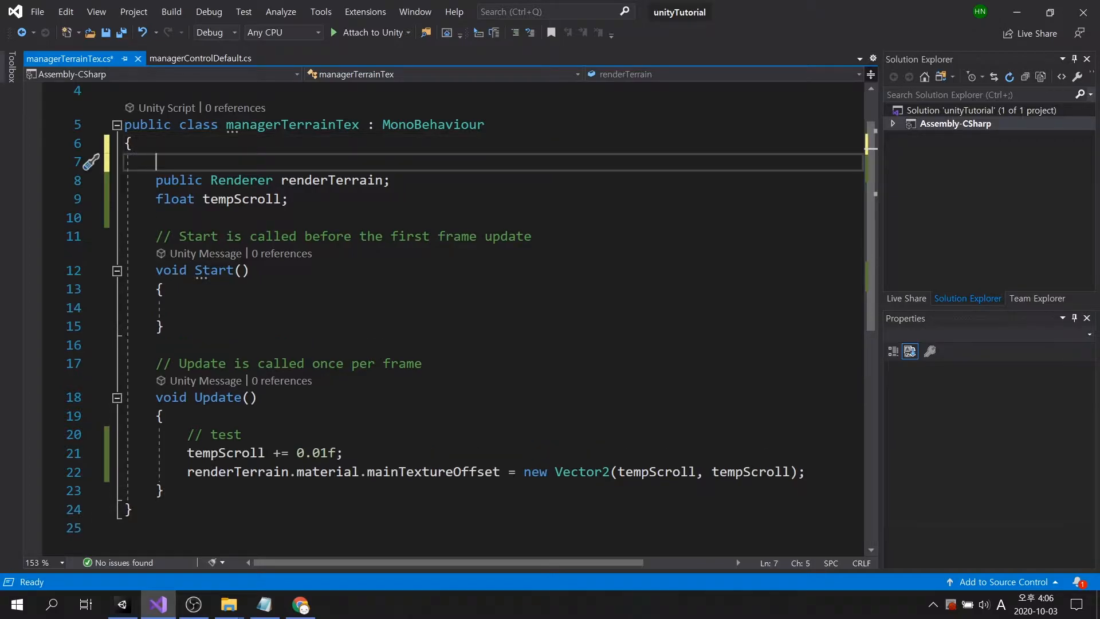
text(public Tra)
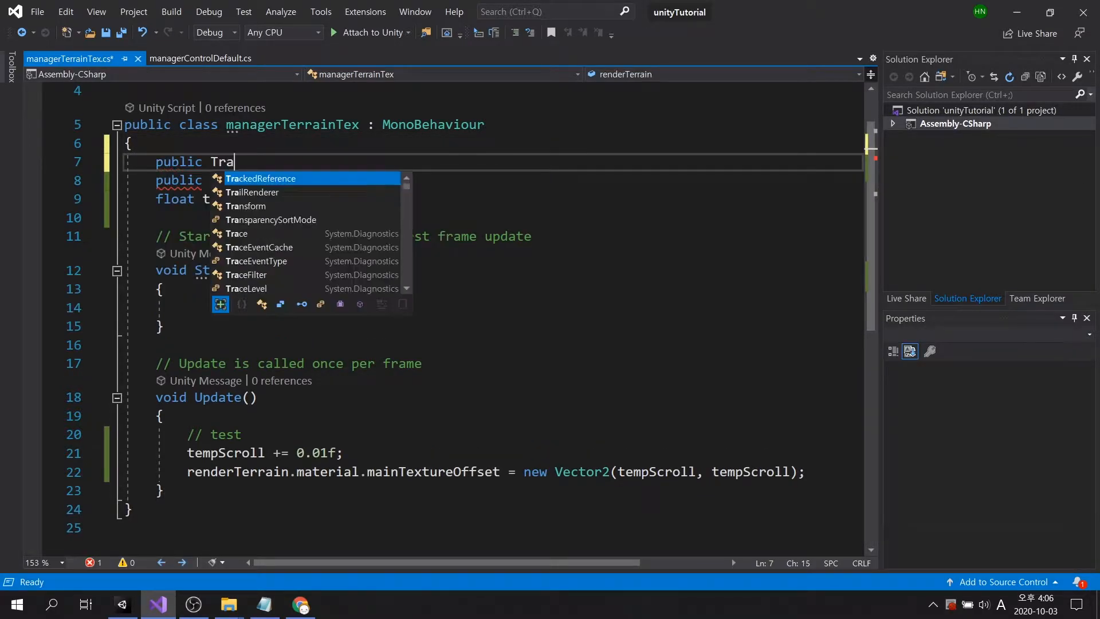
text(nsform tr)
text(8)
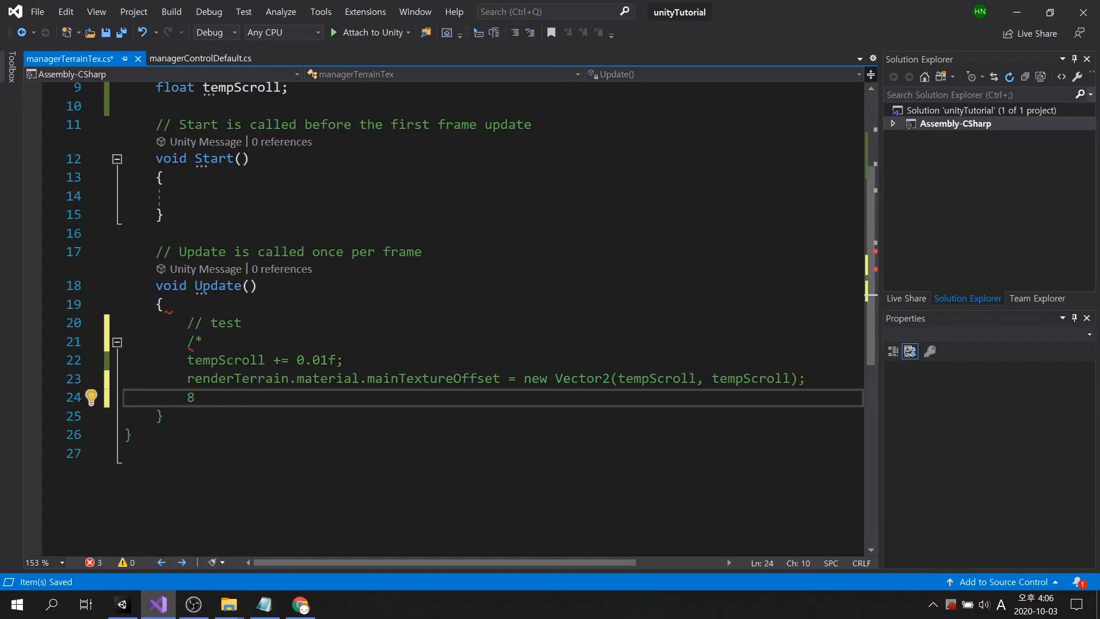
text(*/)
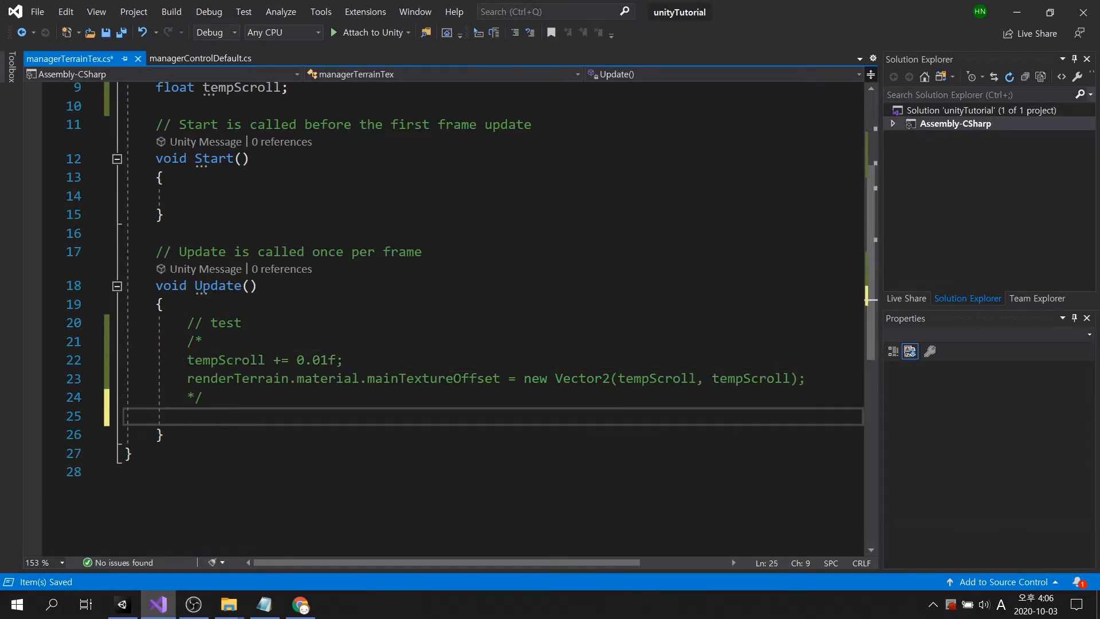
text(/)
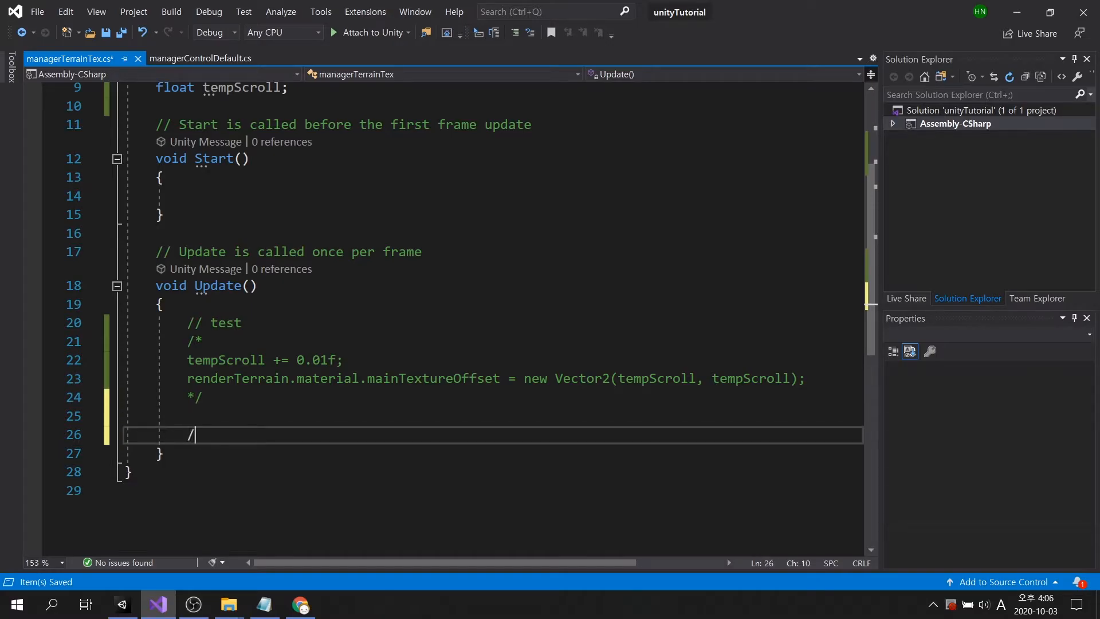
text(/ tex s)
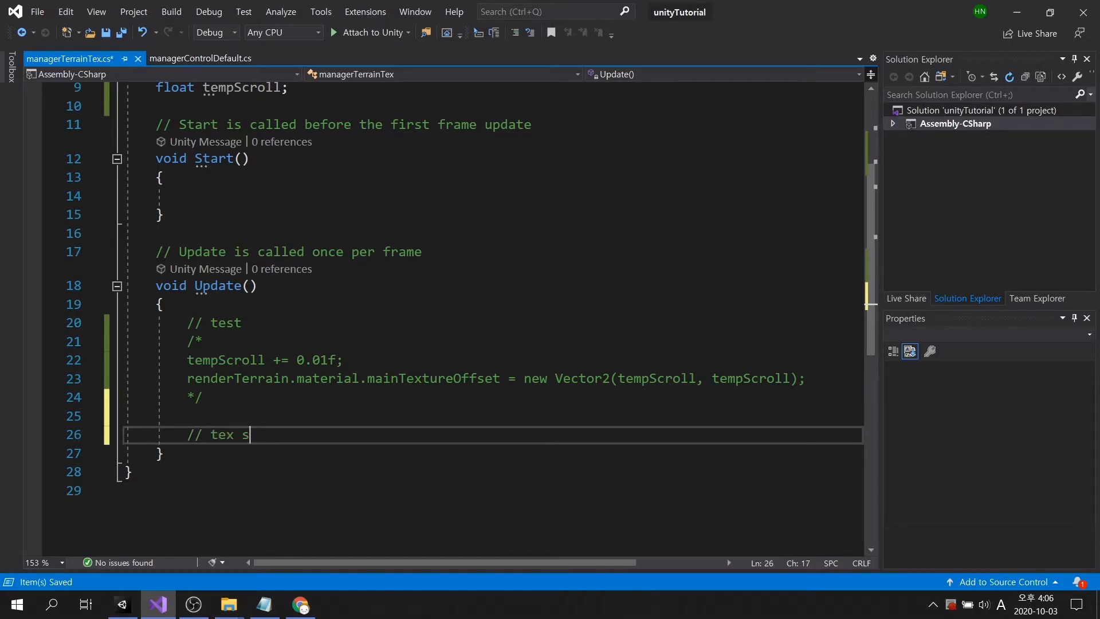
text(croll when player)
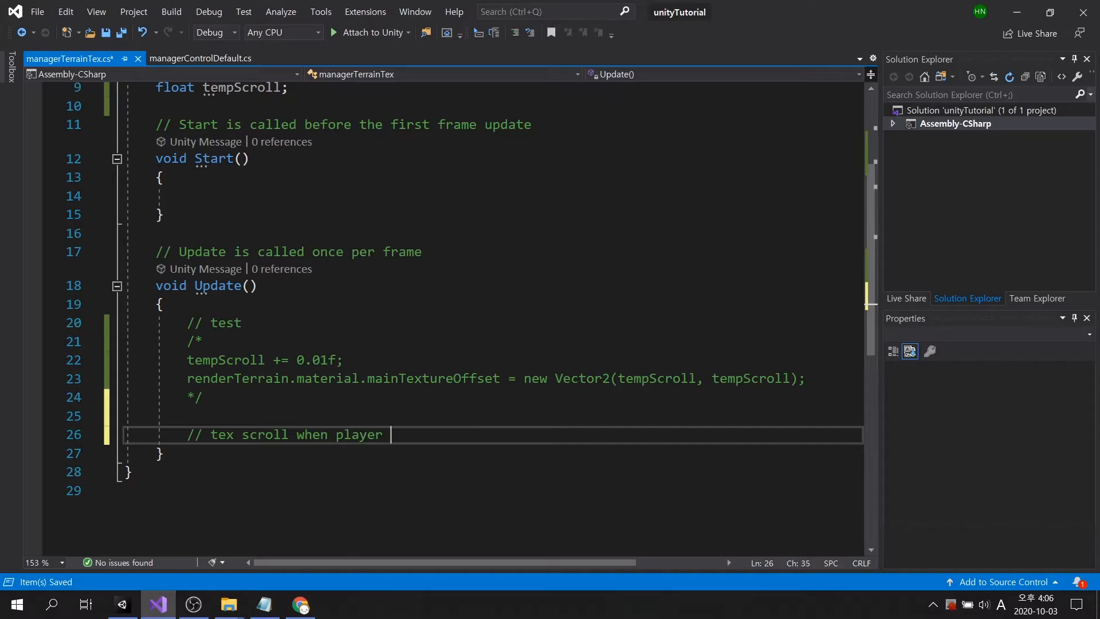
text(is moving)
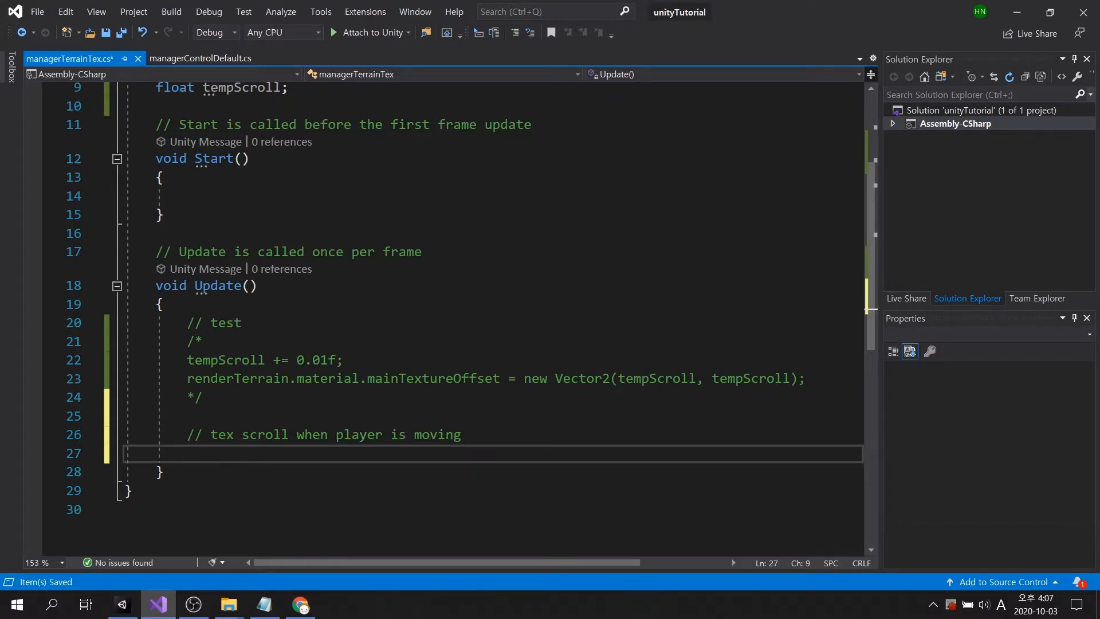
- Set renderTerrain.material.mainTextureOffset to new Vector2(trPlayer.position.x, trPlayer.position.z) in Update
text(renderTerrain.material.mainTexture)
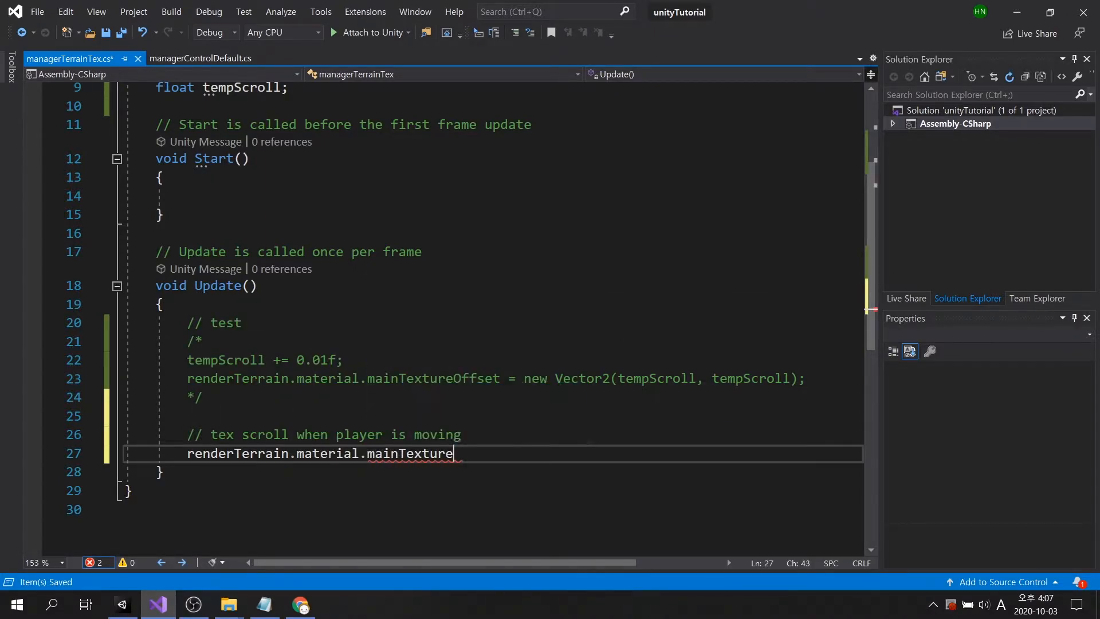
text(Offset)
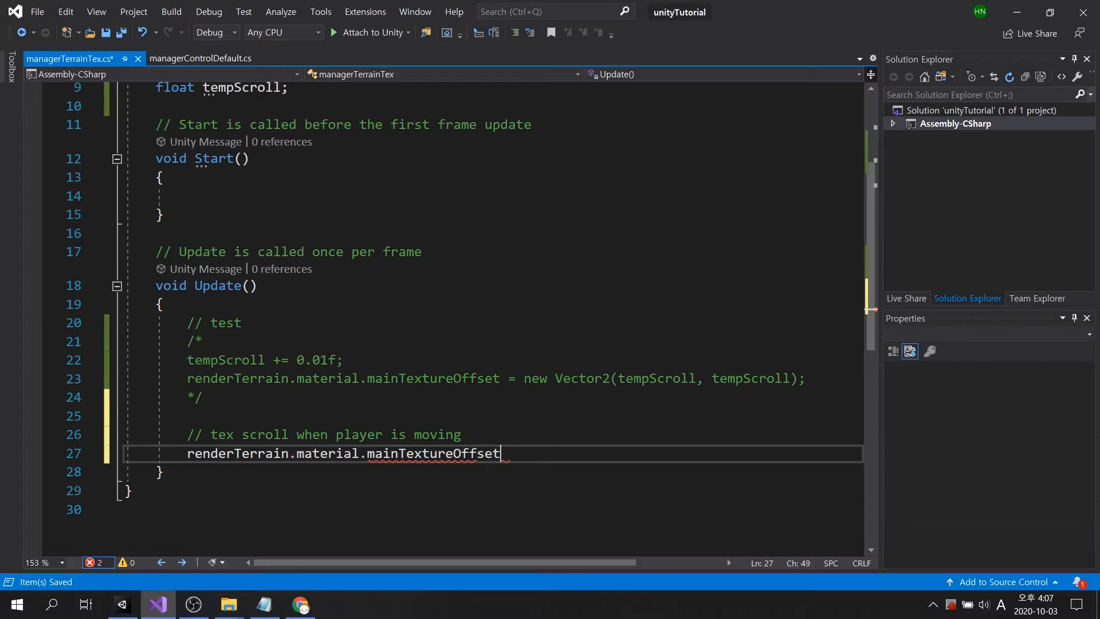
text(= new Vector2()
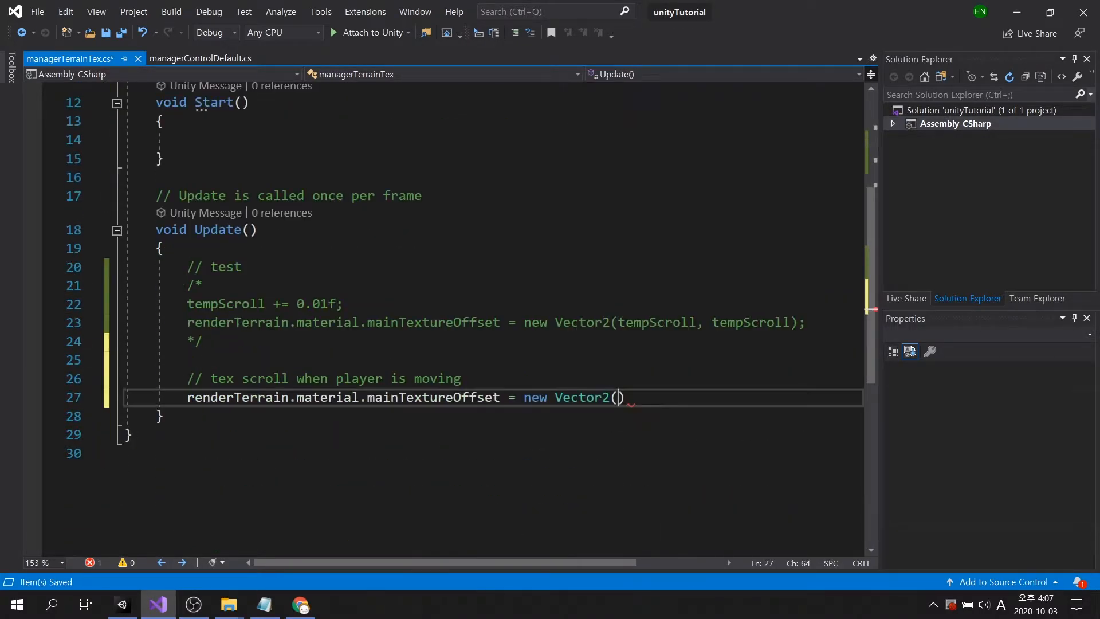
text(trPlayer.)
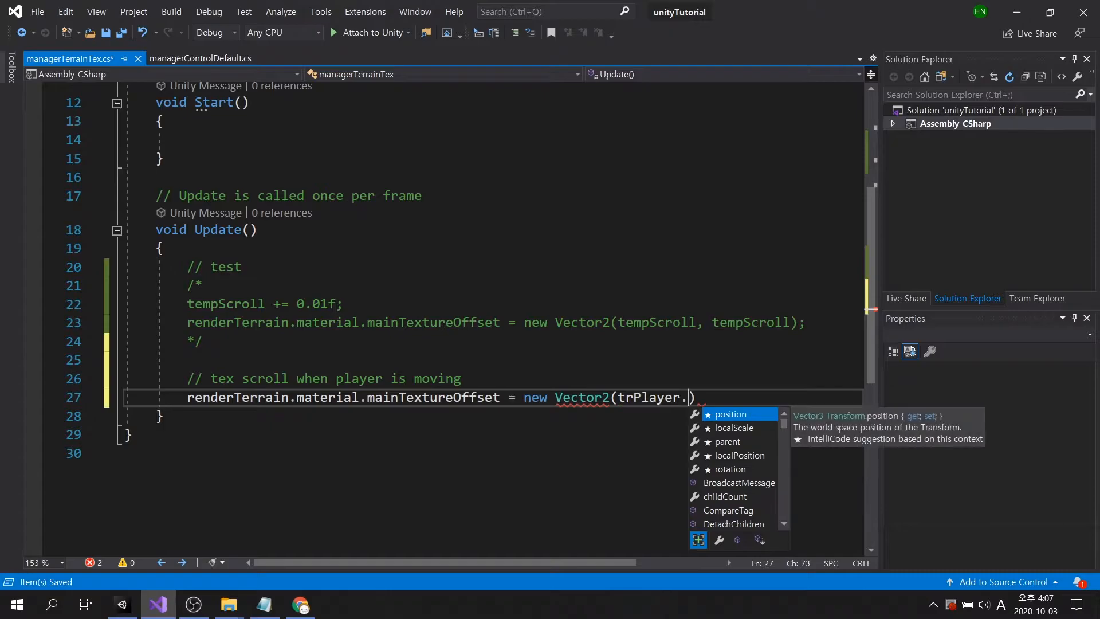
text(position.x, t)
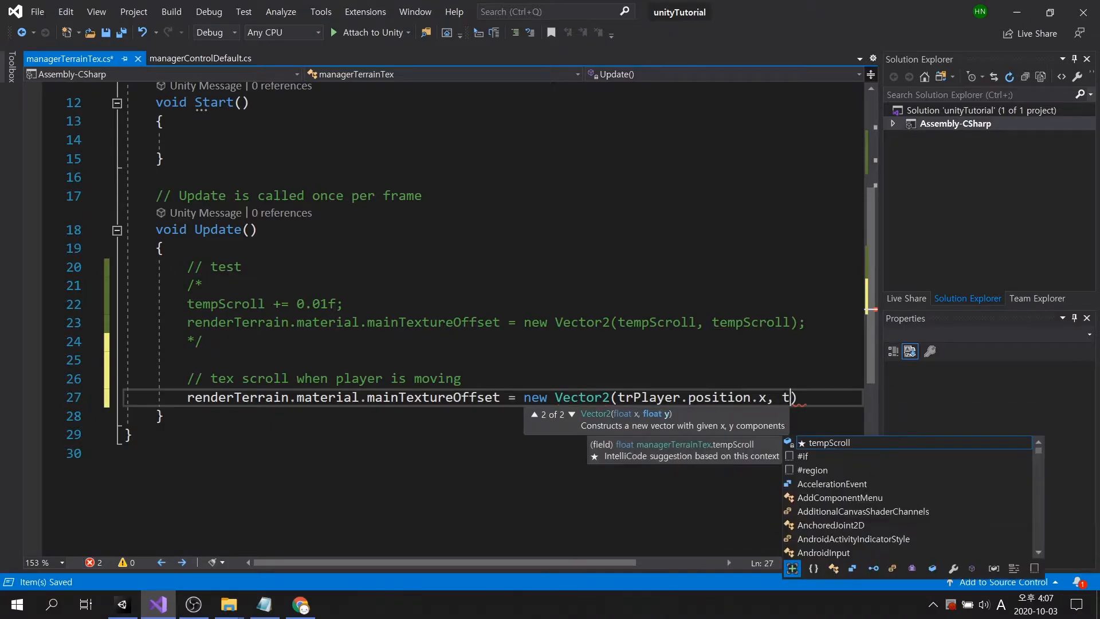
text(rPlayer.position.z)
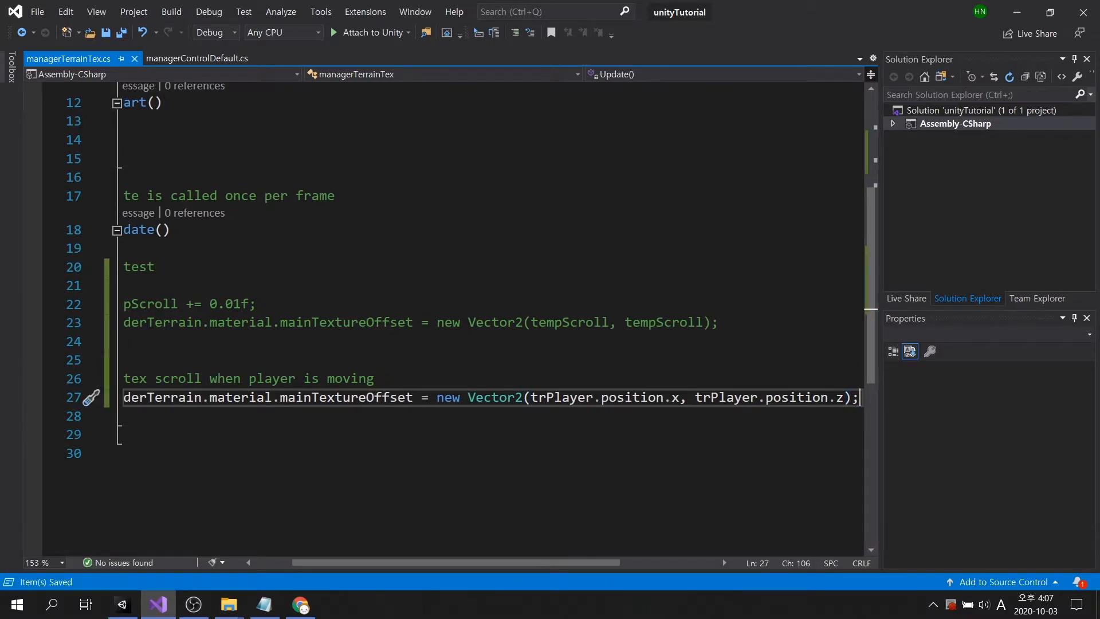
click(120, 604)
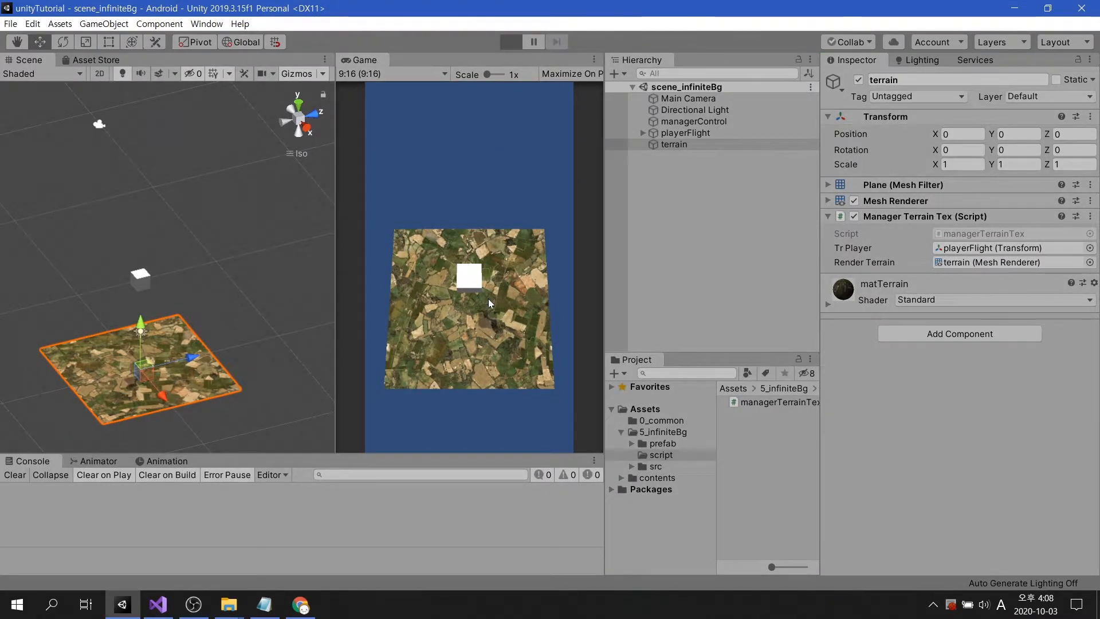
- Play-test the player-following terrain offset in the Game view, then stop the run
click(511, 41)
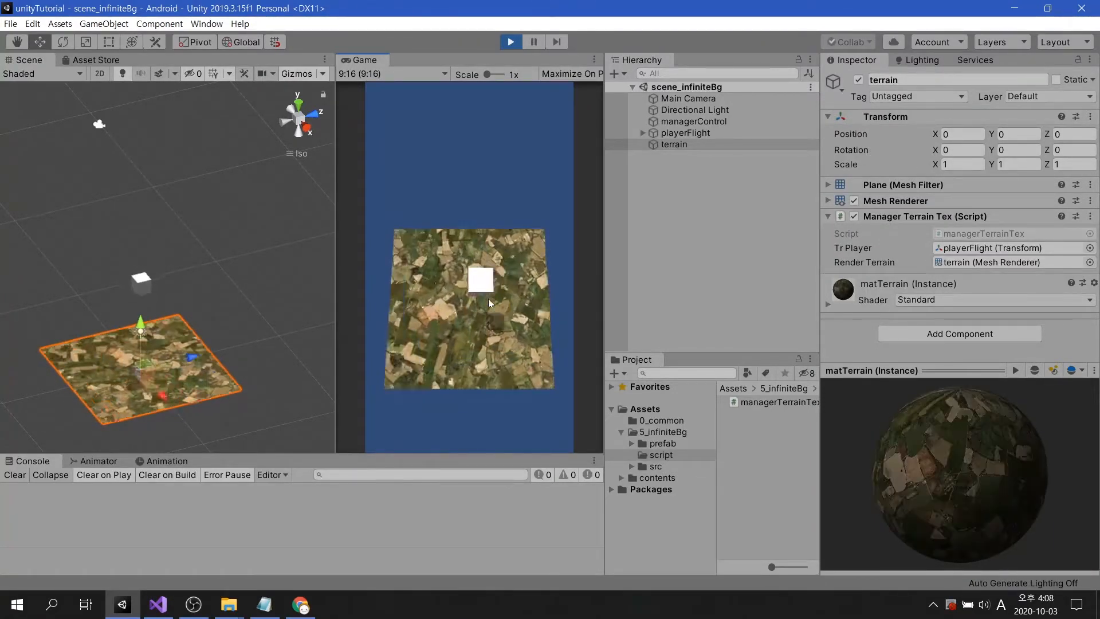
click(509, 57)
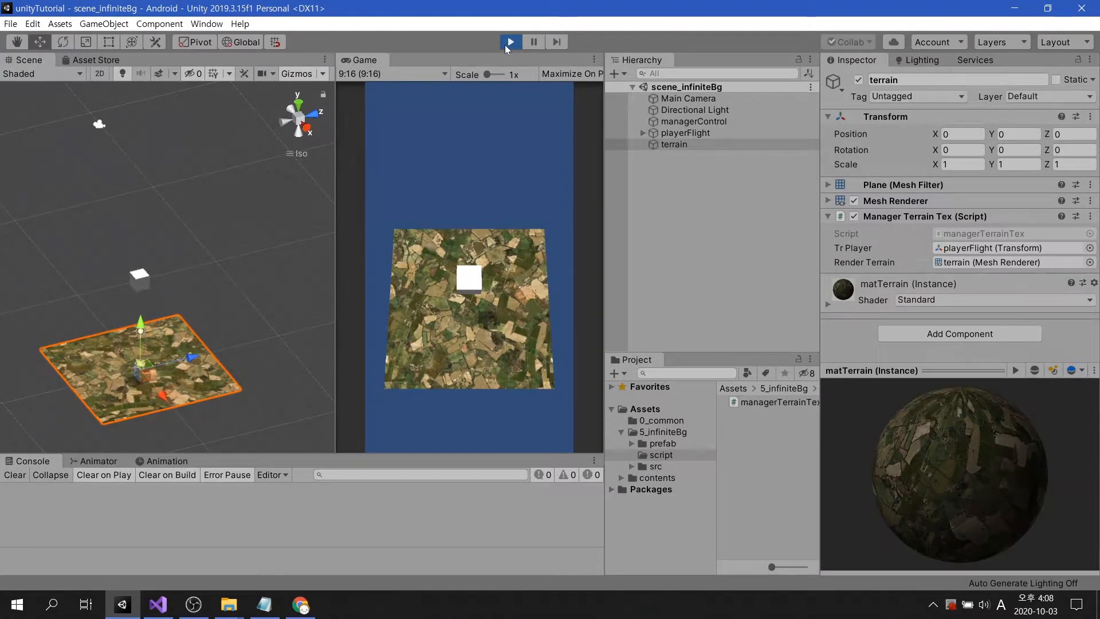
click(510, 41)
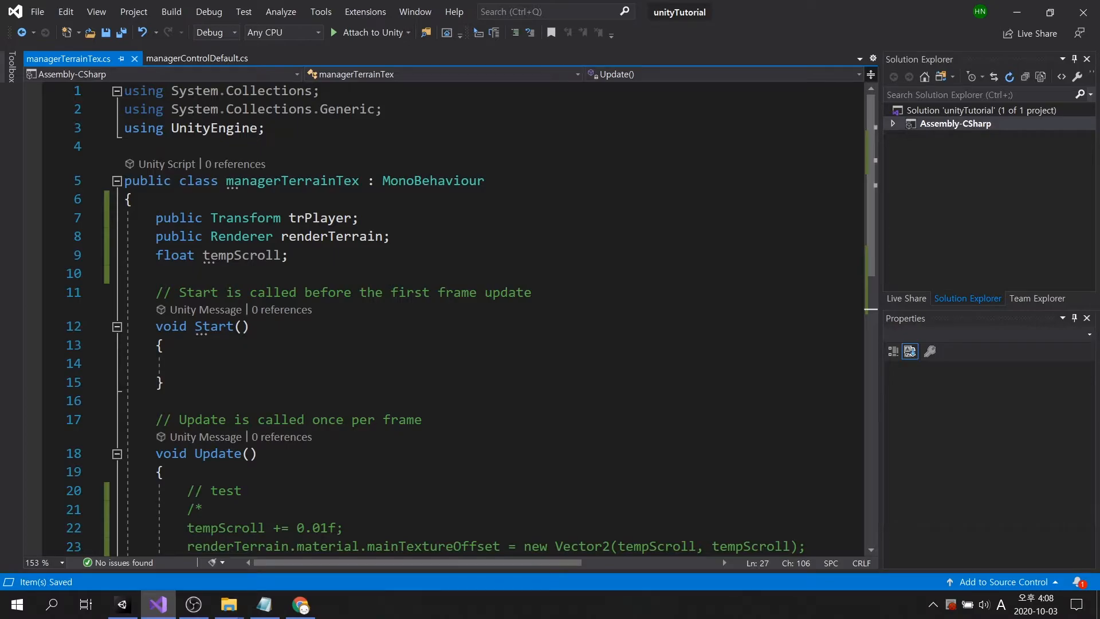
- Add public float speed and multiply the mainTextureOffset vector by it, then save
text(public float s)
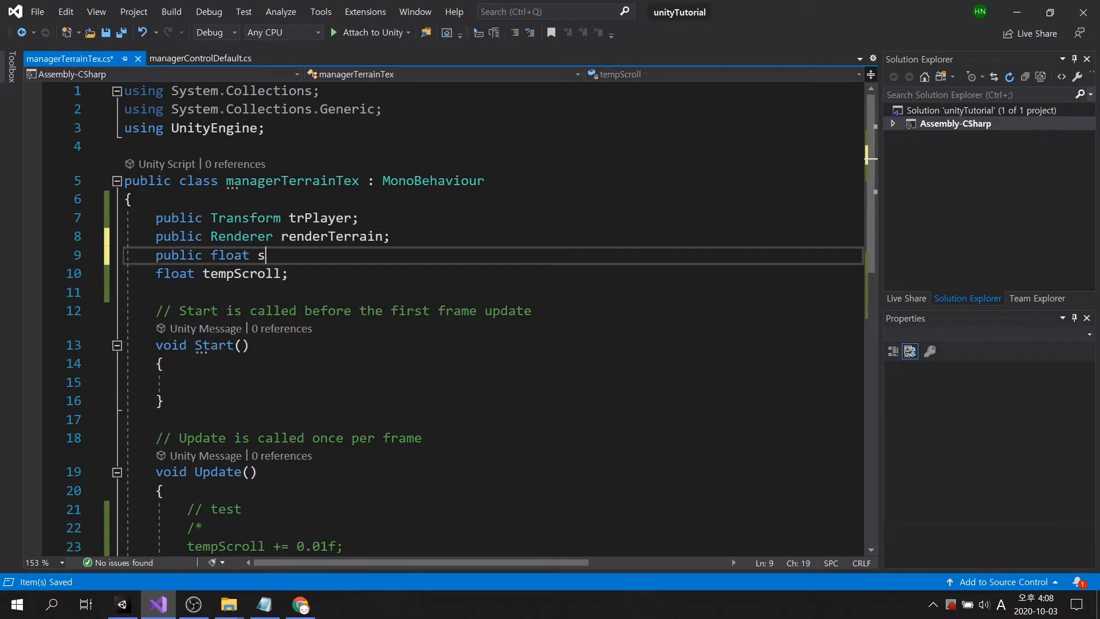
text(peed;)
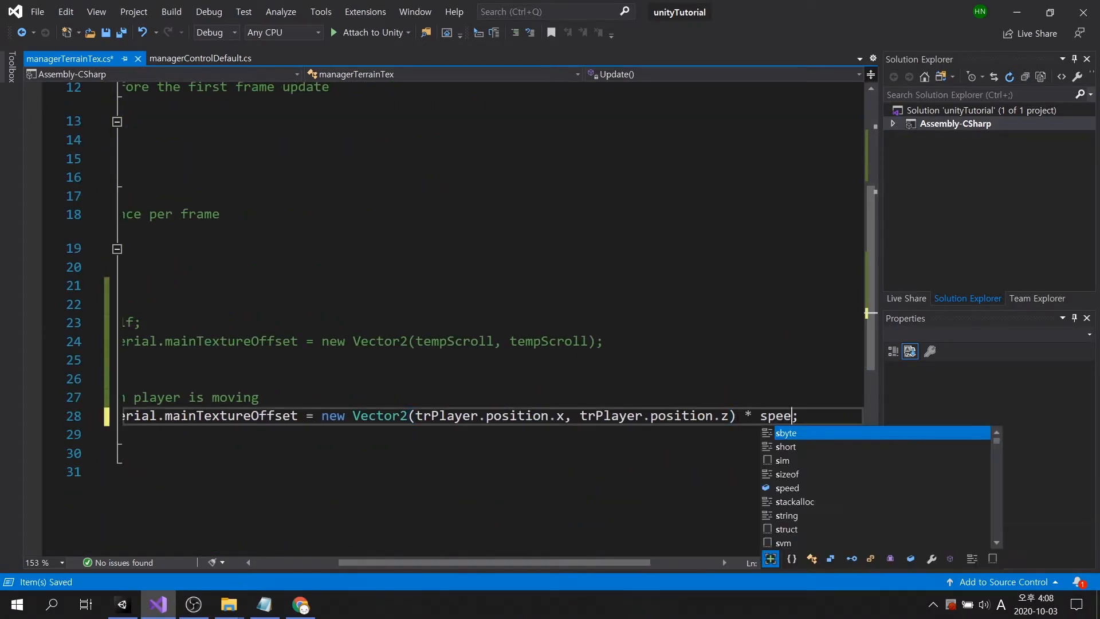
key(Tab)
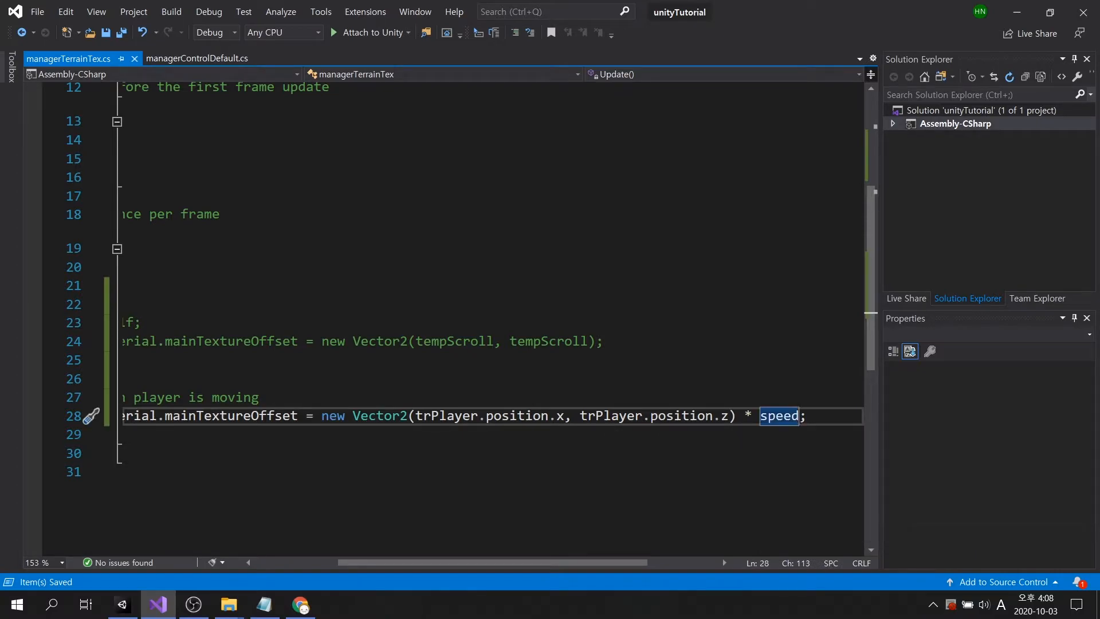
mouse_move(136, 600)
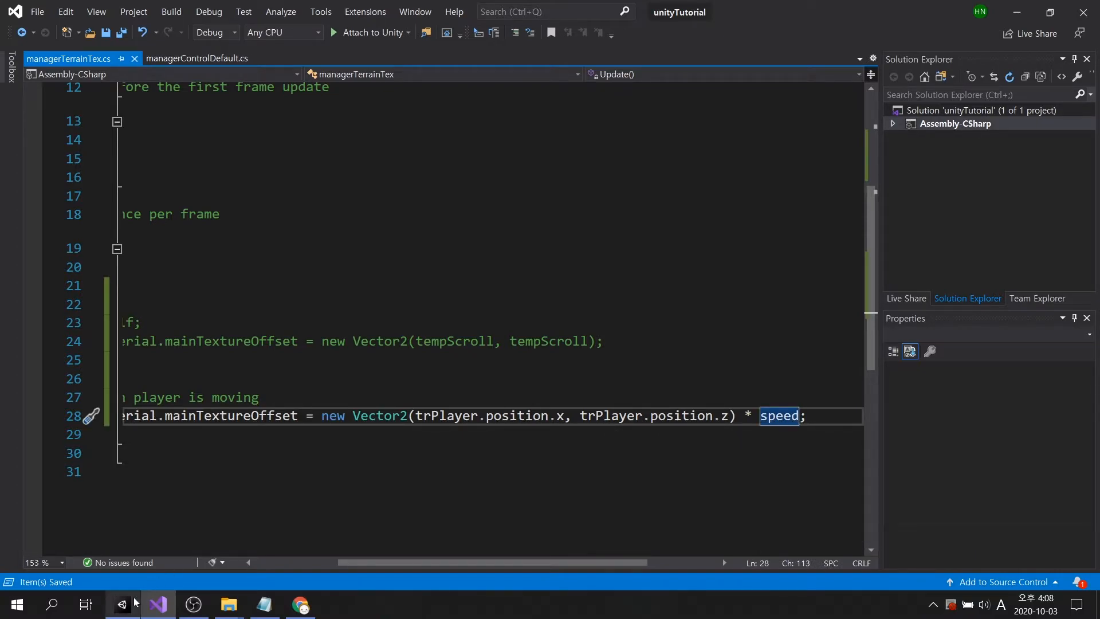
- Set Manager Terrain Tex Speed to 0.01 in the Inspector and play-test the scroll
click(122, 604)
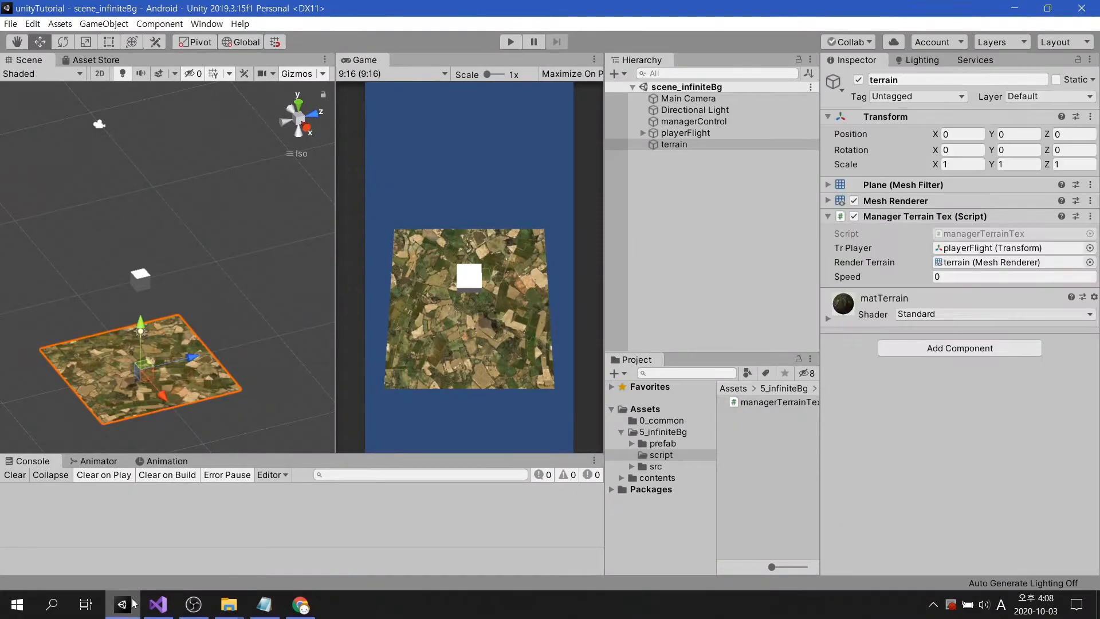
click(1012, 276)
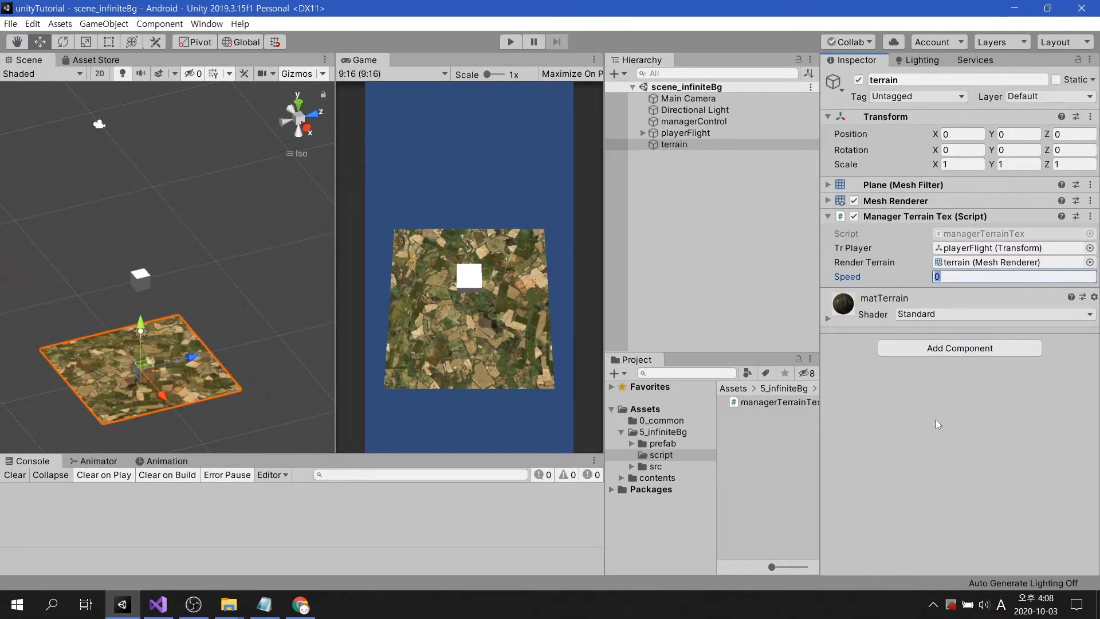
text(0.01)
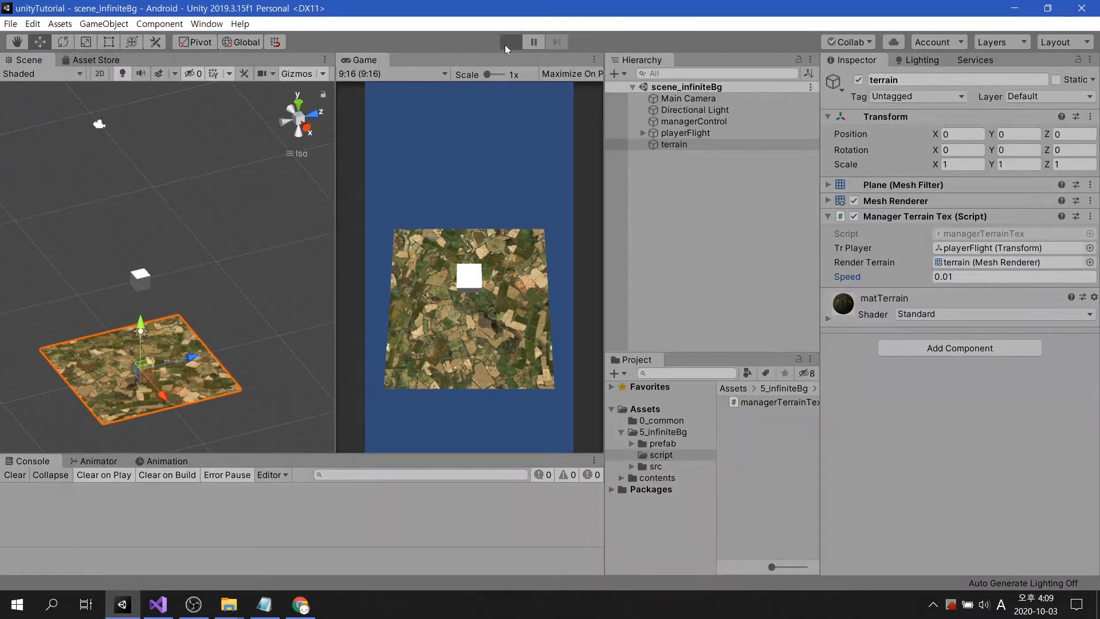
click(509, 42)
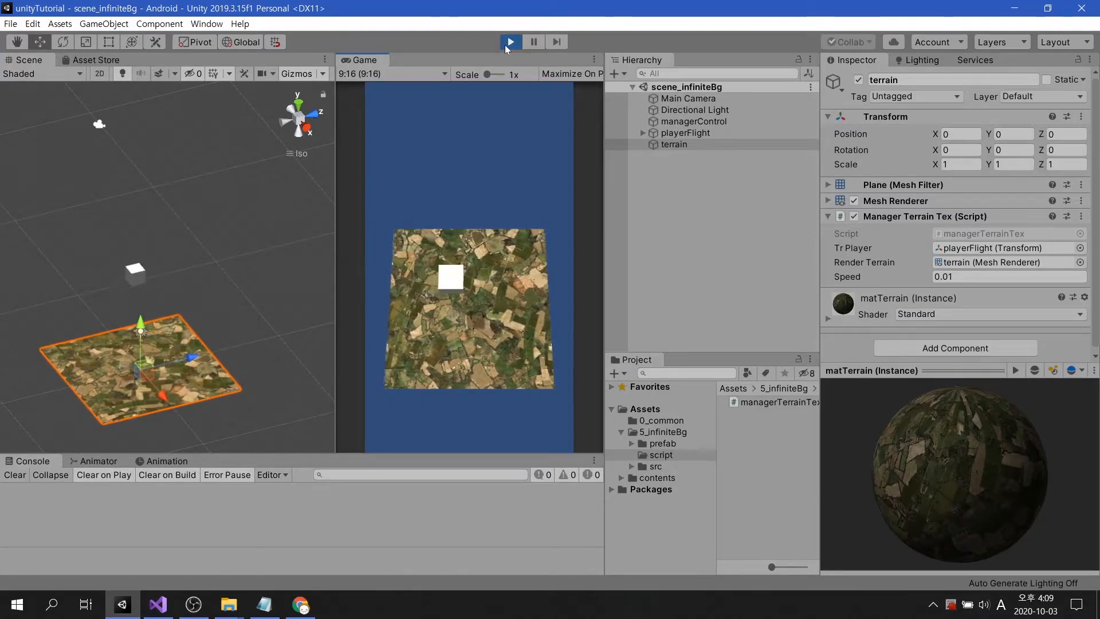
click(510, 42)
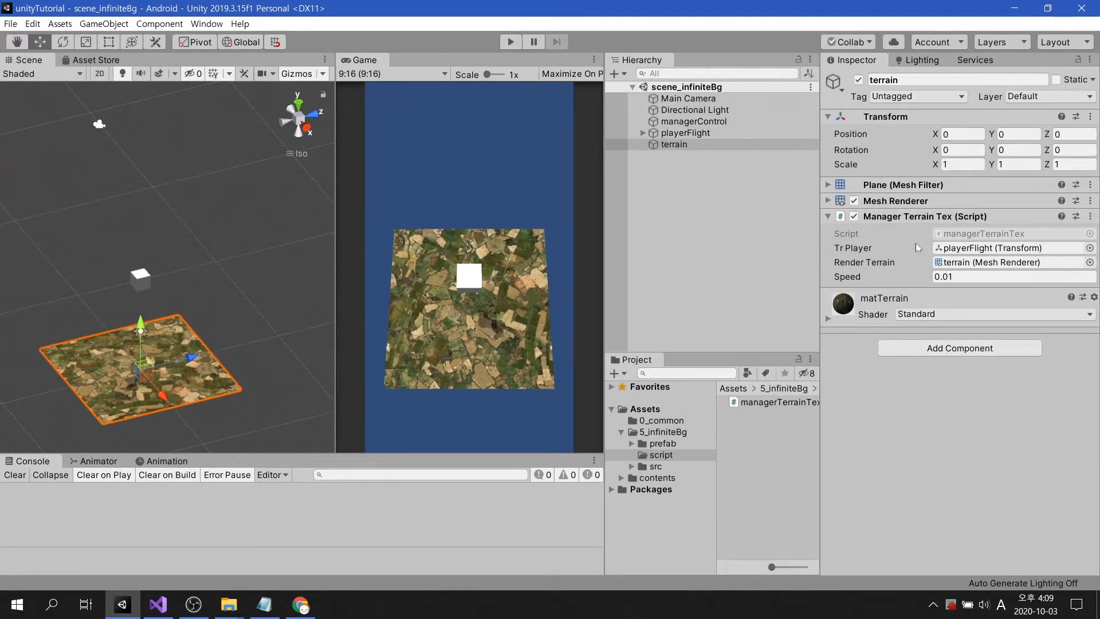
- Change Speed to -0.05 and play-test the terrain scrolling again
click(1013, 276)
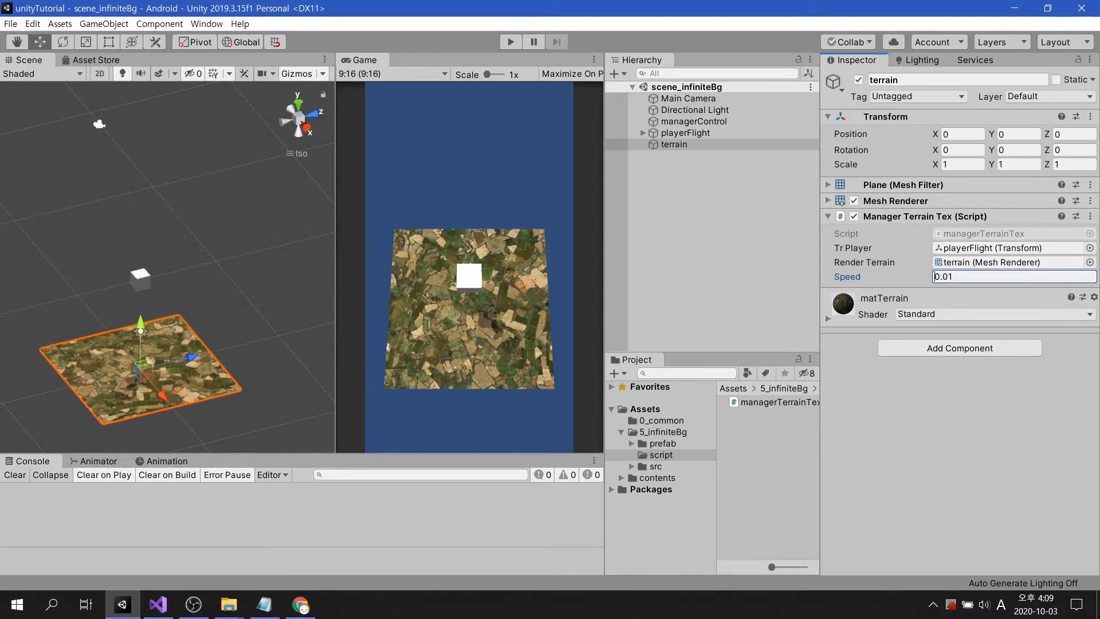
text(-0.01)
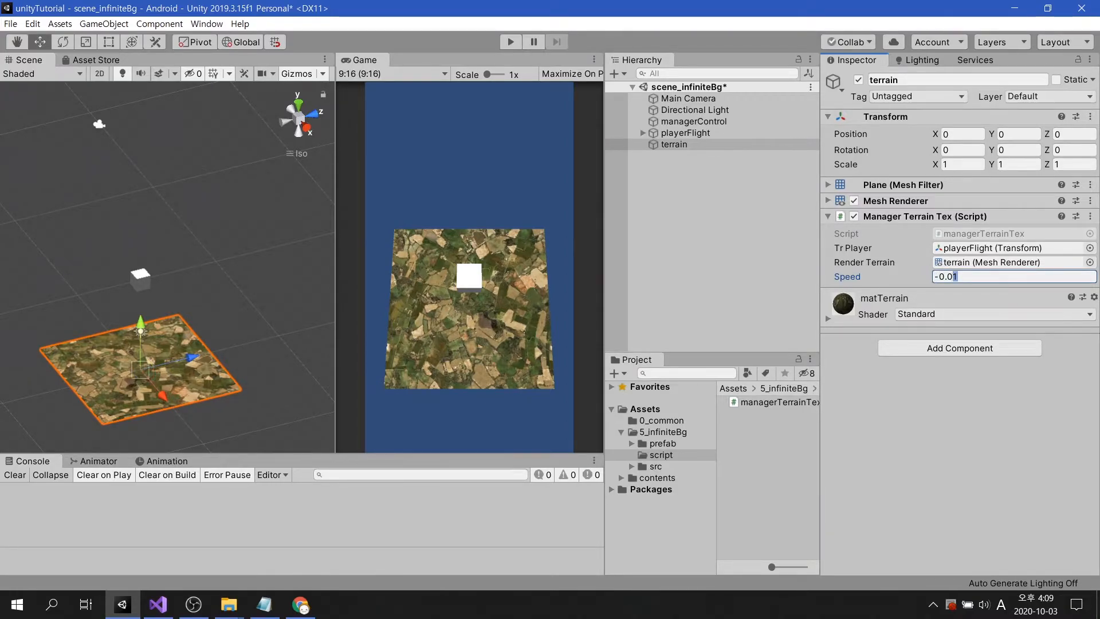
text(-0.05)
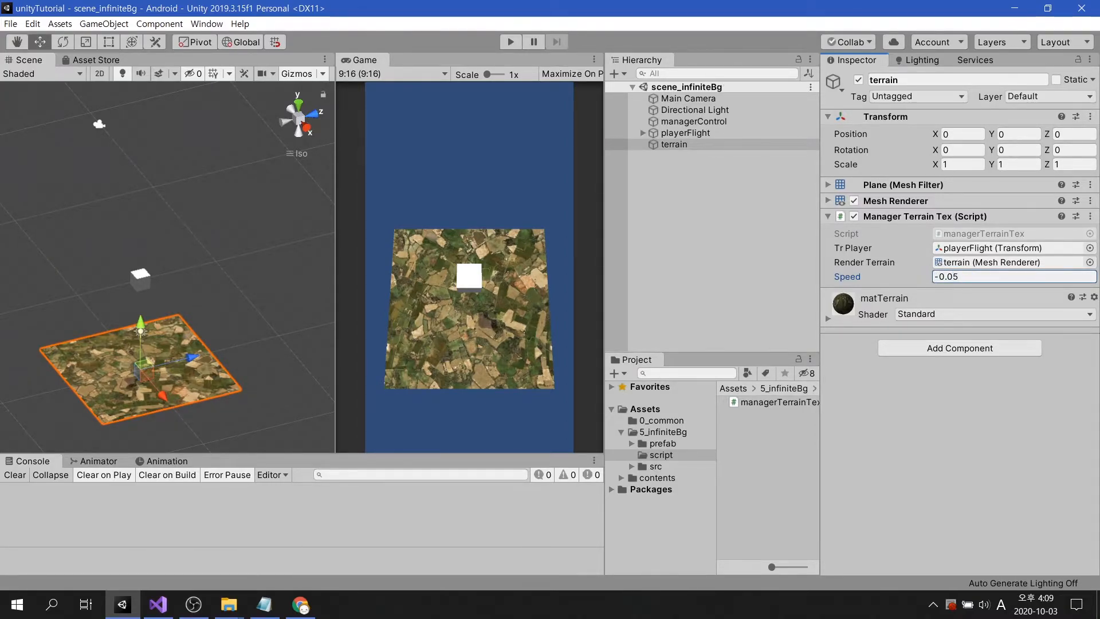
click(511, 41)
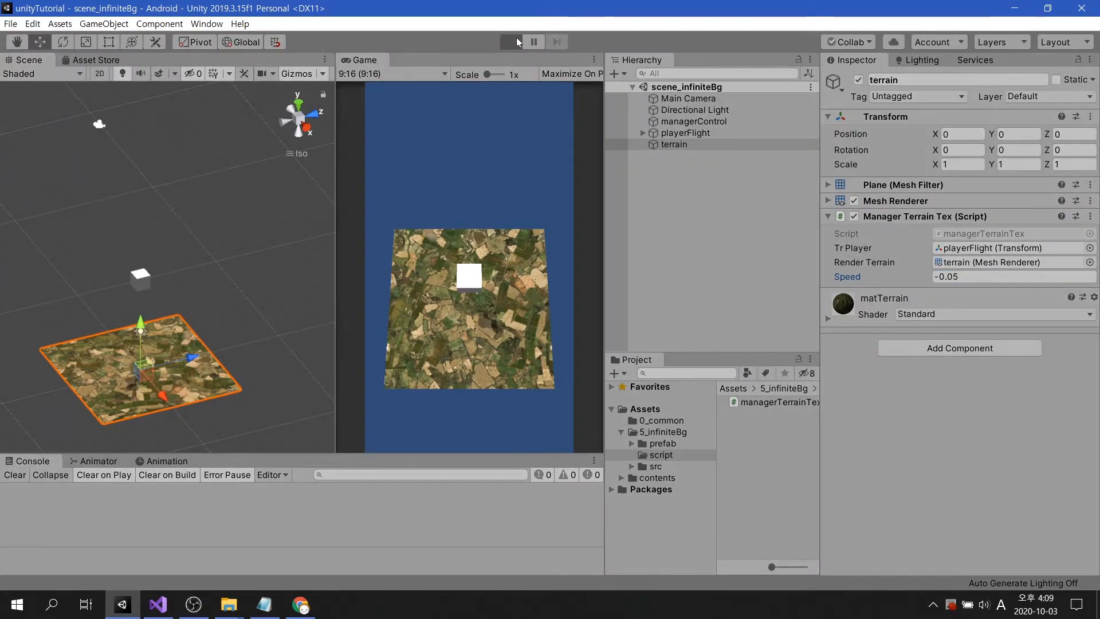
click(511, 41)
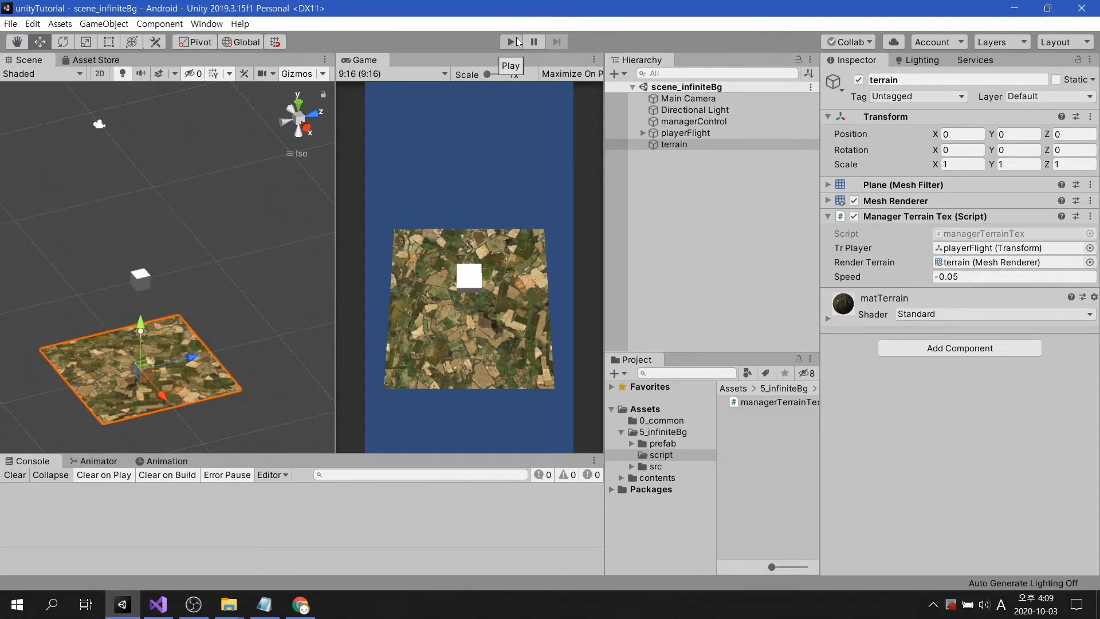
- Scale the terrain up under playerFlight and play-test the larger farmland view
click(958, 165)
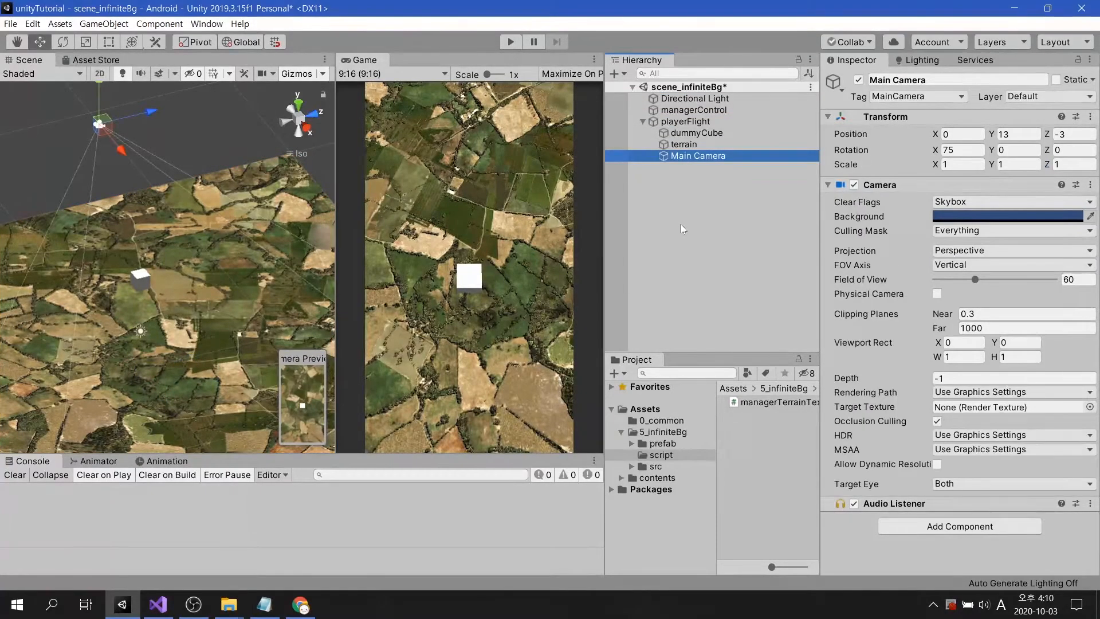
click(509, 42)
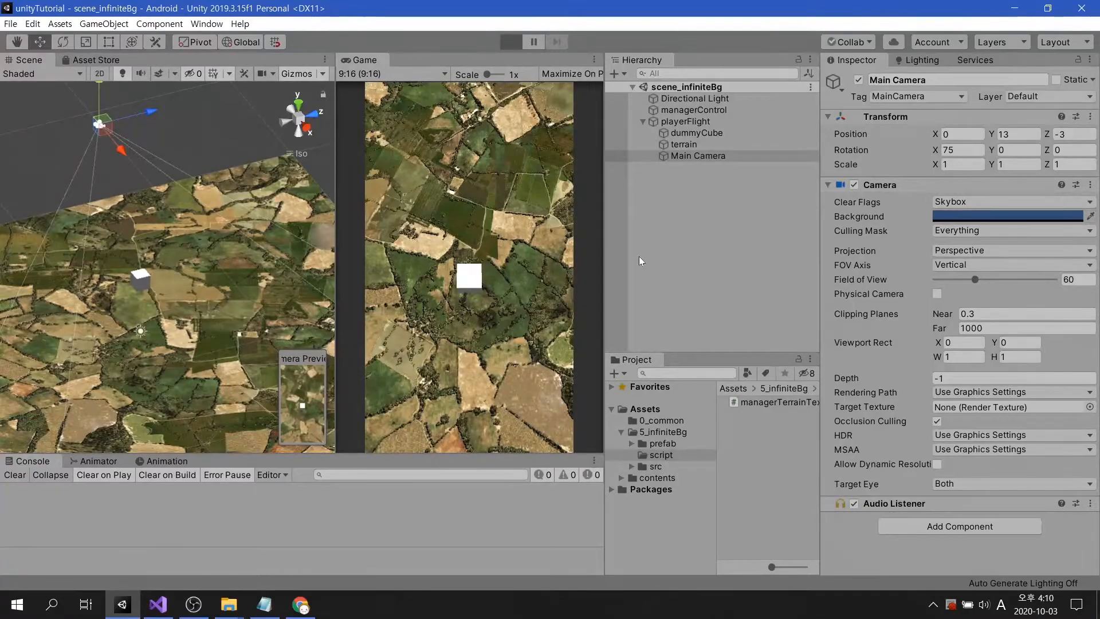
click(511, 41)
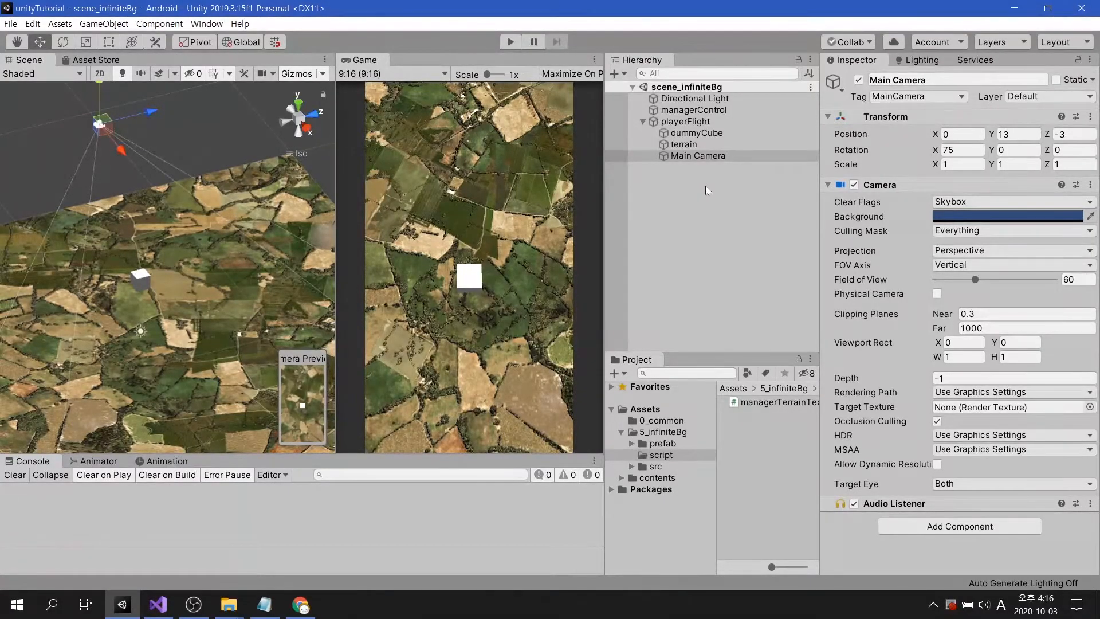
- Move terrain back to the Hierarchy root and add 'transform.position = trPlayer.position;' in Update()
click(684, 143)
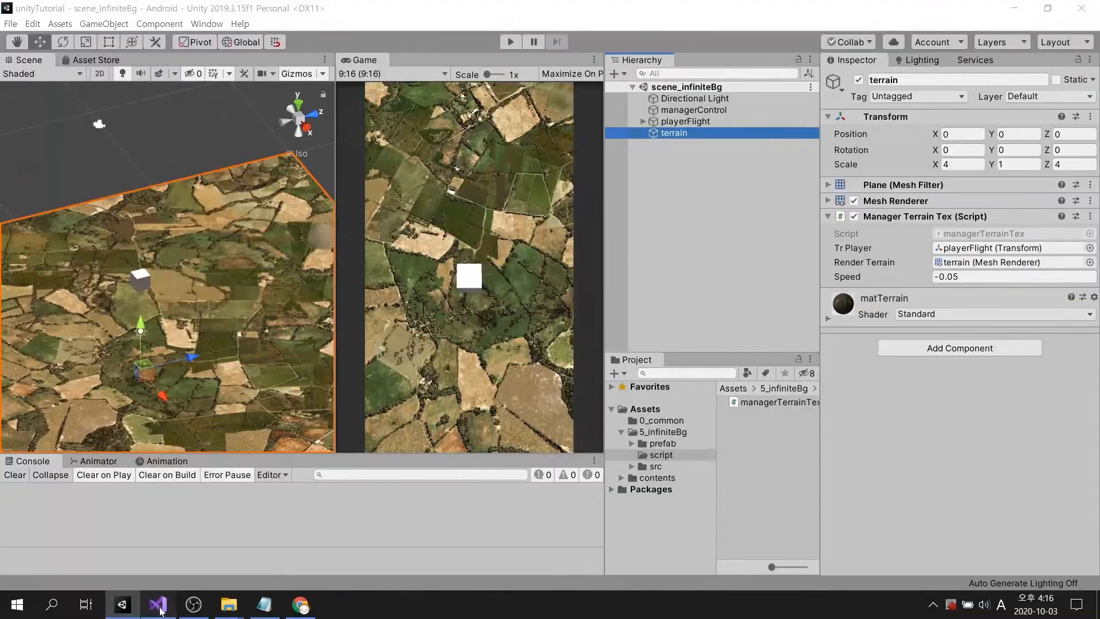
click(159, 604)
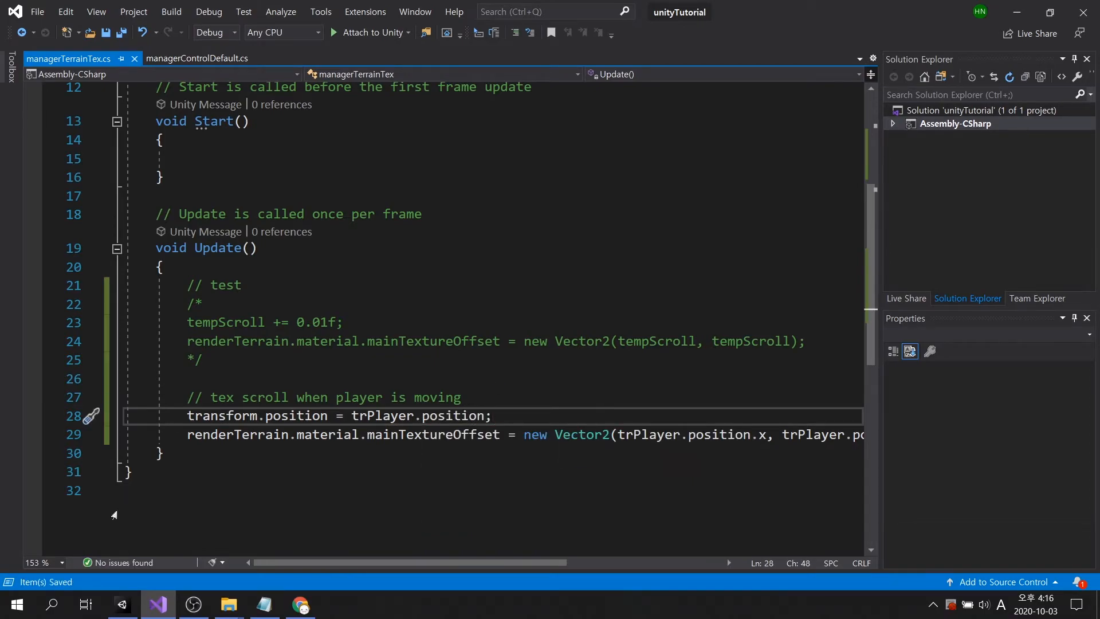
- Play-test in Unity to confirm the terrain moves along with the player, then stop playback
click(118, 604)
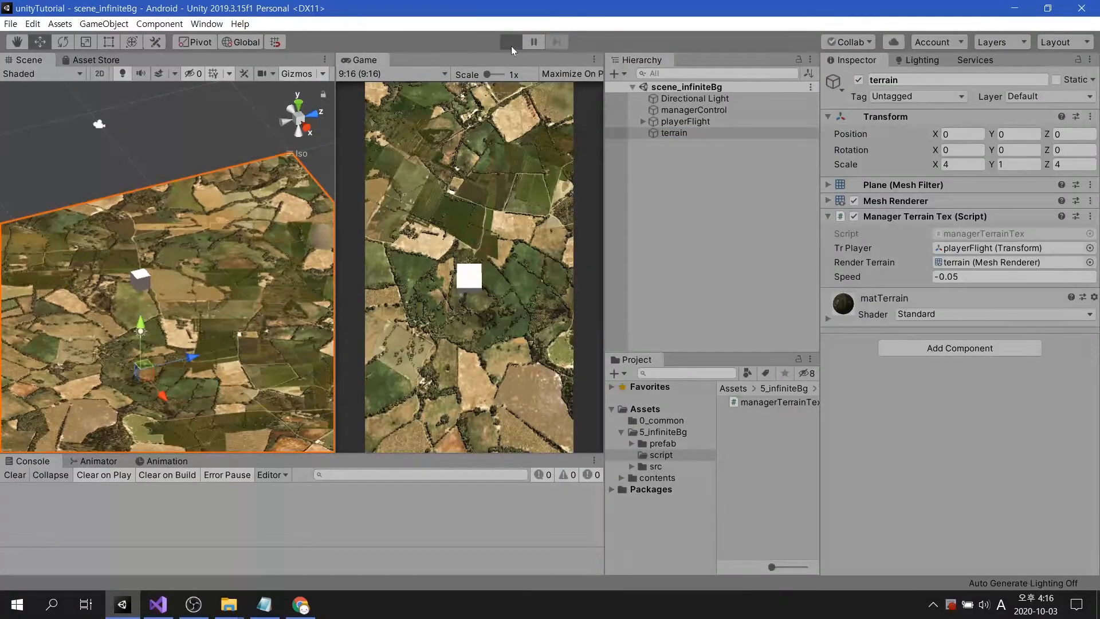
click(509, 42)
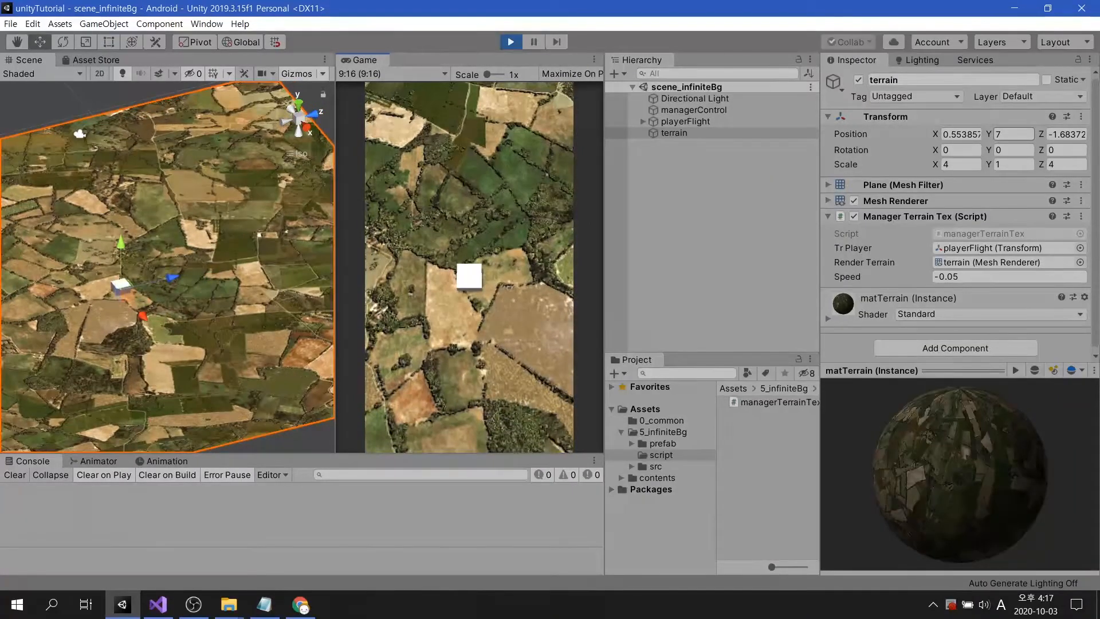
click(1012, 134)
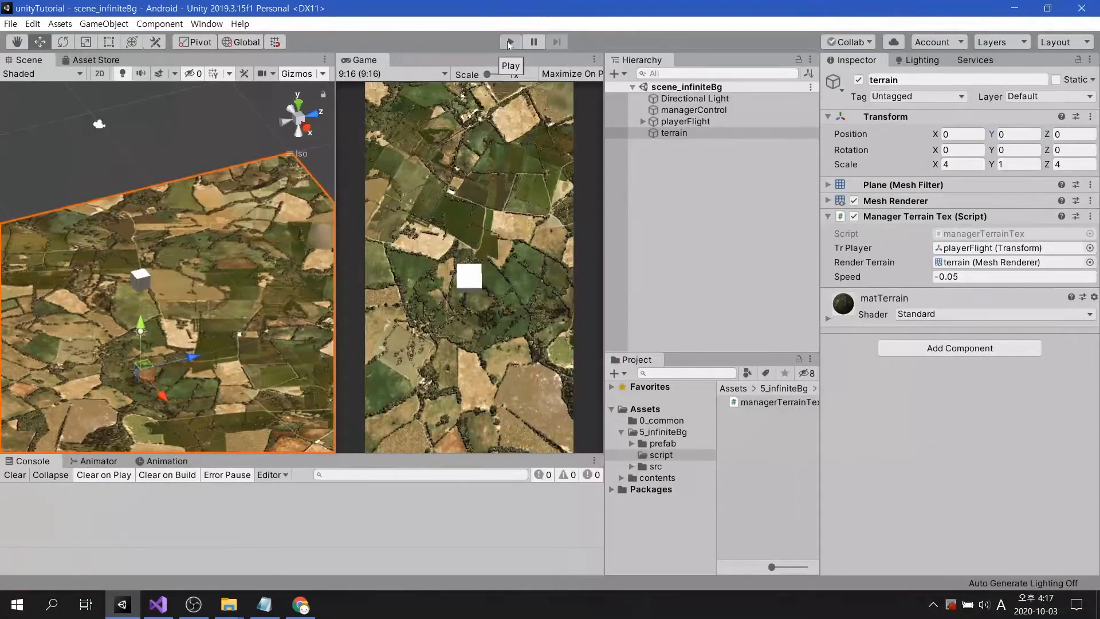
click(510, 42)
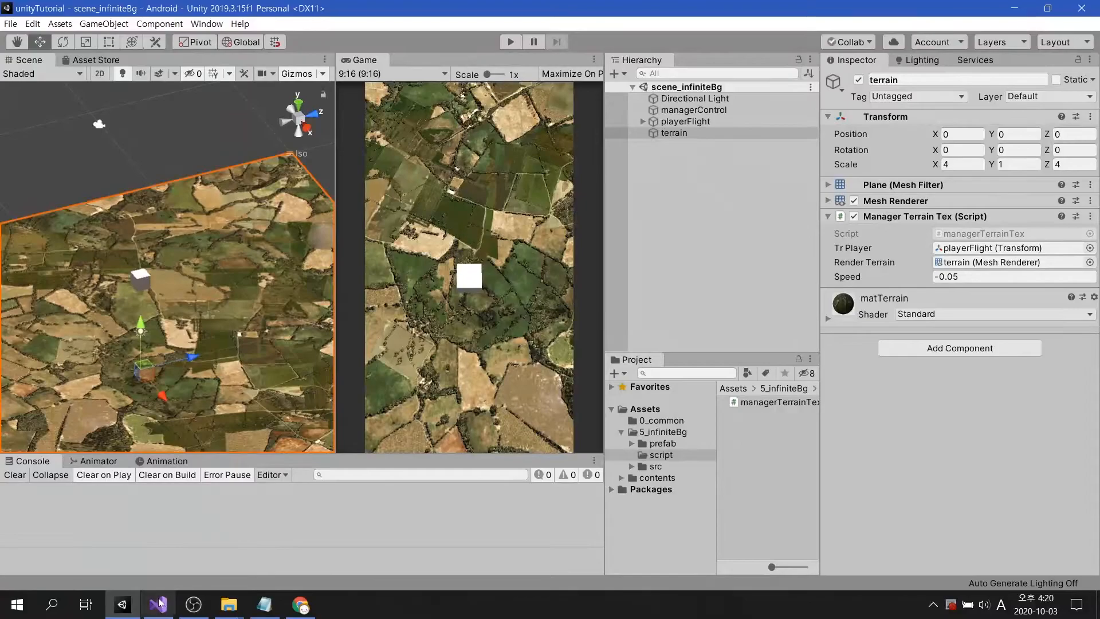
- Declare 'public float height;' in the terrain script
click(160, 604)
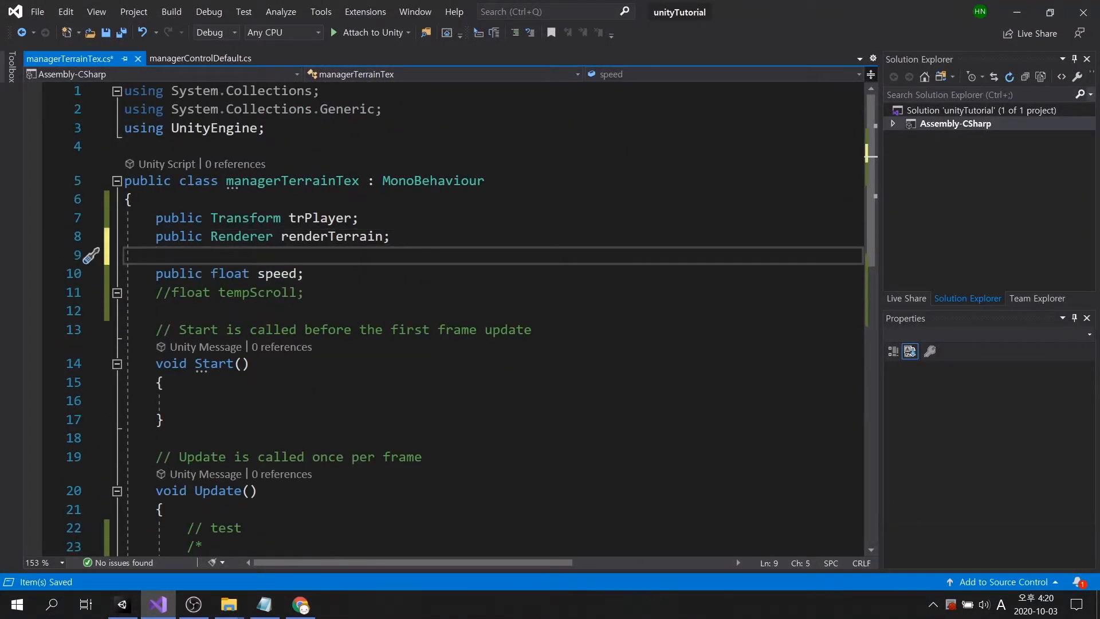
text(public float)
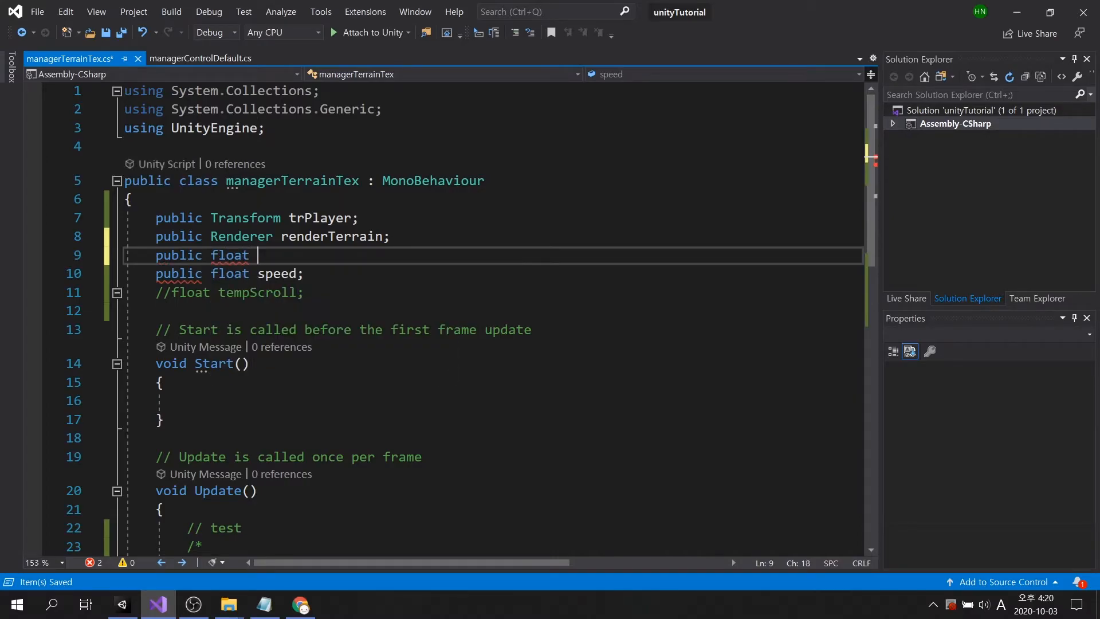
text(height;)
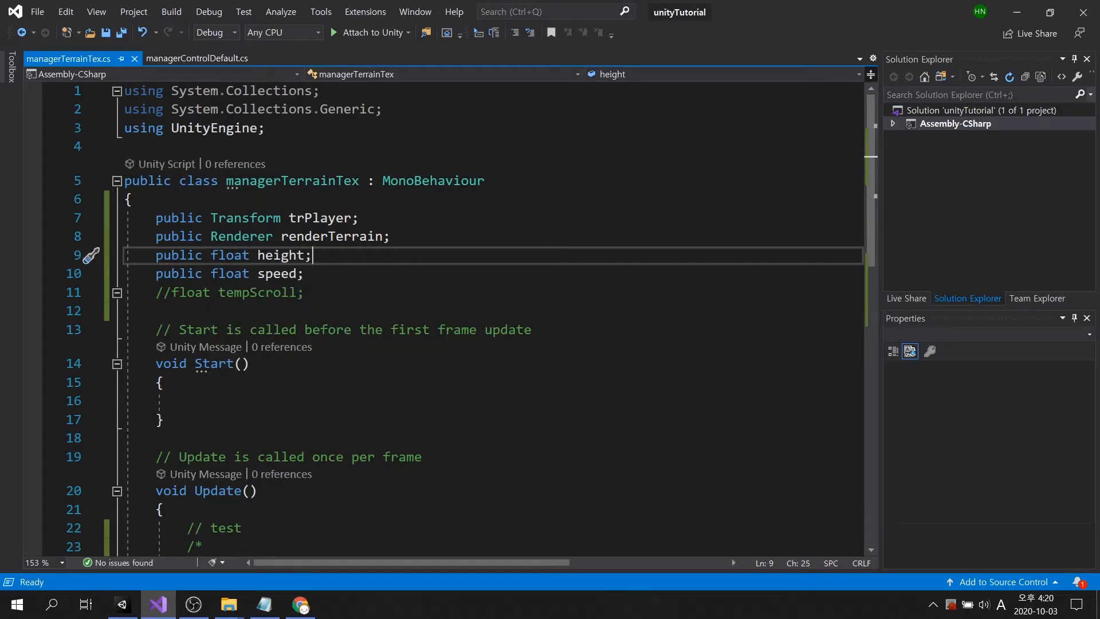
scroll(down, 3)
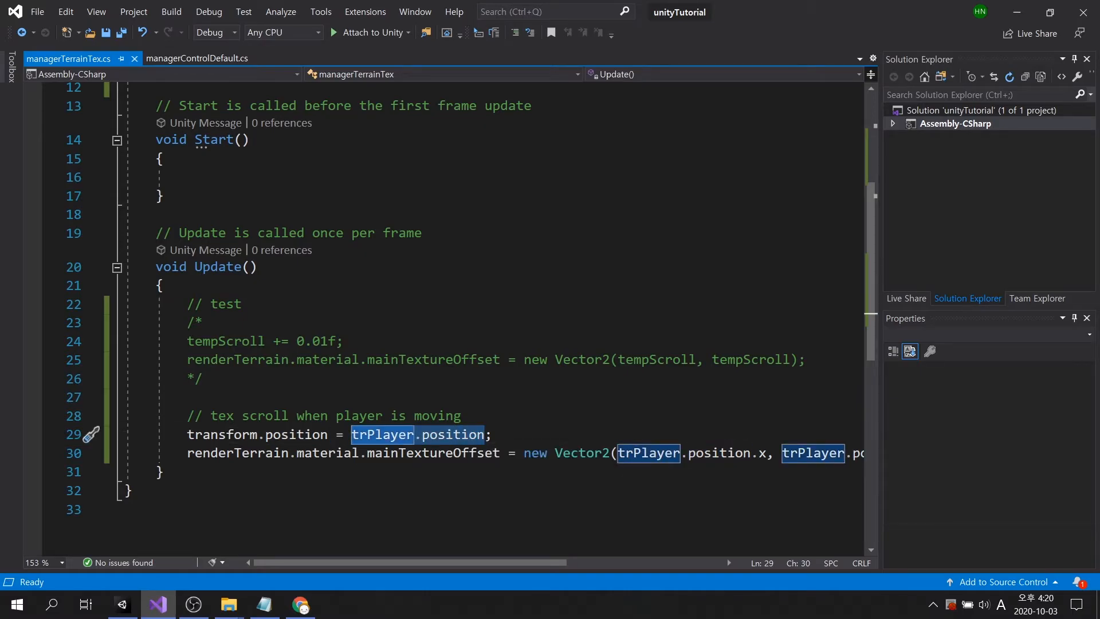
- Set transform.position to new Vector3(trPlayer.position.x, height, trPlayer.position.z) and save
text(new Vector3)
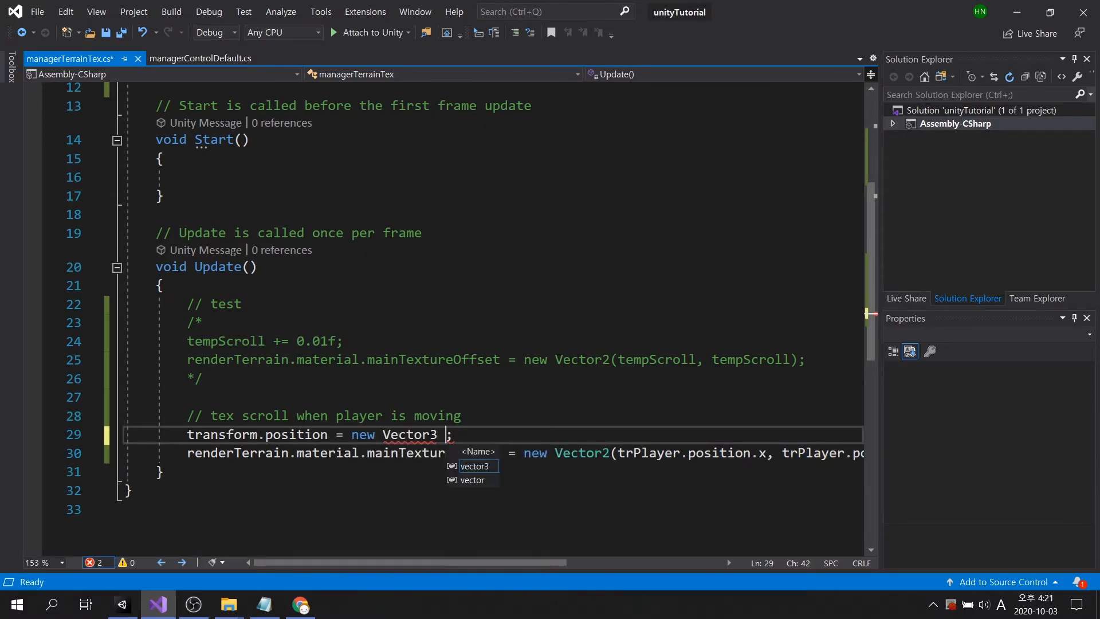
text((trPlayer.position.)
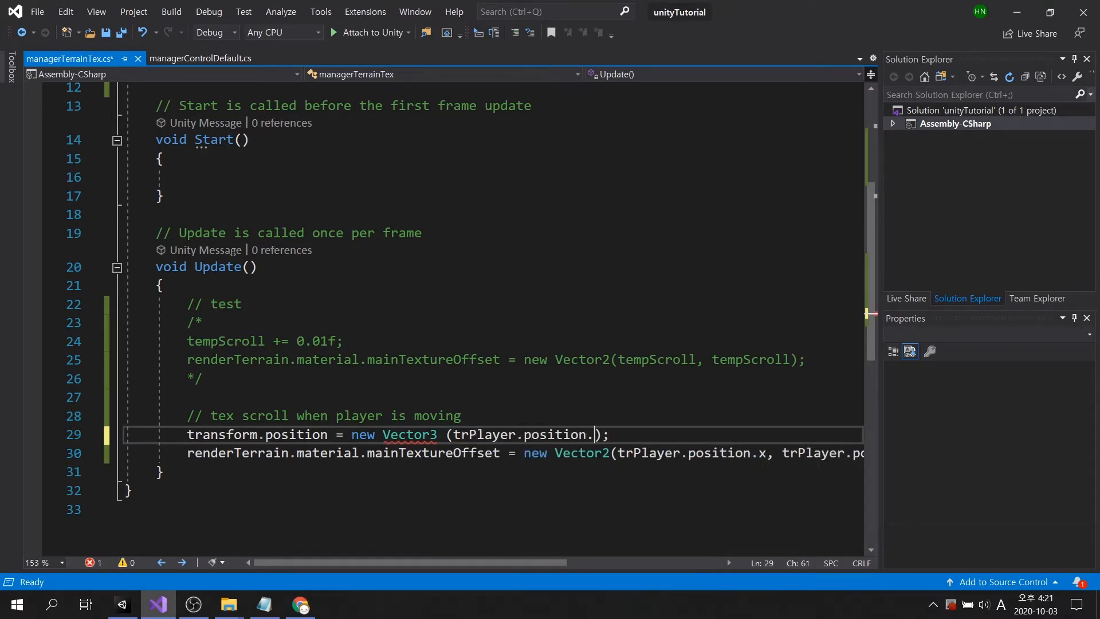
text(x, height, t)
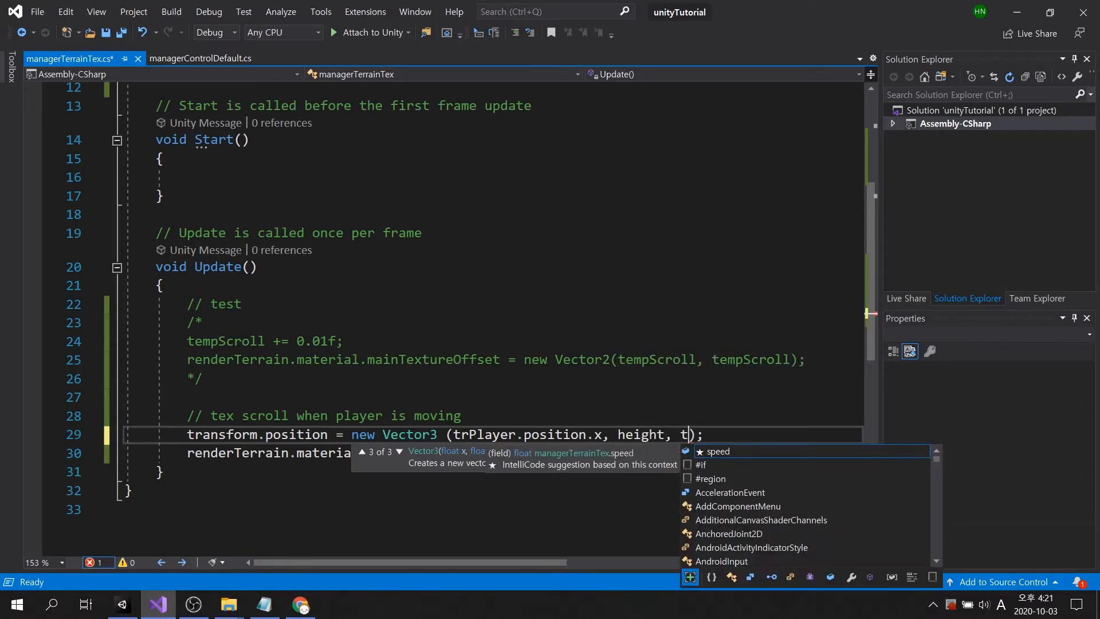
text(rPlayer.position)
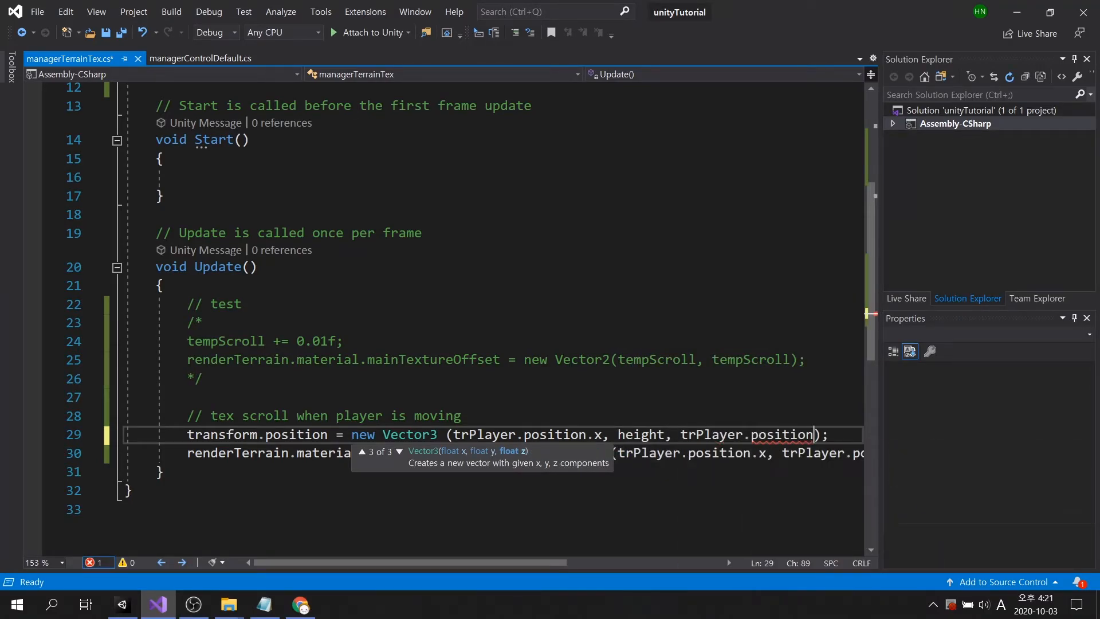
text(.z)
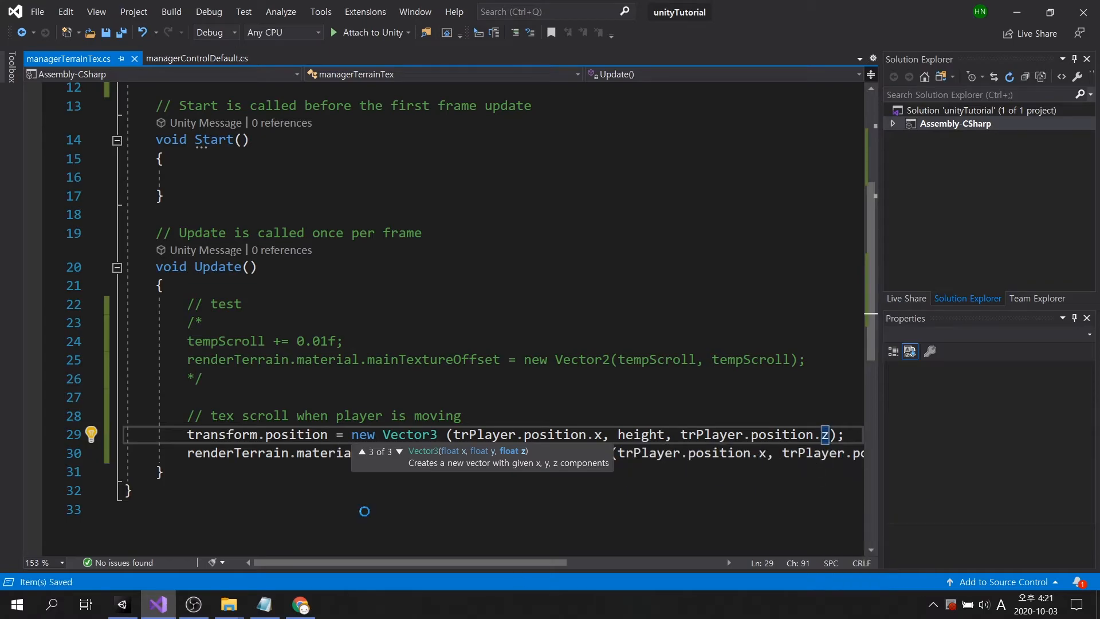
click(124, 604)
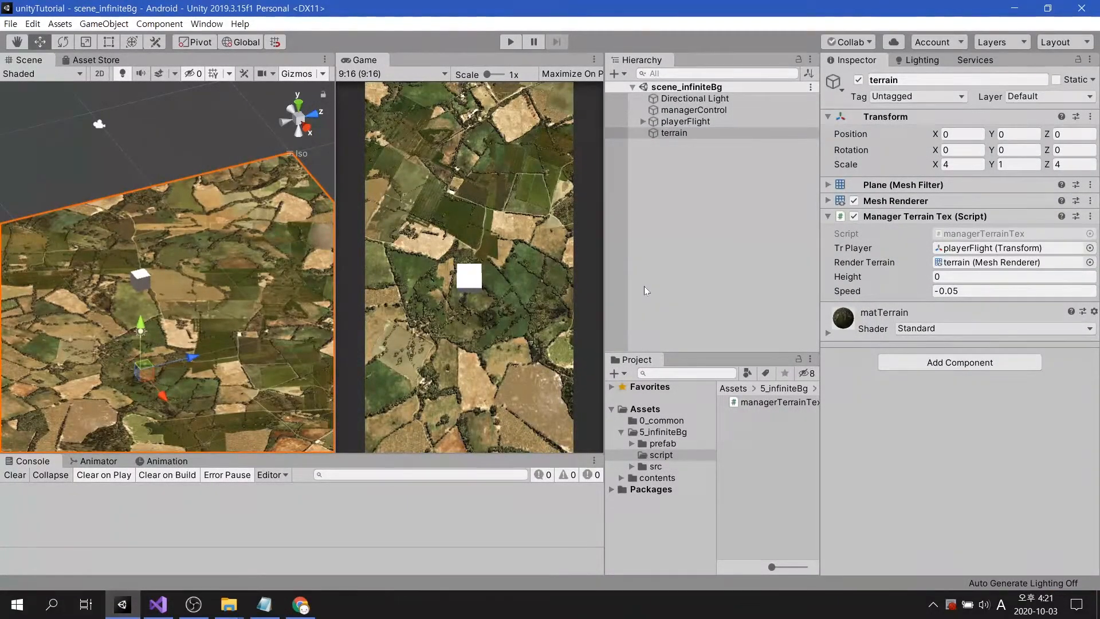
- Play-test while watching terrain's Position track the player at height 0, then duplicate terrain as terrain (1)
click(1013, 276)
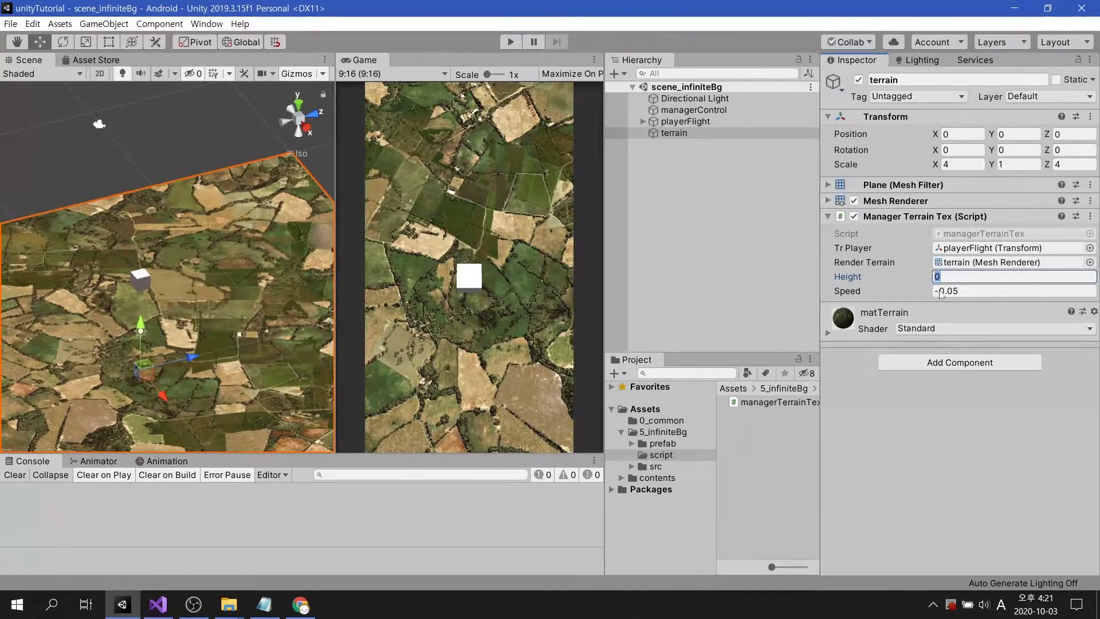
click(668, 277)
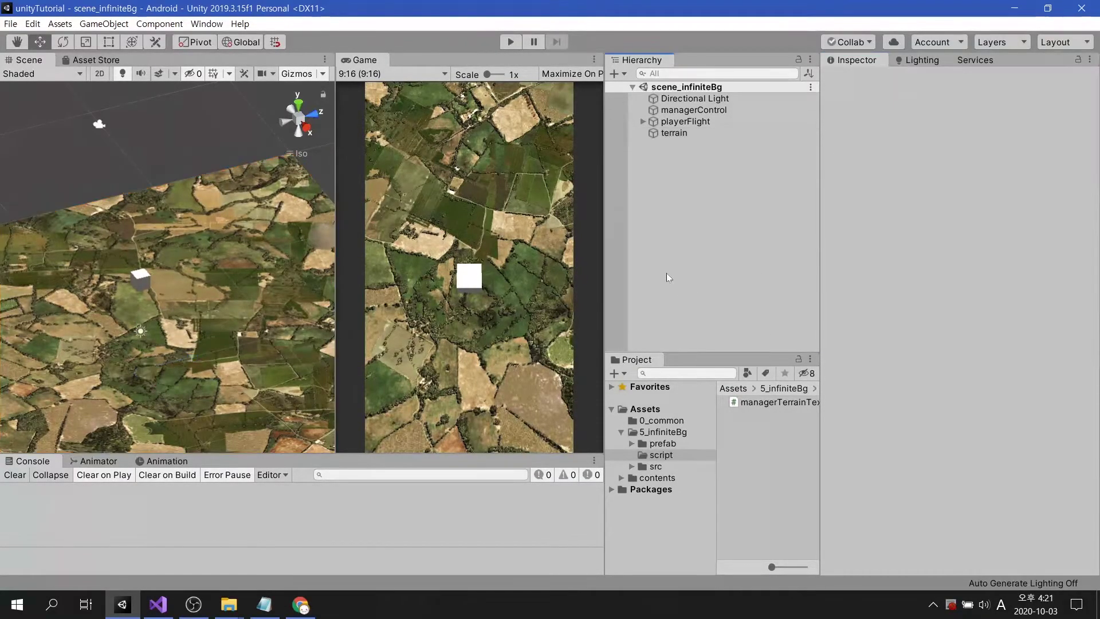
click(510, 41)
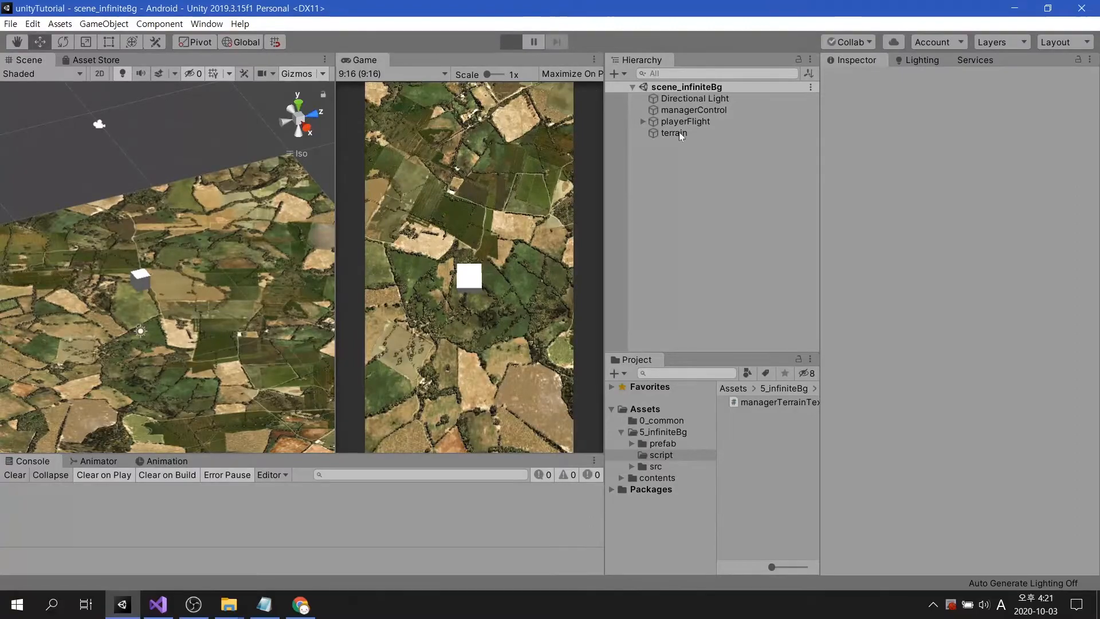
click(510, 41)
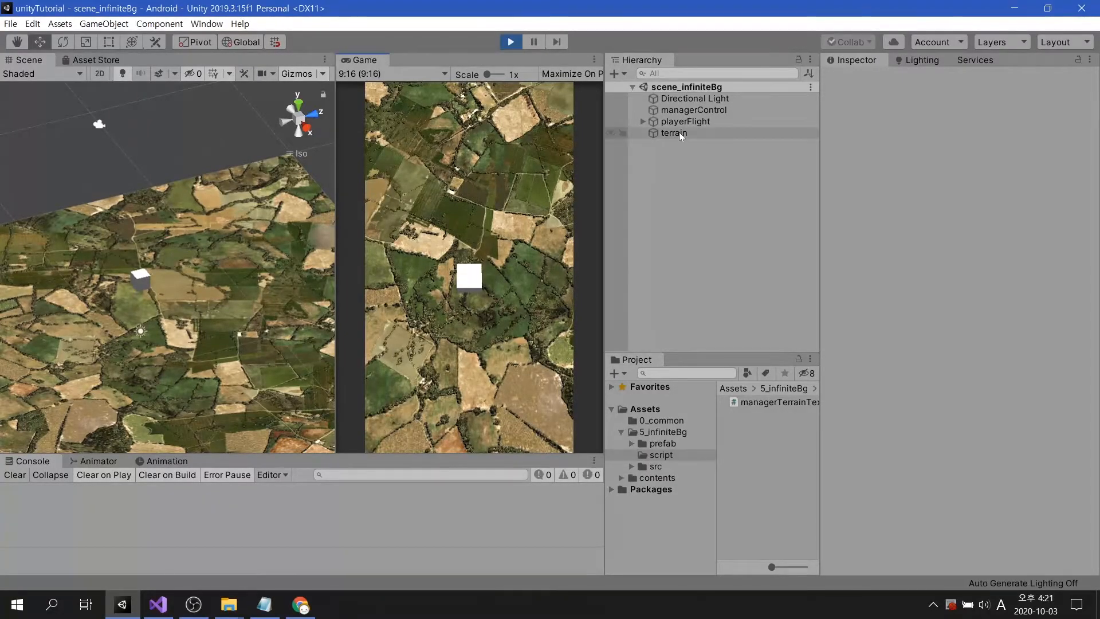
click(673, 133)
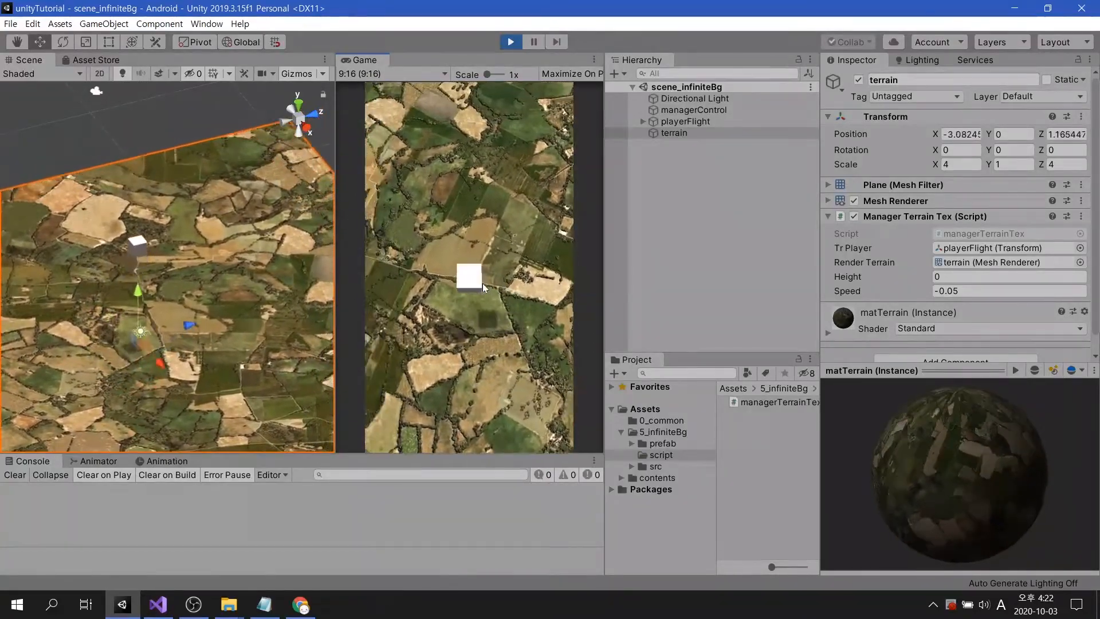
click(509, 41)
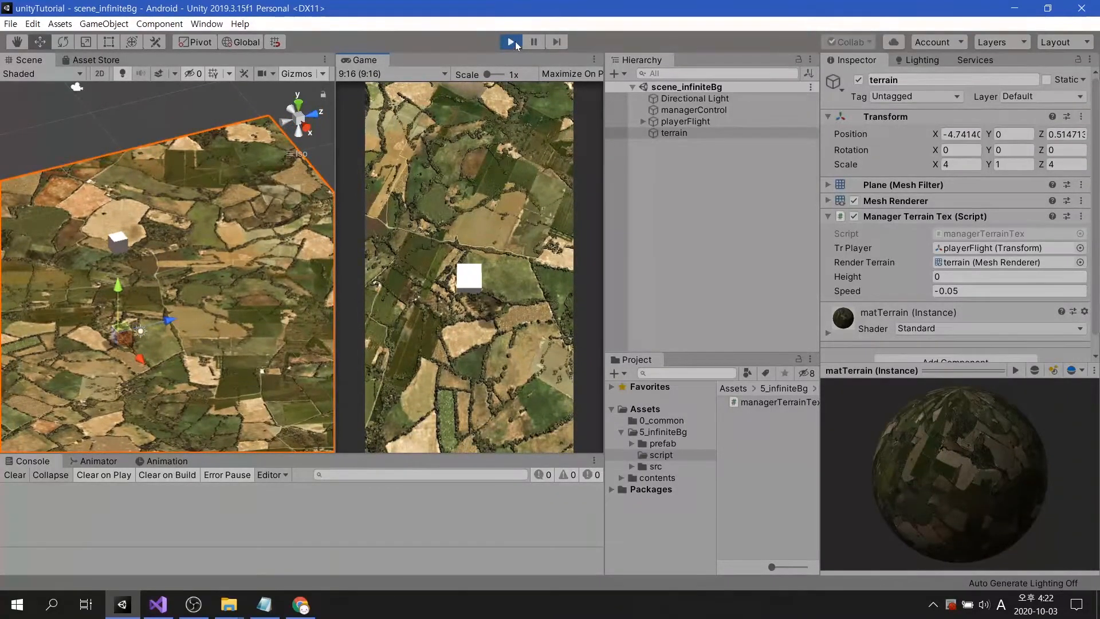
click(510, 41)
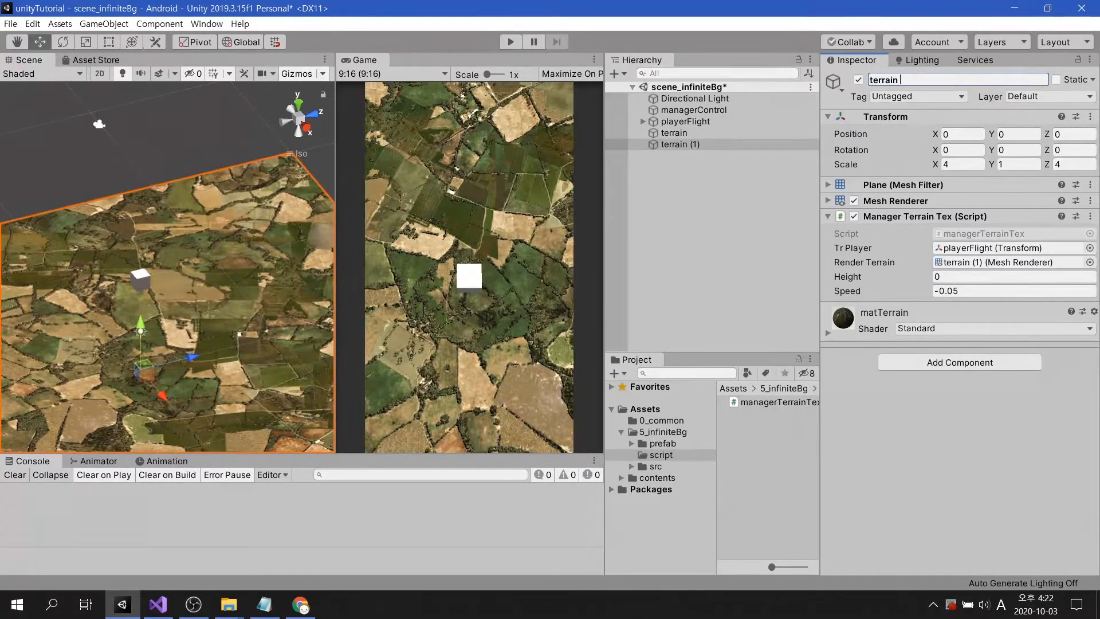
- Rename the copy to terrain_cloud and inspect seamless_sky_cloud in Assets/5_infiniteBg/src
text(terrain_cloud)
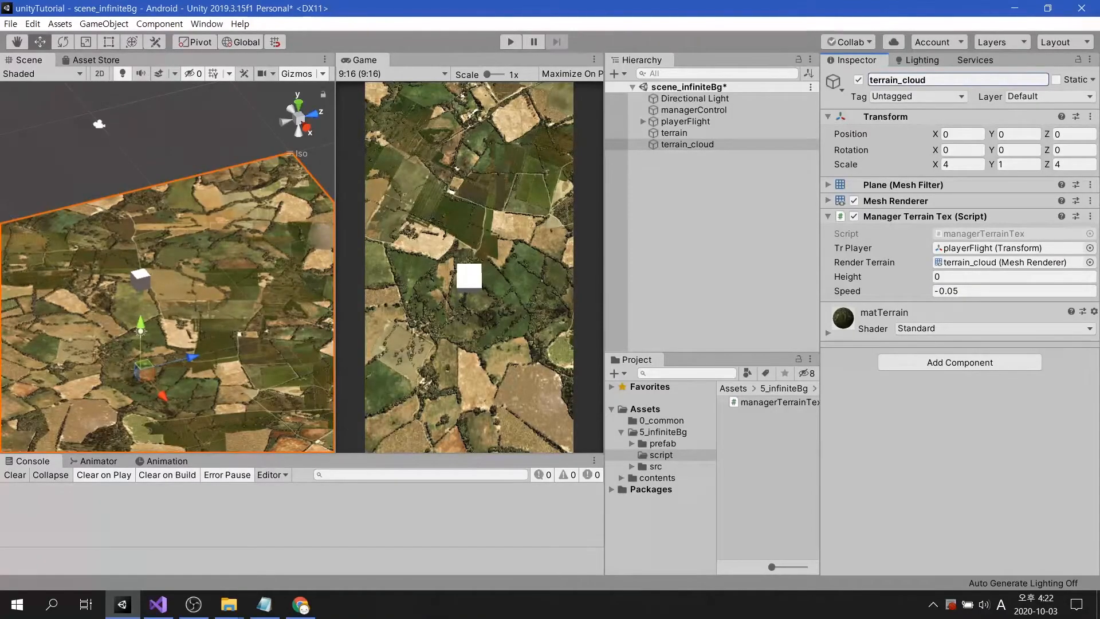
click(655, 466)
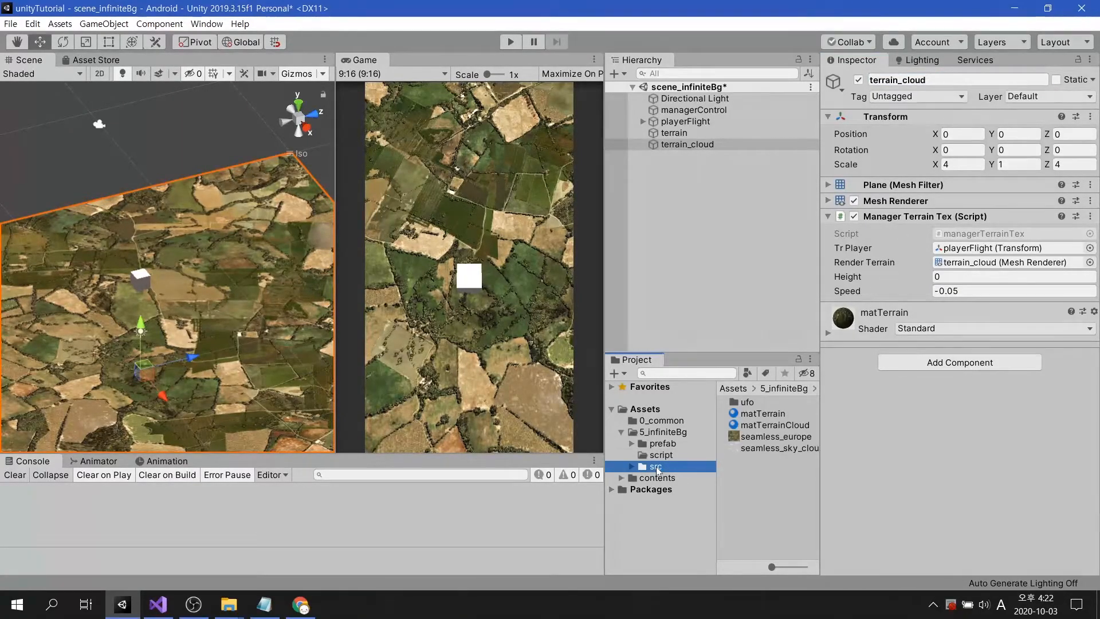
click(779, 448)
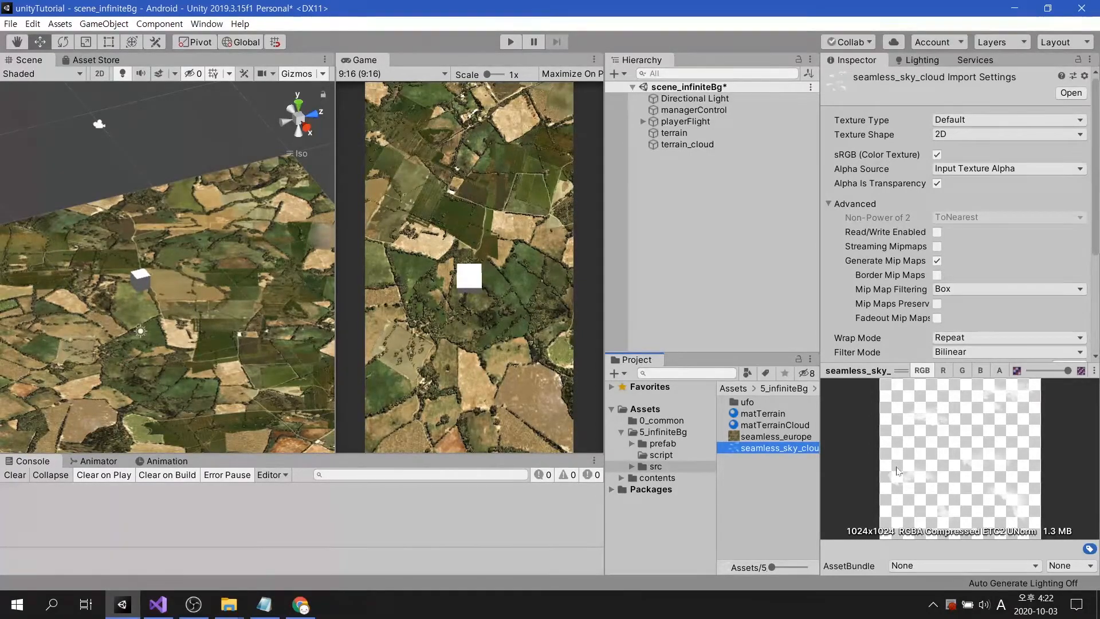
- Confirm matTerrainCloud uses Fade rendering and assign it to terrain_cloud
click(773, 425)
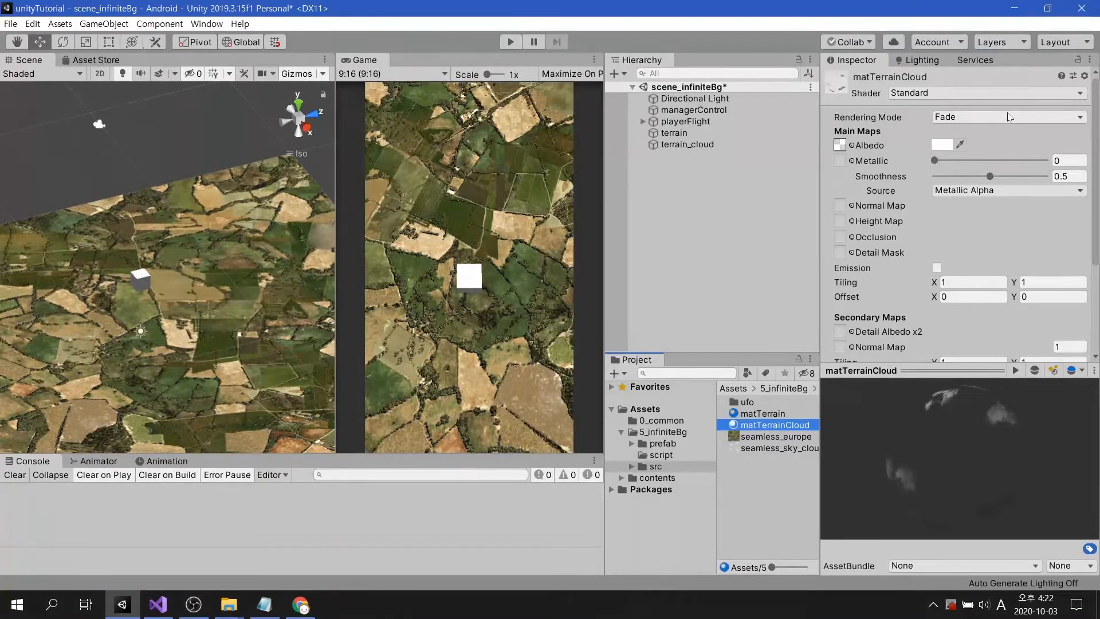
click(1008, 116)
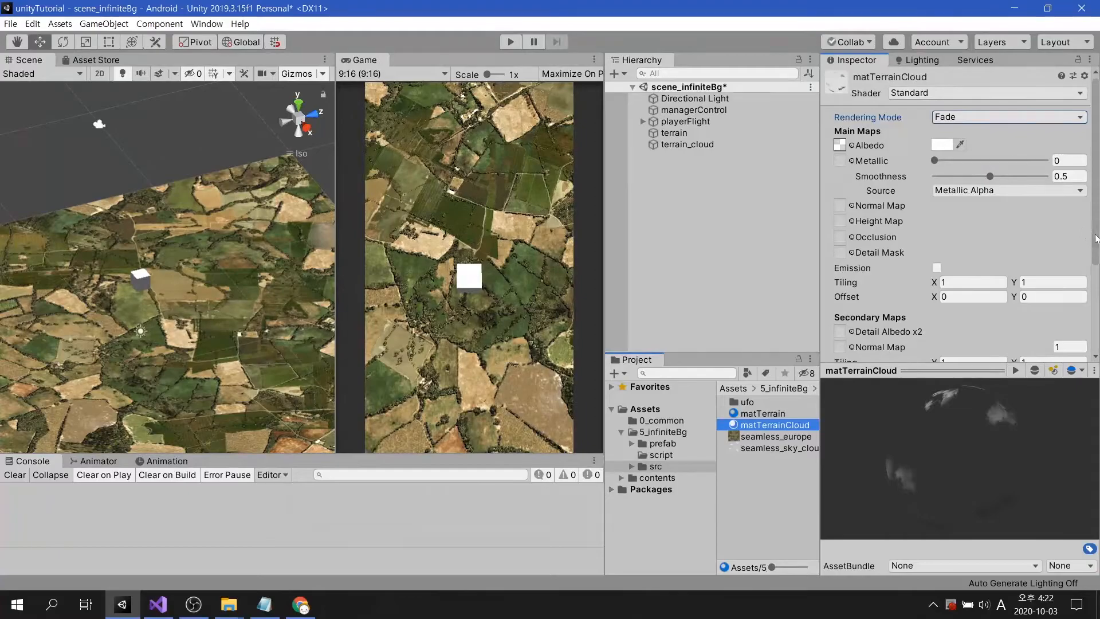
click(688, 145)
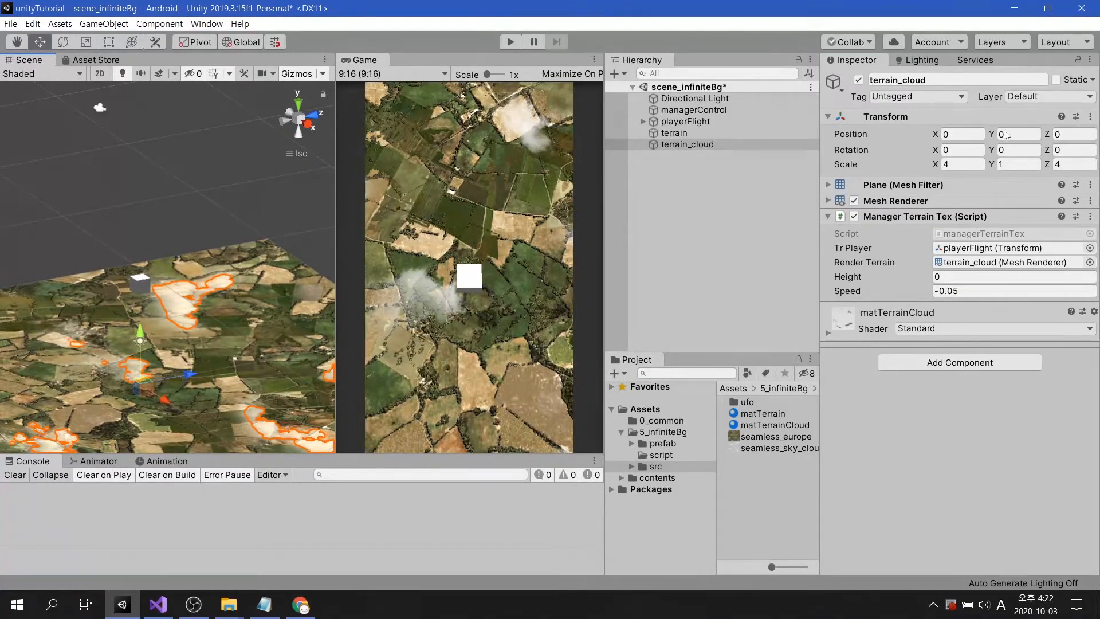
- Set terrain_cloud Position Y to 3 and script Height to 3, then play to preview the clouds
click(1016, 134)
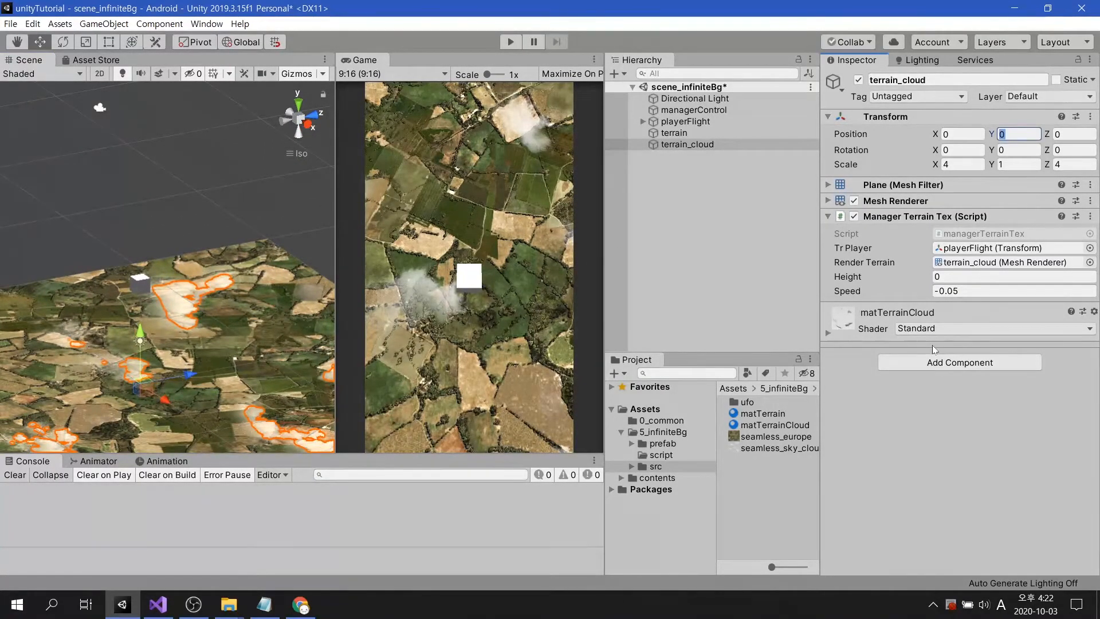
text(3)
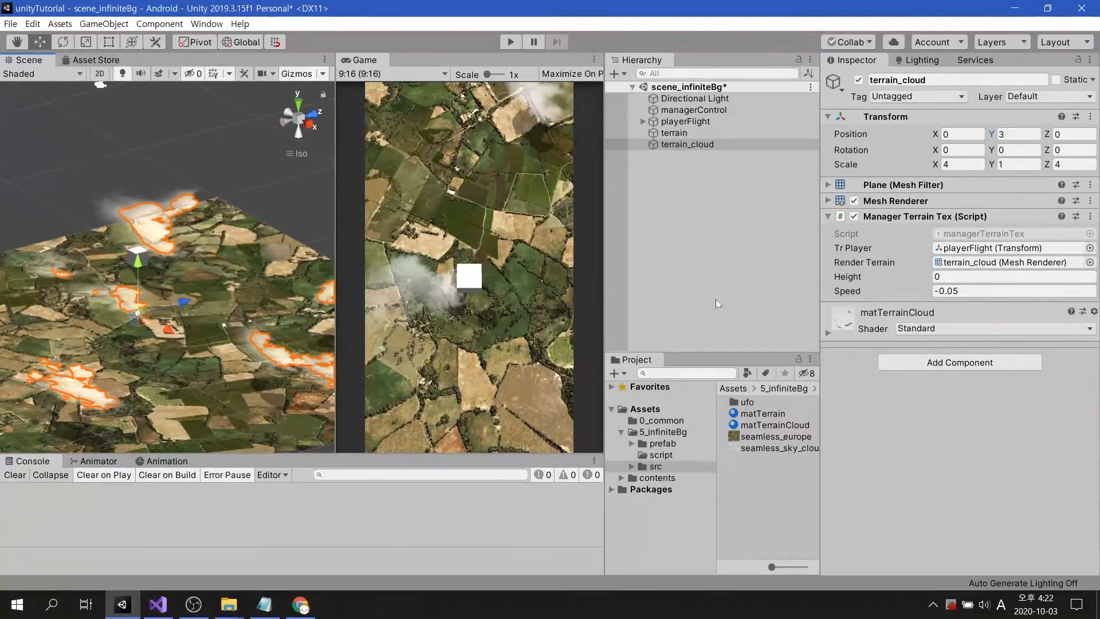
text(3)
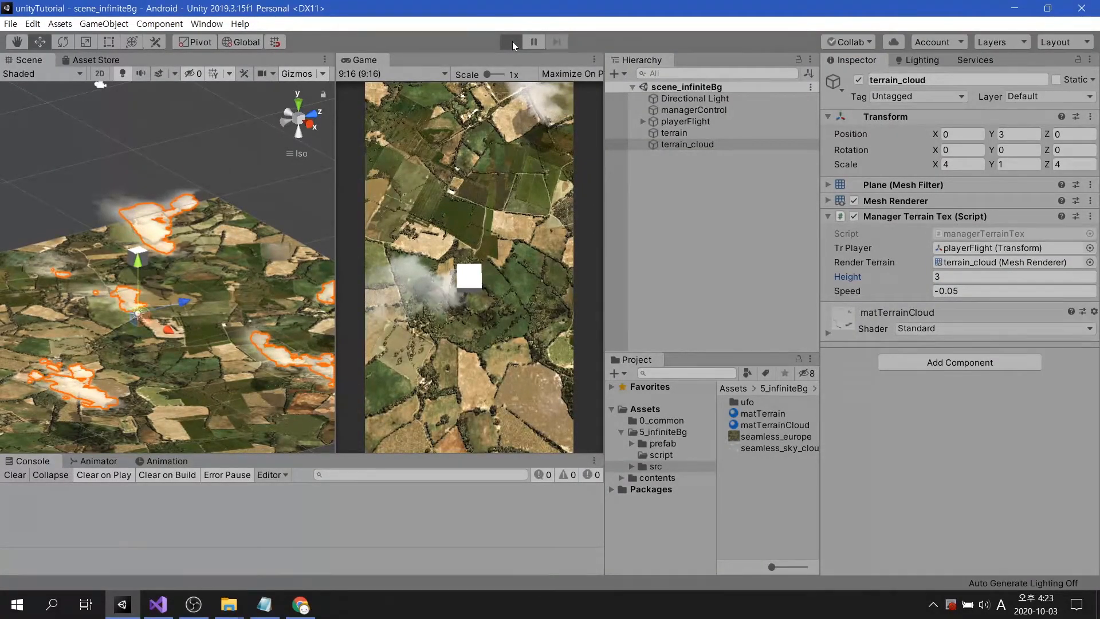
click(510, 42)
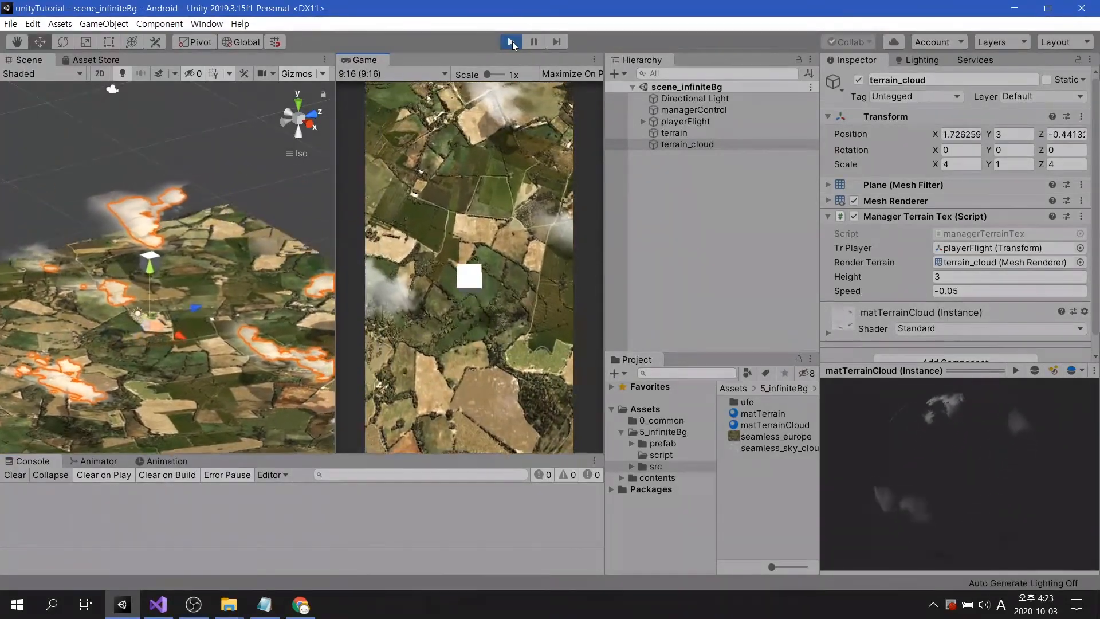
click(674, 132)
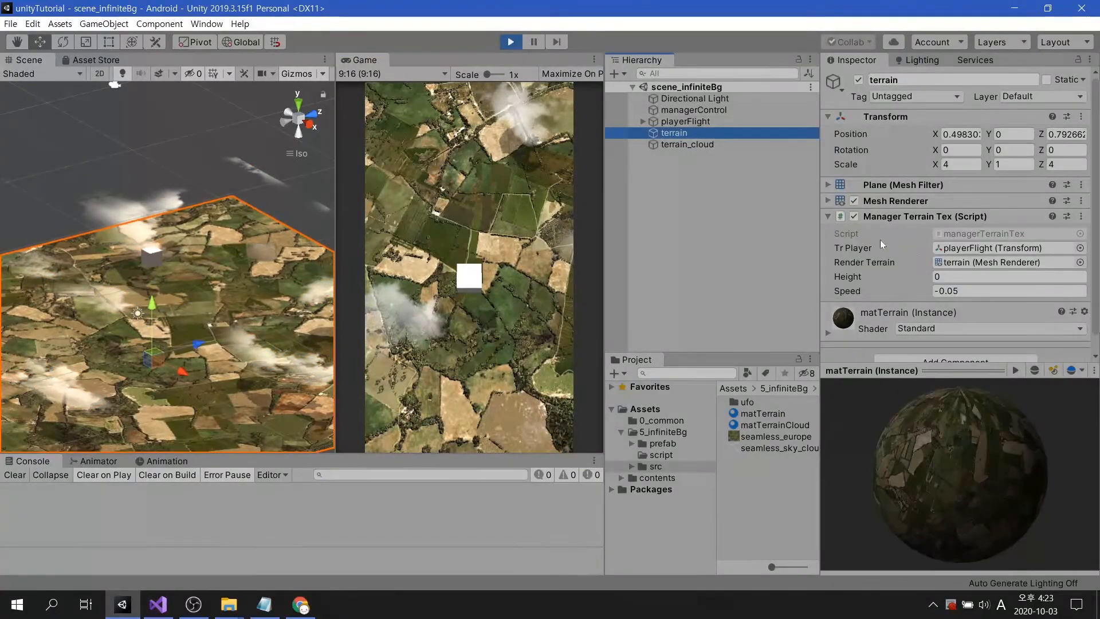
click(1009, 291)
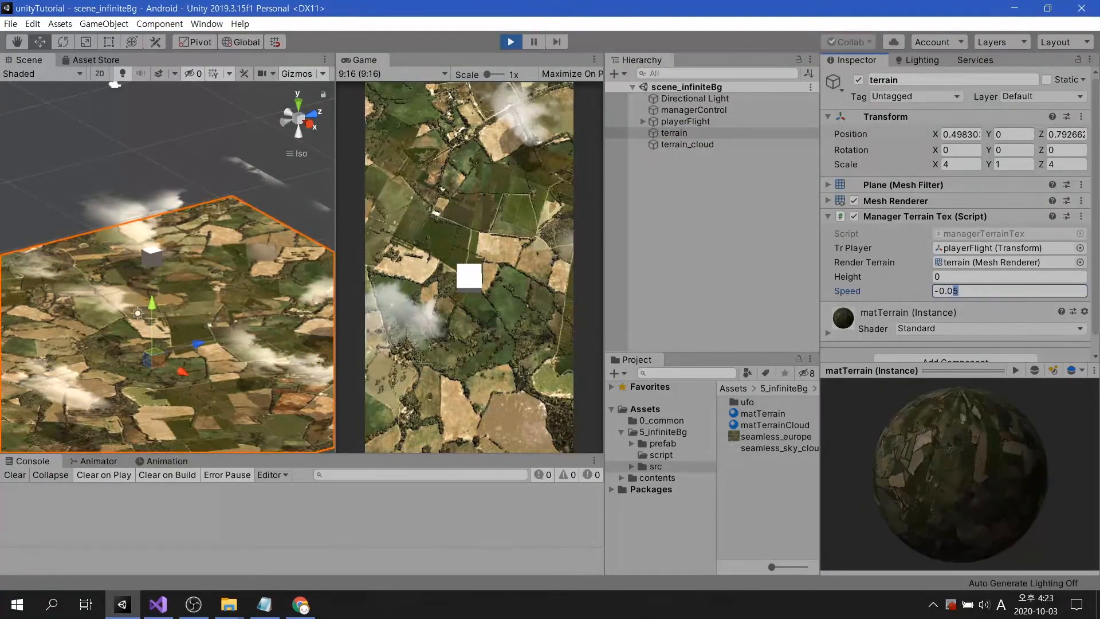